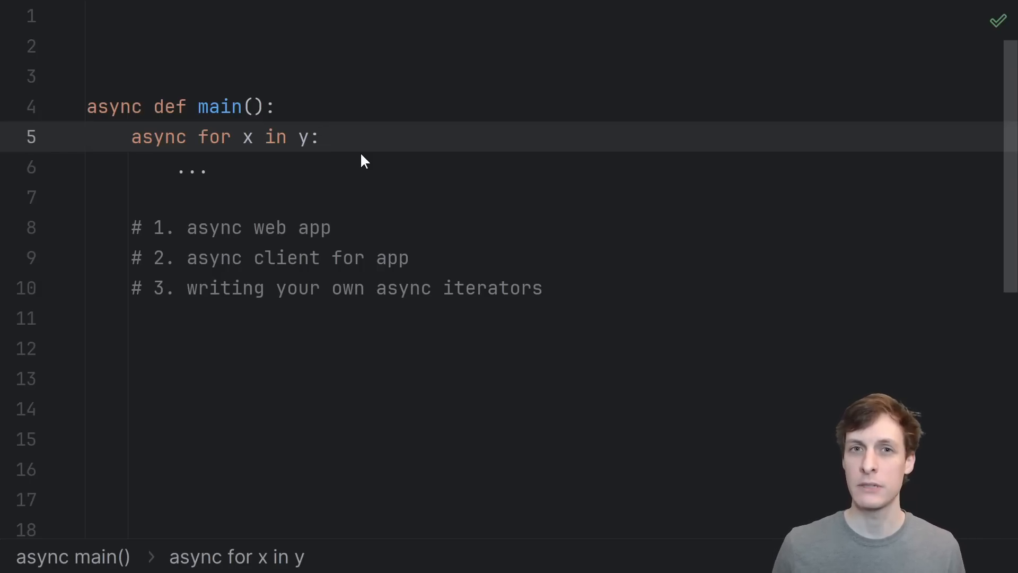
mouse_move(193, 168)
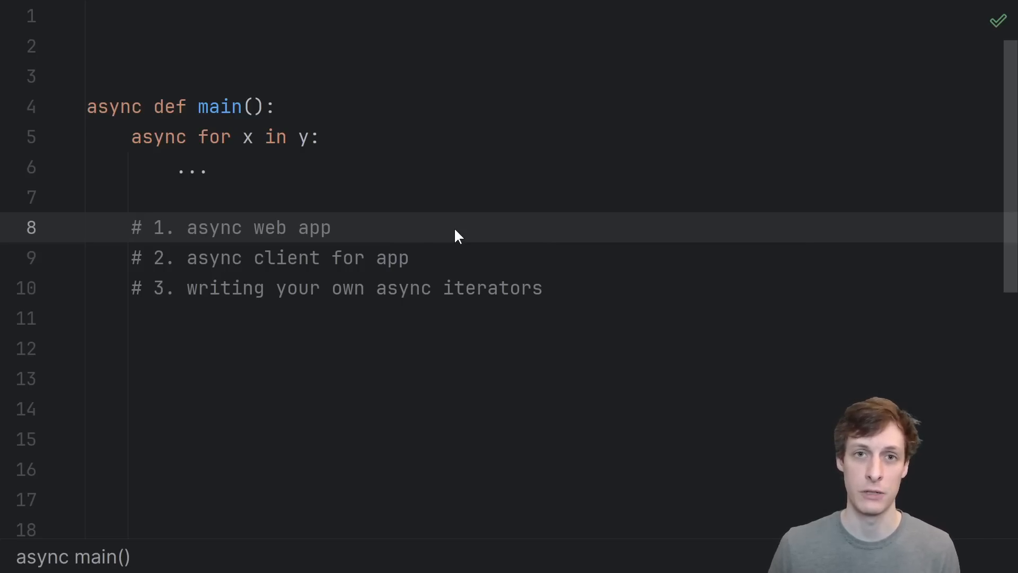
mouse_move(477, 267)
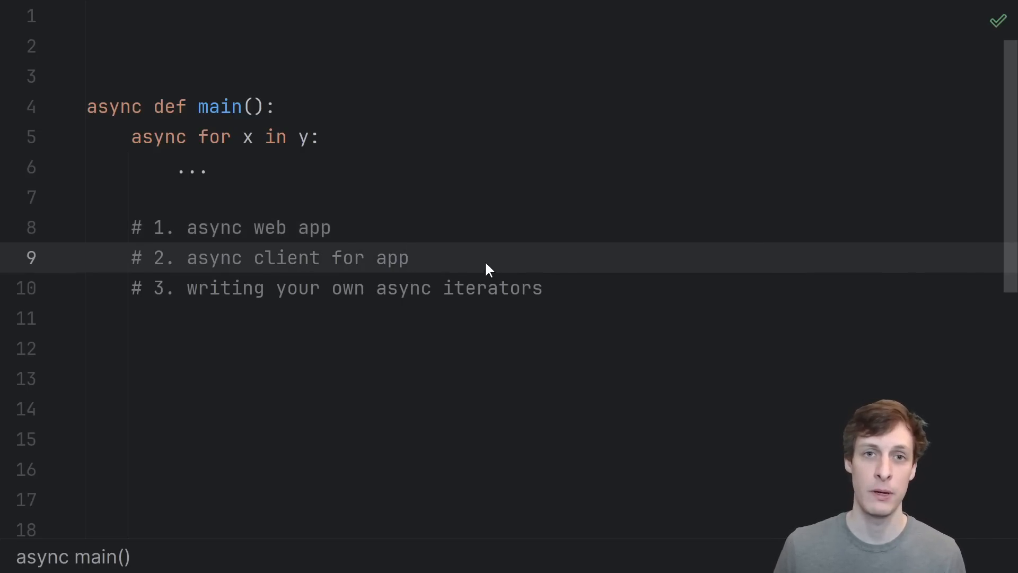
mouse_move(581, 279)
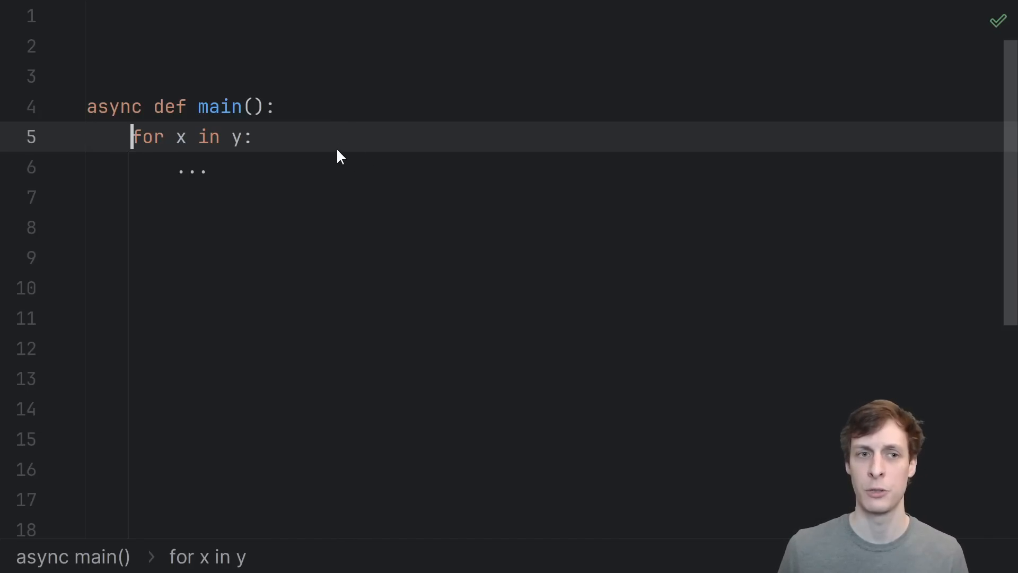
mouse_move(283, 161)
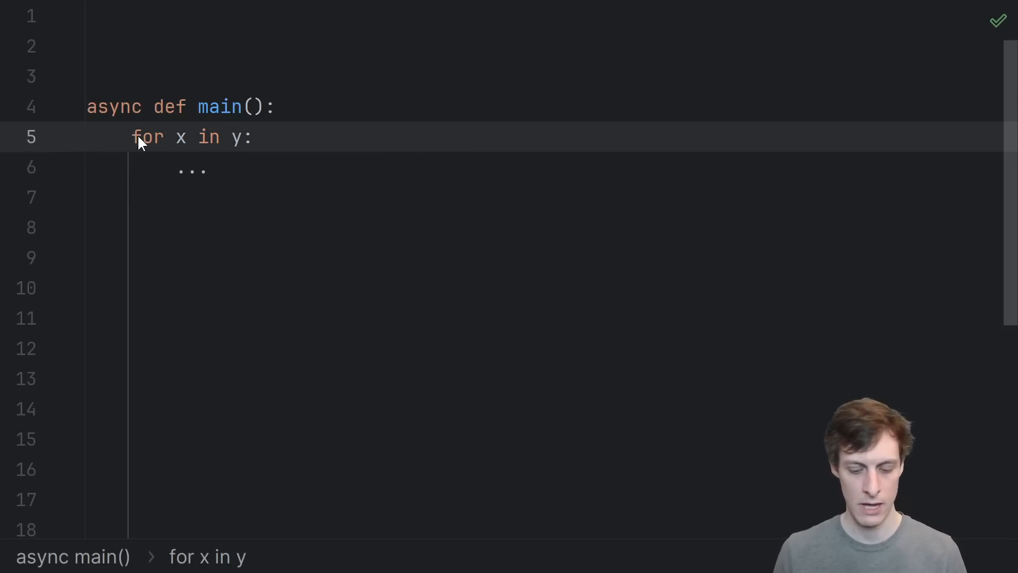
Step: Retype the async keyword so the loop in main reads async for x in y again
type("async")
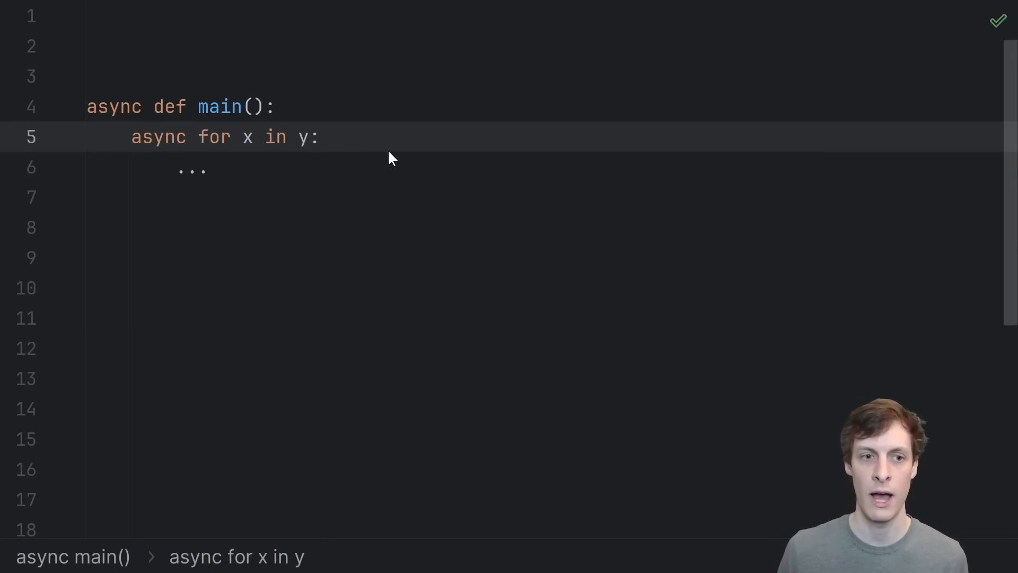
mouse_move(423, 161)
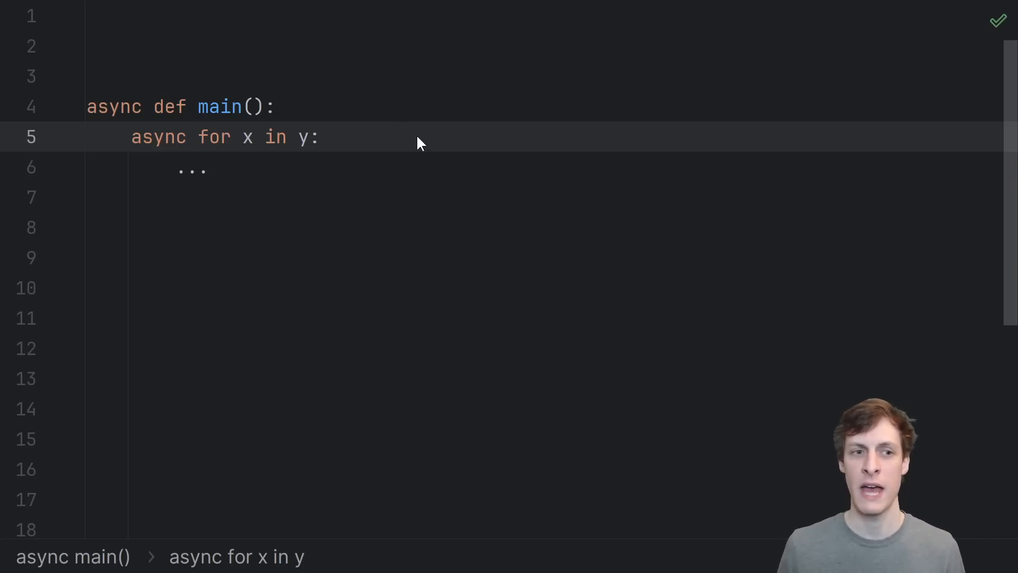
mouse_move(310, 162)
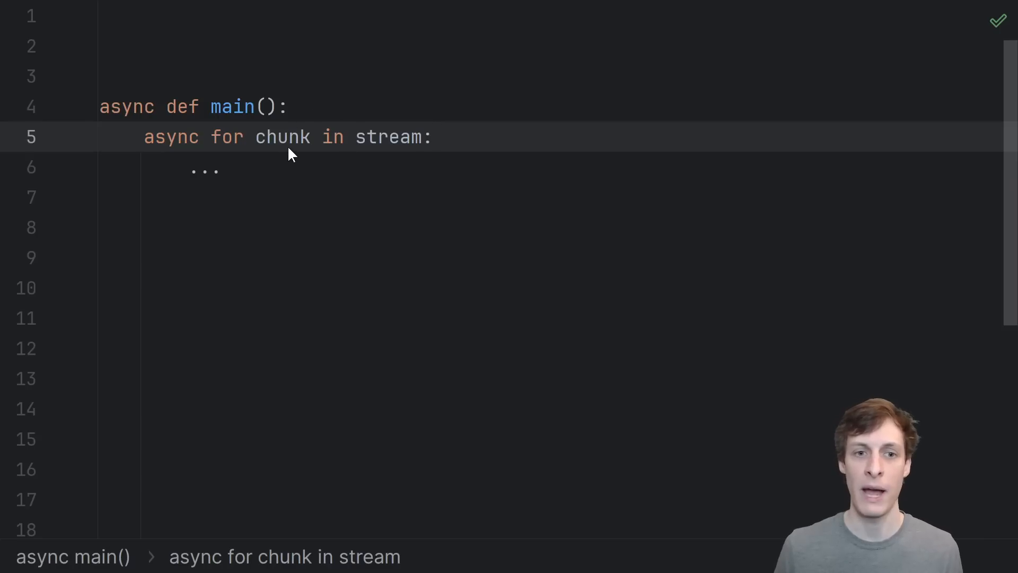
mouse_move(399, 172)
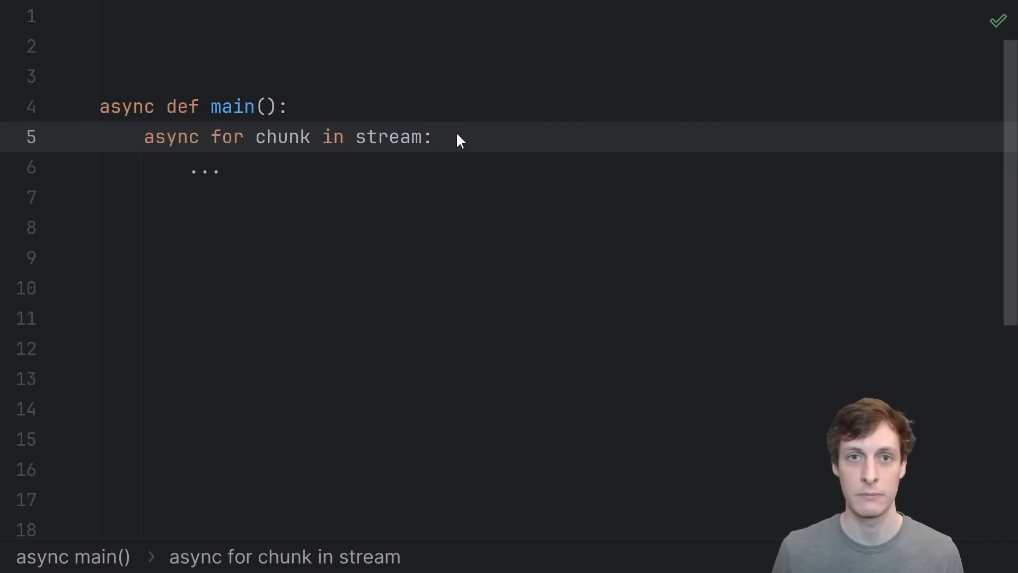
Step: Briefly drop the async keyword, then restore the loop to async for chunk in stream
double_click(282, 137)
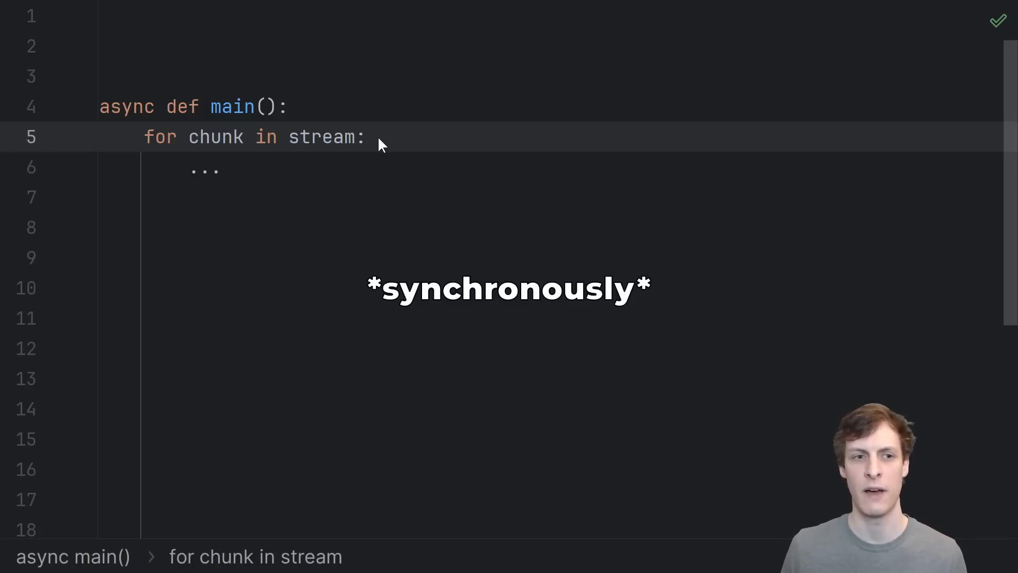
double_click(322, 137)
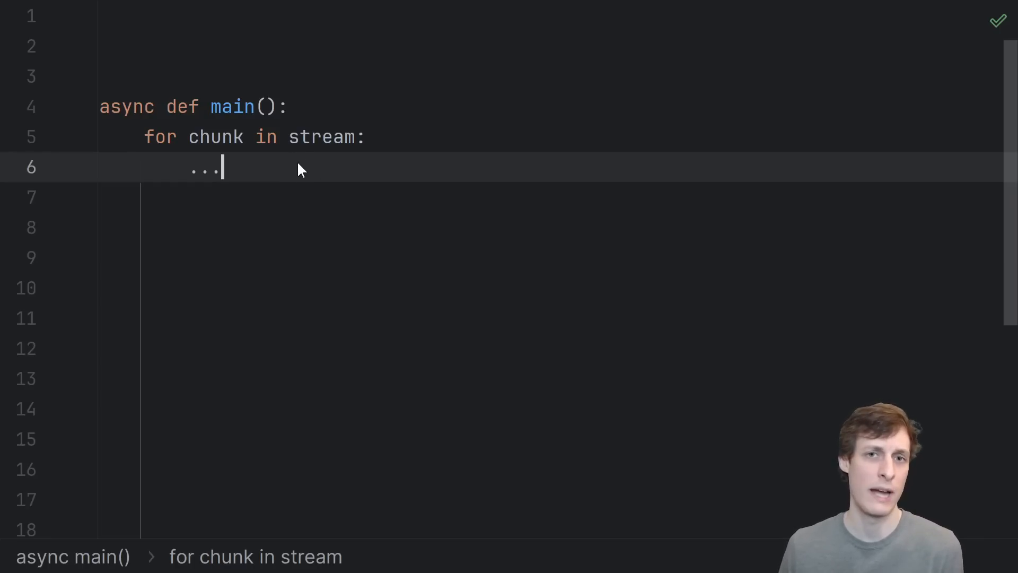
type("async")
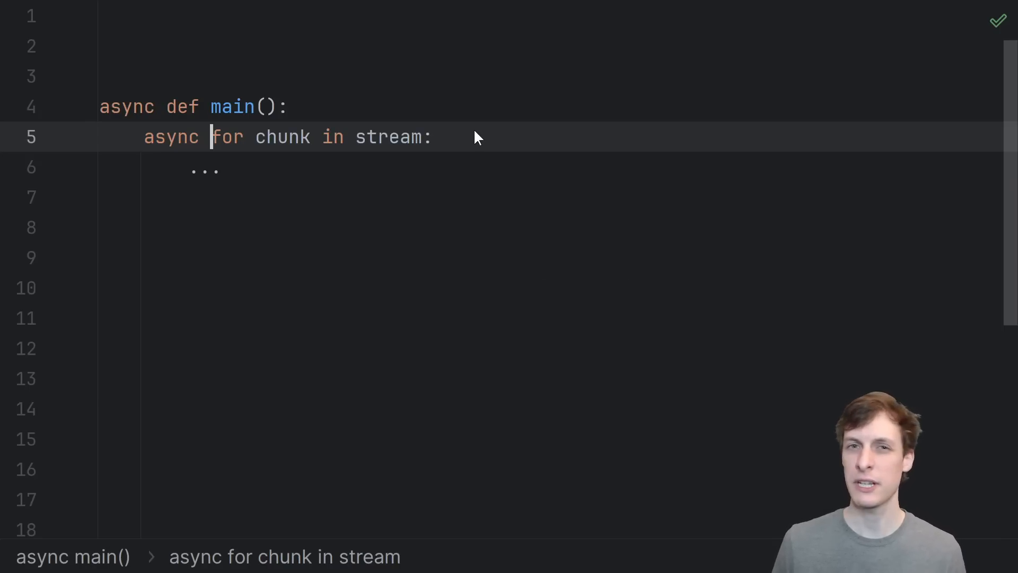
mouse_move(491, 145)
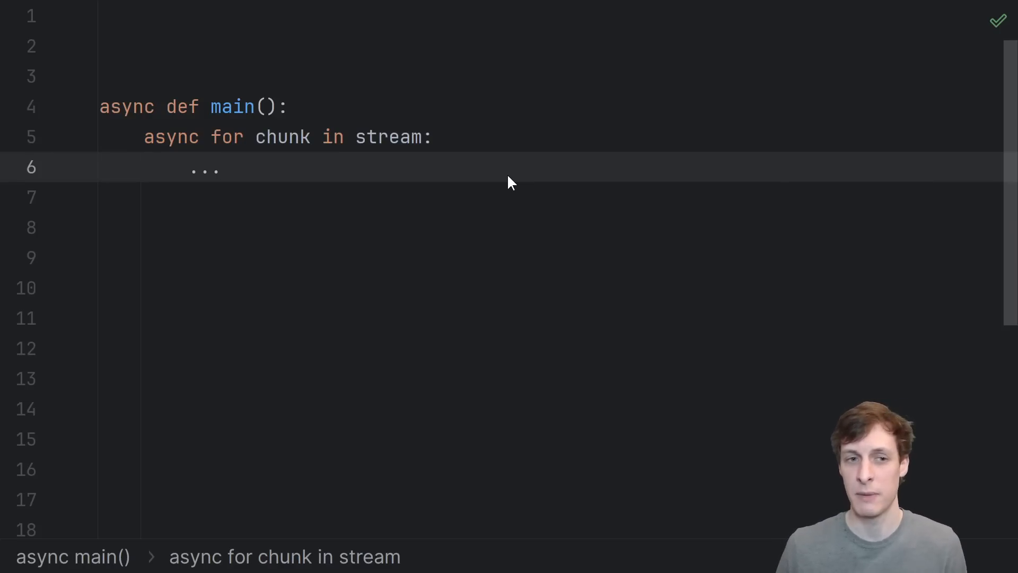
mouse_move(507, 164)
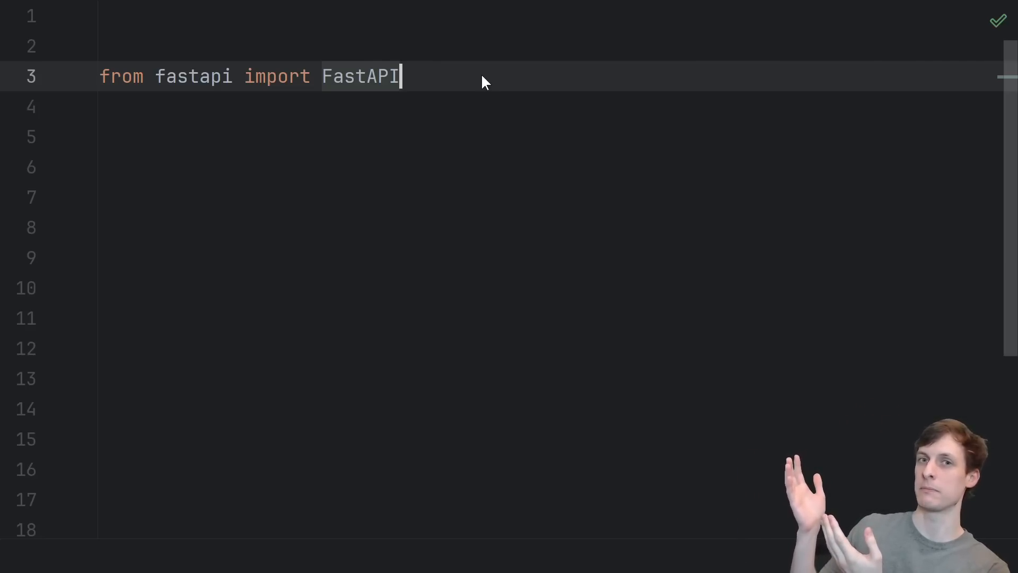
mouse_move(446, 94)
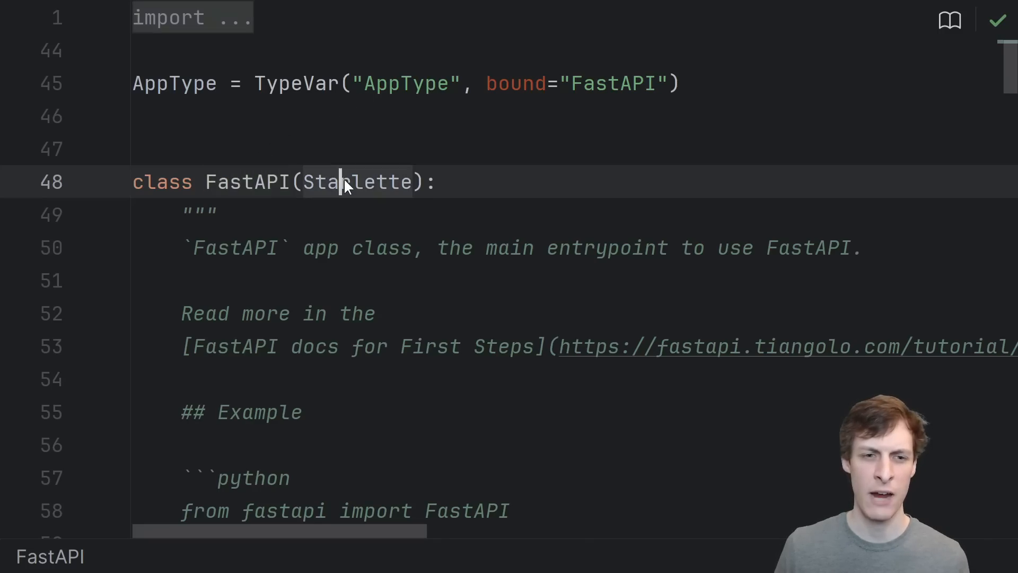
Step: Highlight Starlette as FastAPI's base class and look through the surrounding source
double_click(356, 183)
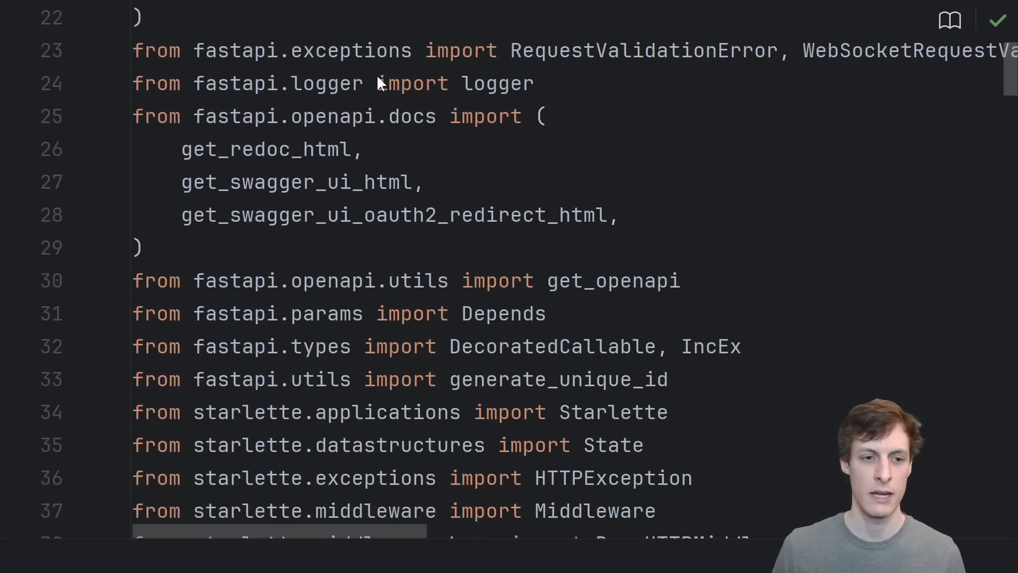
scroll("down", 3)
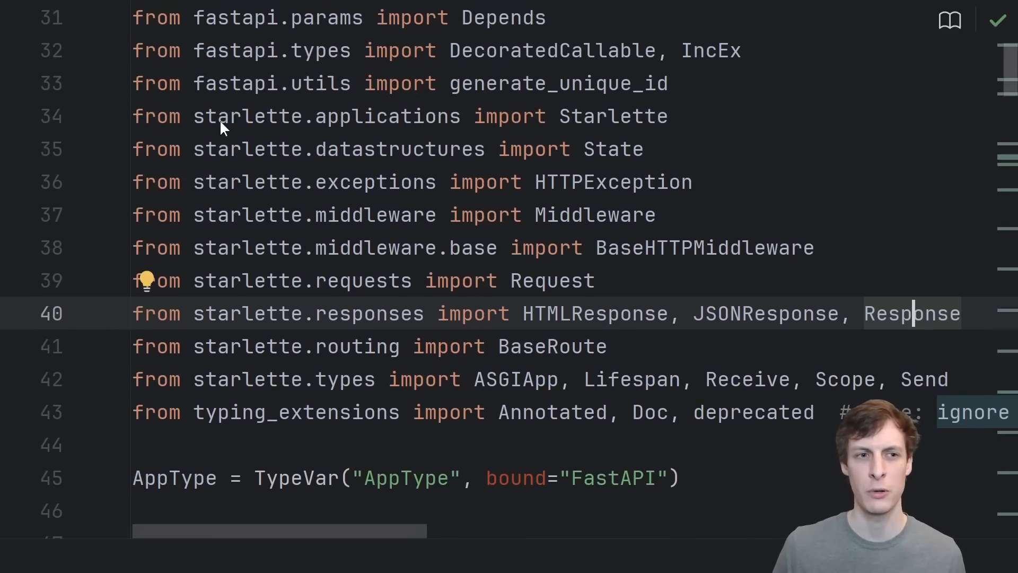
mouse_move(748, 336)
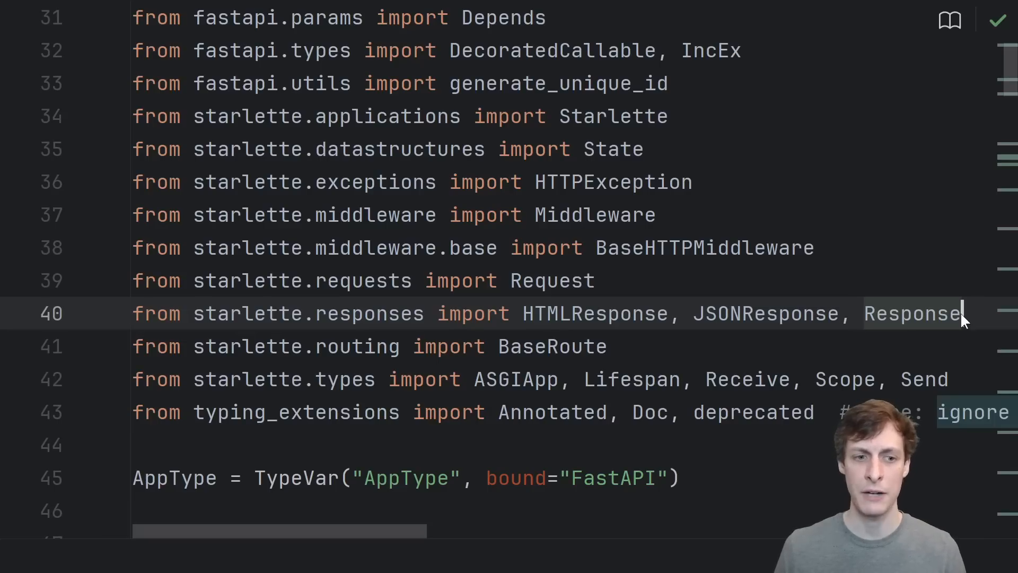
mouse_move(955, 328)
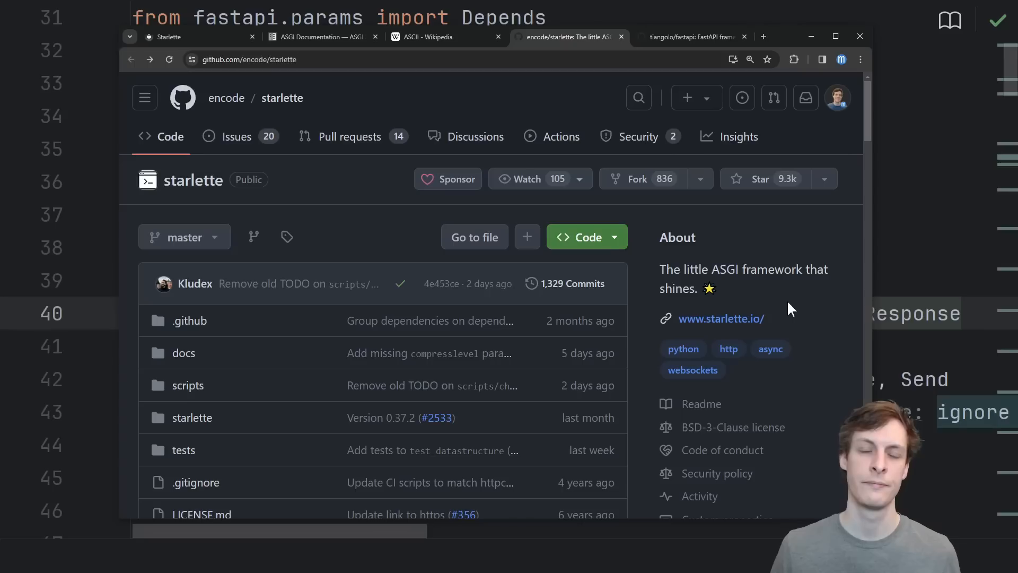
mouse_move(797, 308)
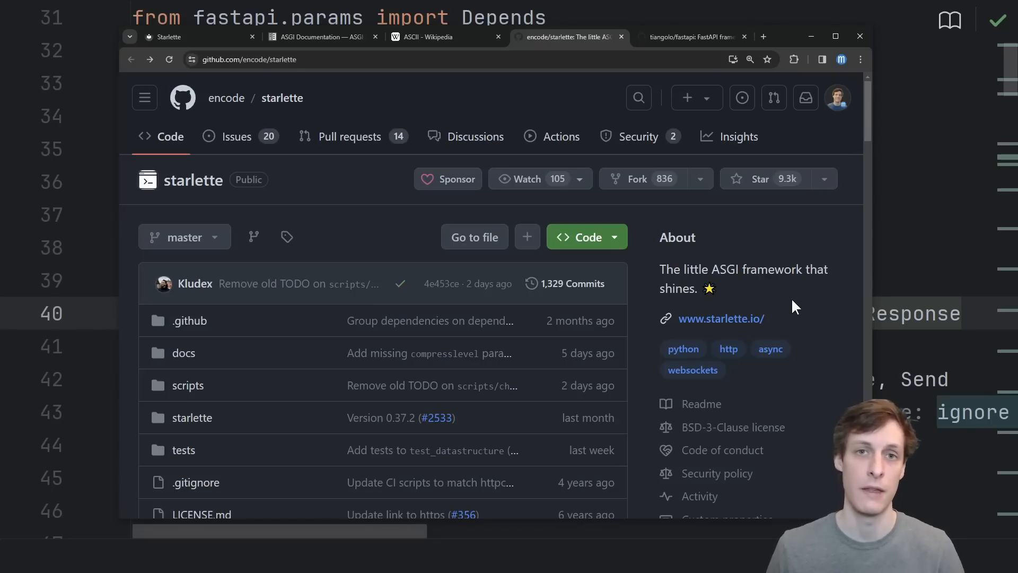
mouse_move(735, 278)
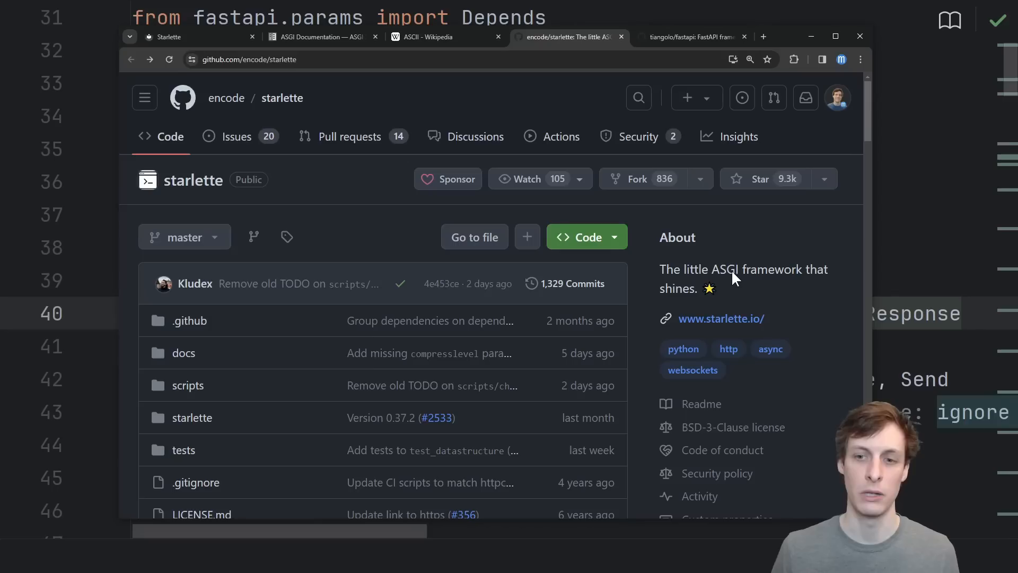
Step: Highlight ASGI on the starlette page, then the Asynchronous Server Gateway Interface definition in the ASGI docs
double_click(726, 269)
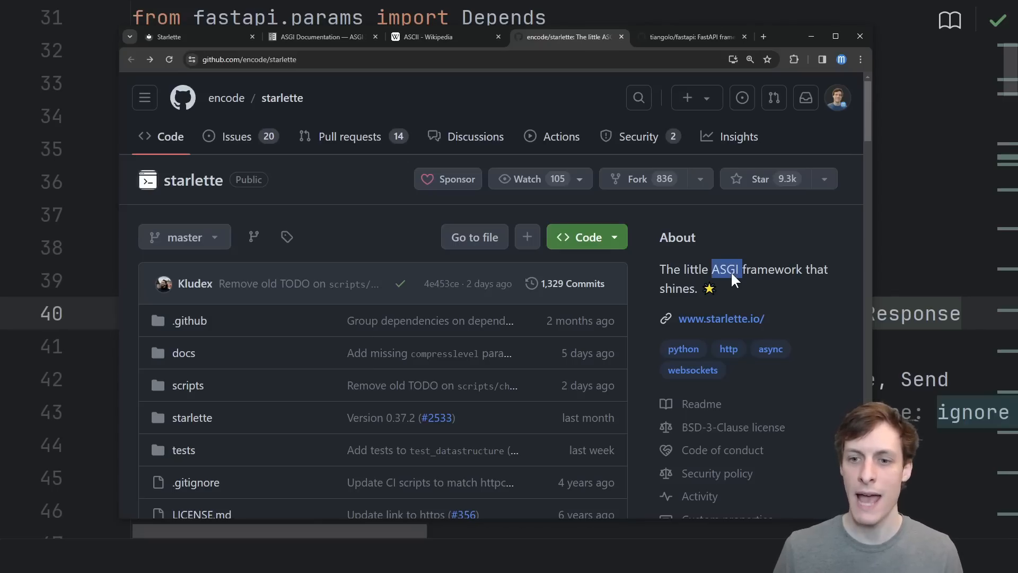
mouse_move(737, 308)
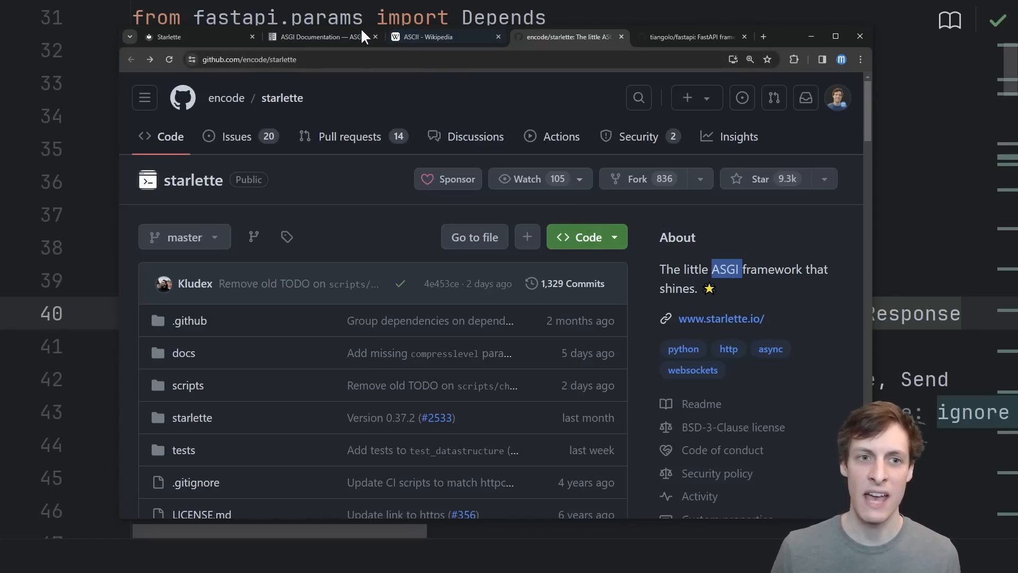
left_click(318, 36)
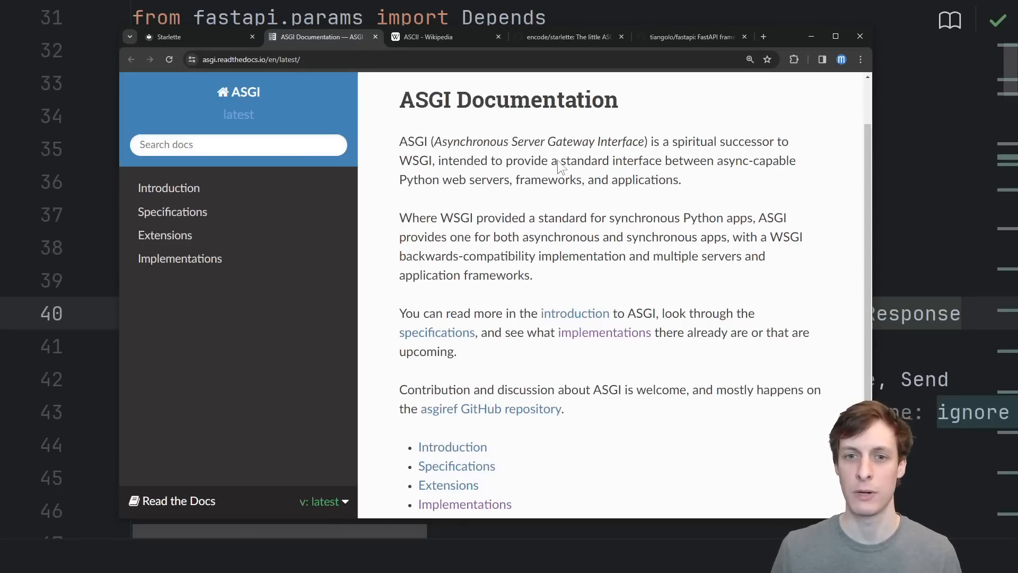
left_click_drag(400, 142, 647, 141)
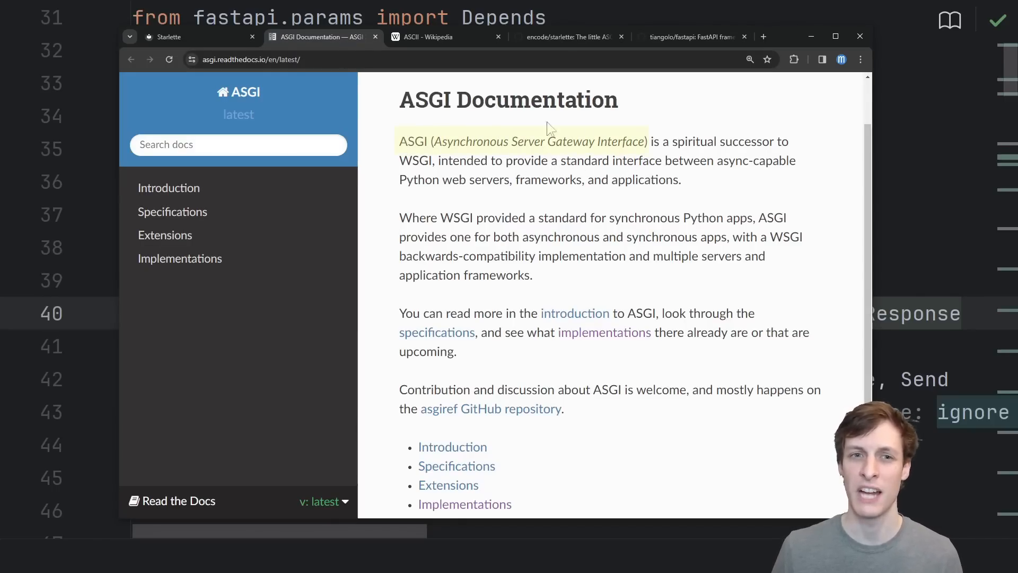
left_click(429, 37)
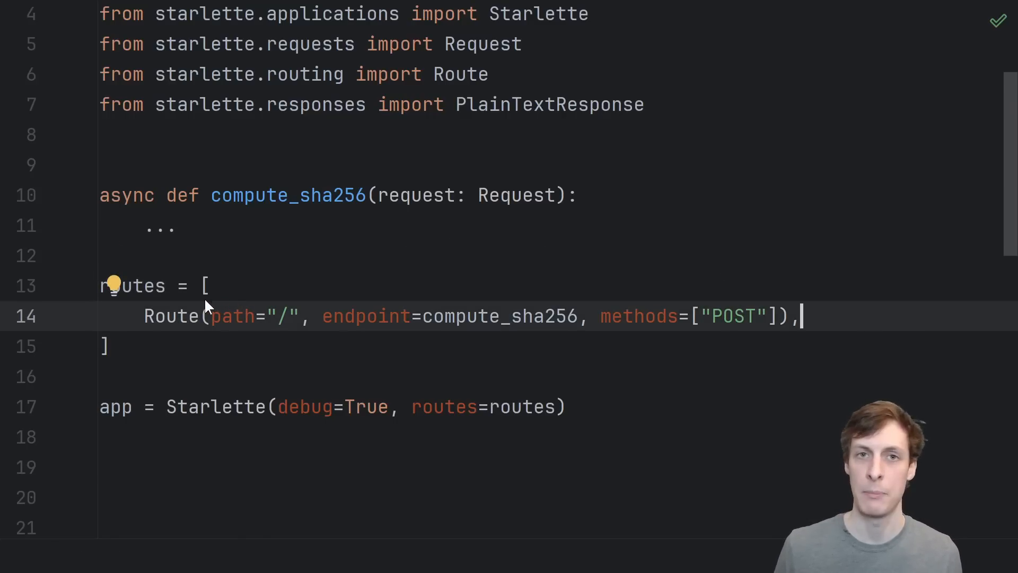
mouse_move(460, 297)
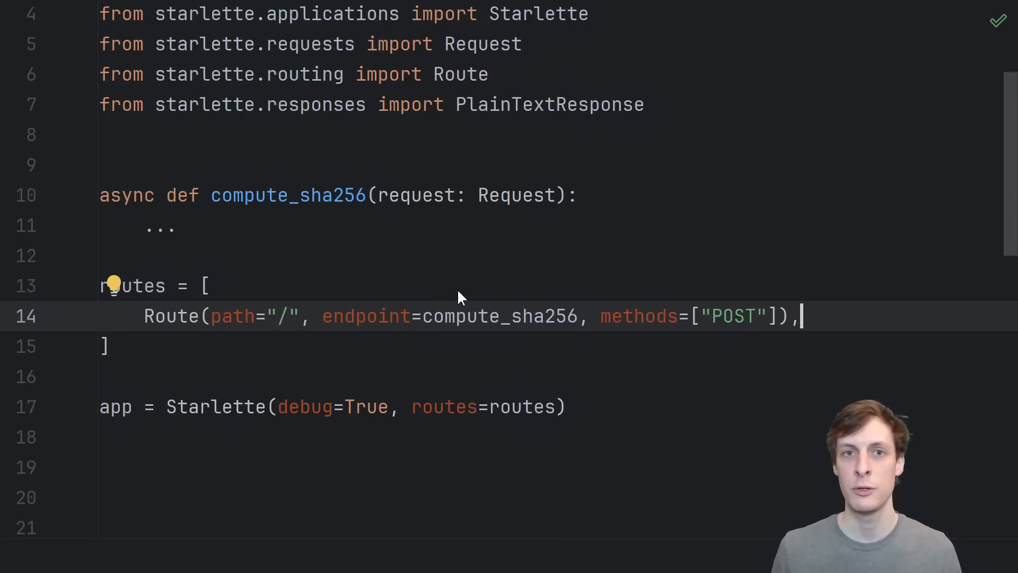
mouse_move(563, 334)
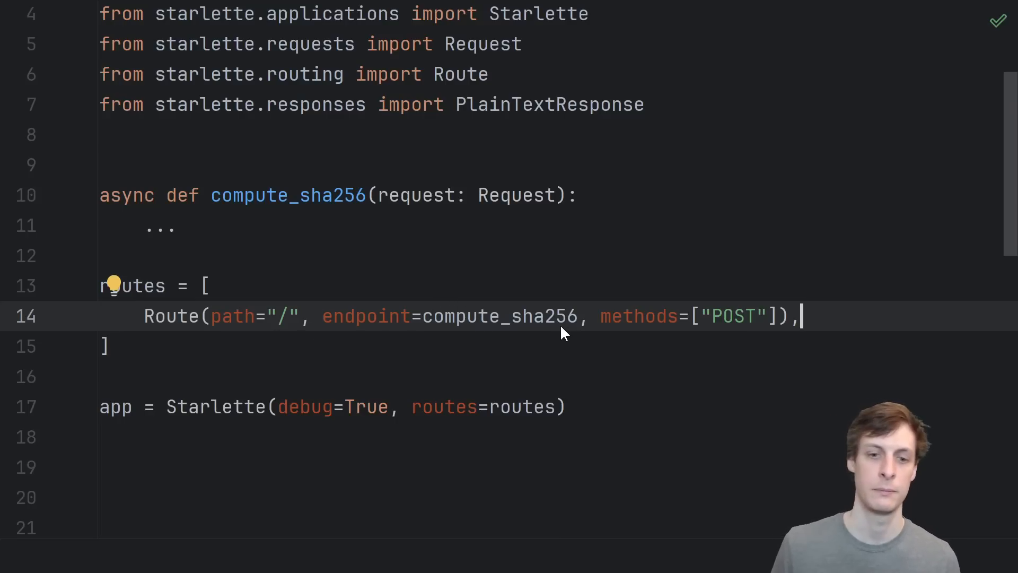
Step: Select compute_sha256, the POST endpoint whose body will await online_sha256
double_click(500, 316)
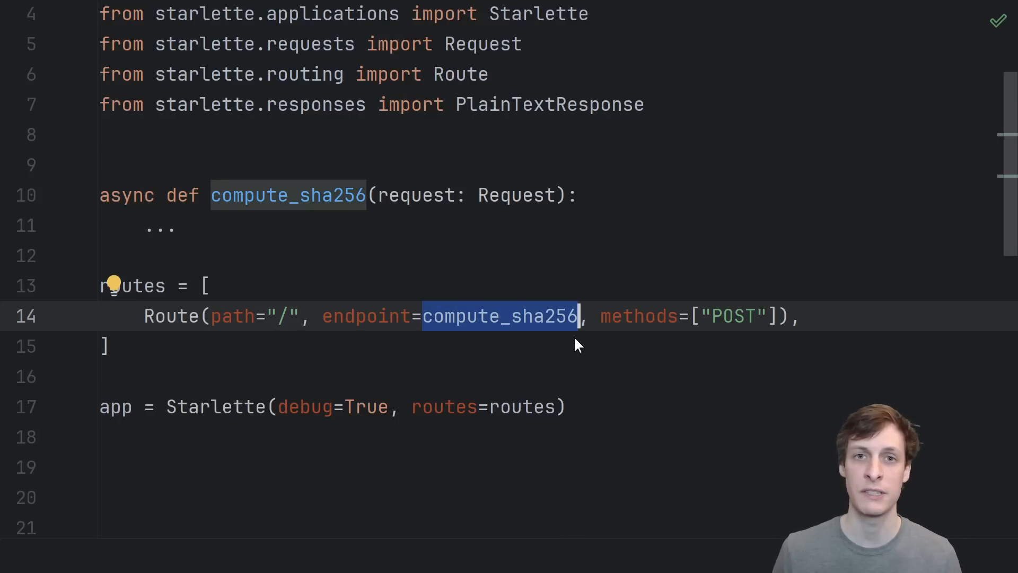
mouse_move(536, 356)
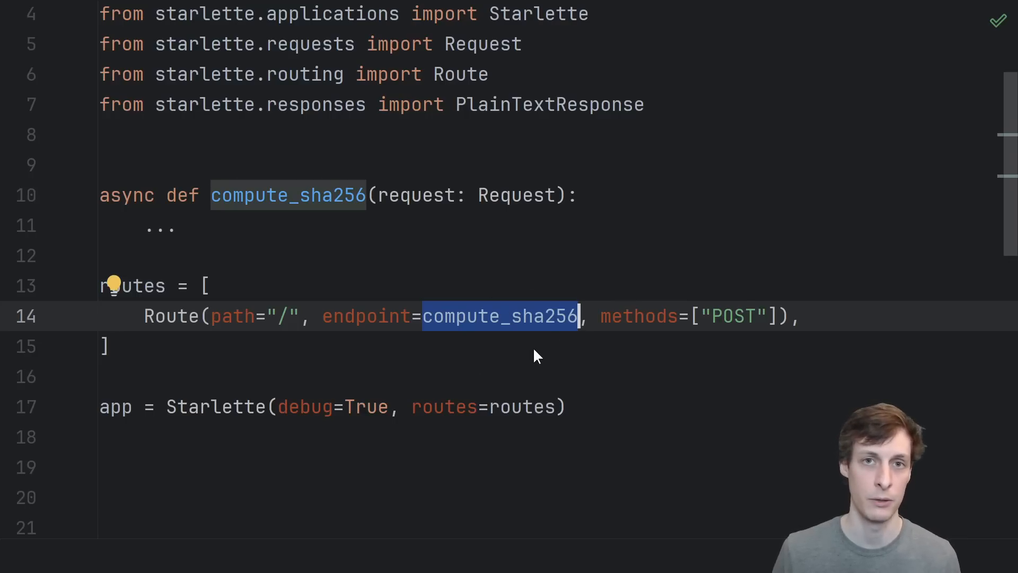
mouse_move(734, 329)
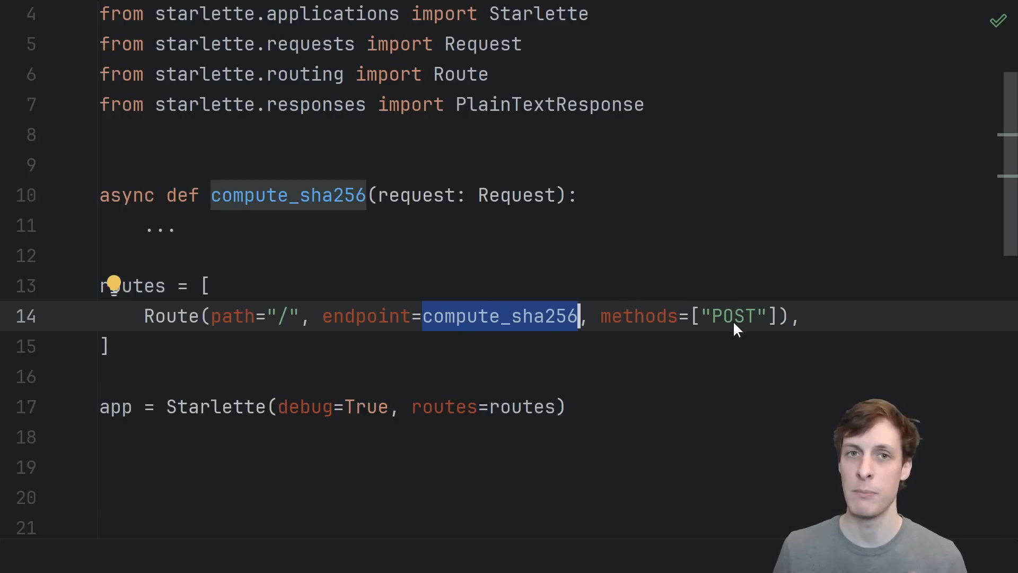
mouse_move(282, 327)
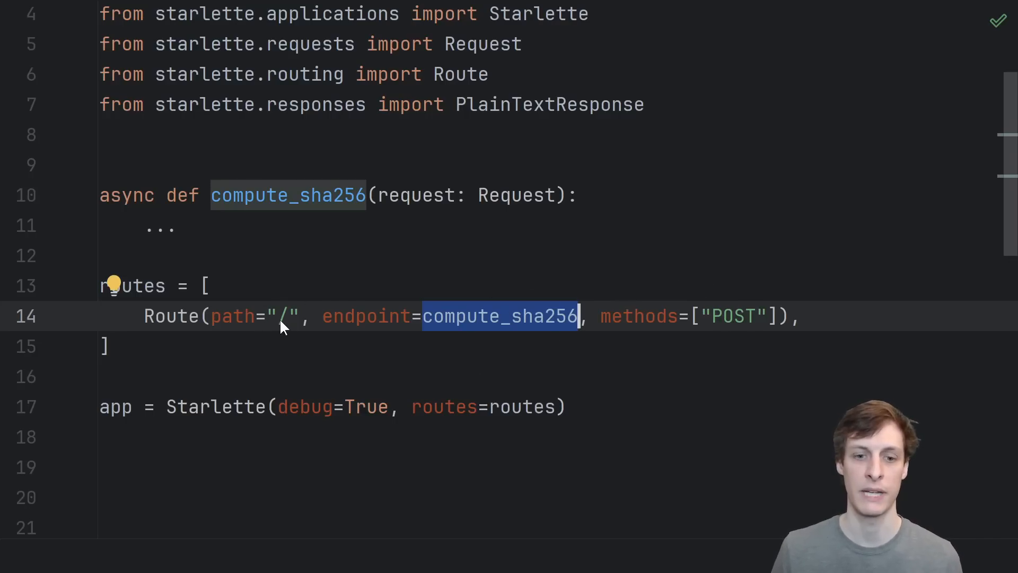
mouse_move(507, 331)
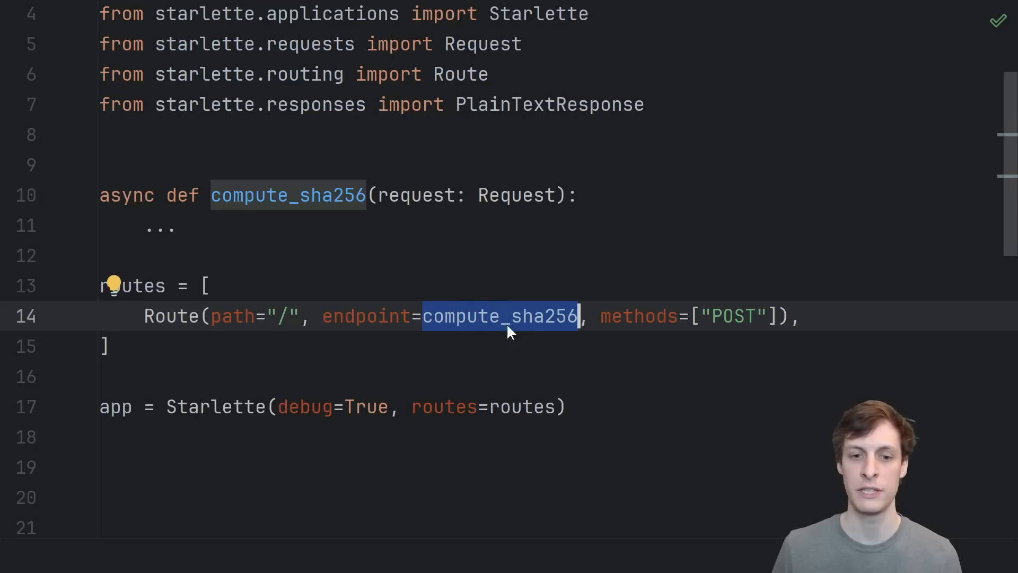
mouse_move(452, 185)
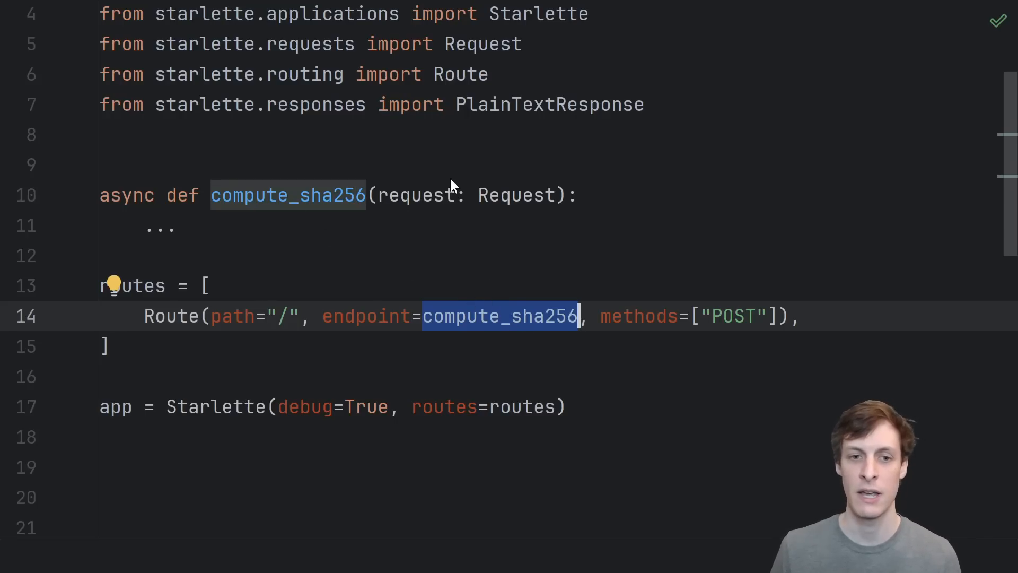
mouse_move(484, 229)
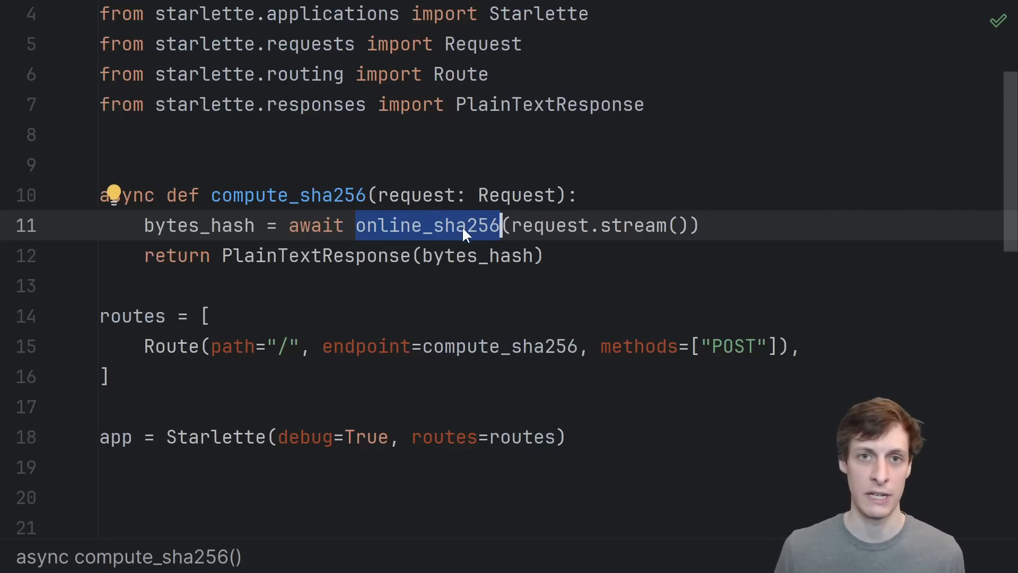
mouse_move(462, 226)
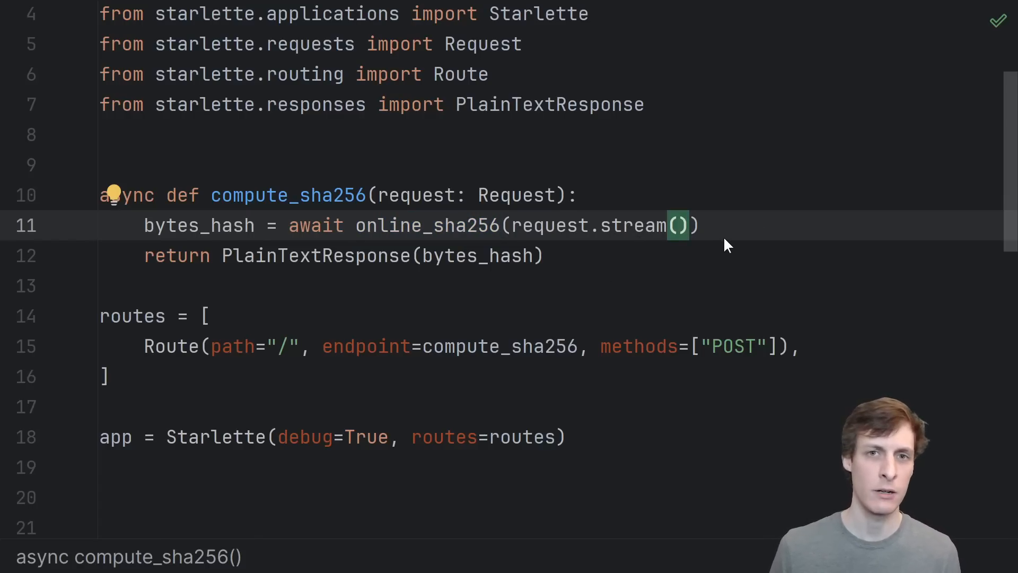
mouse_move(716, 247)
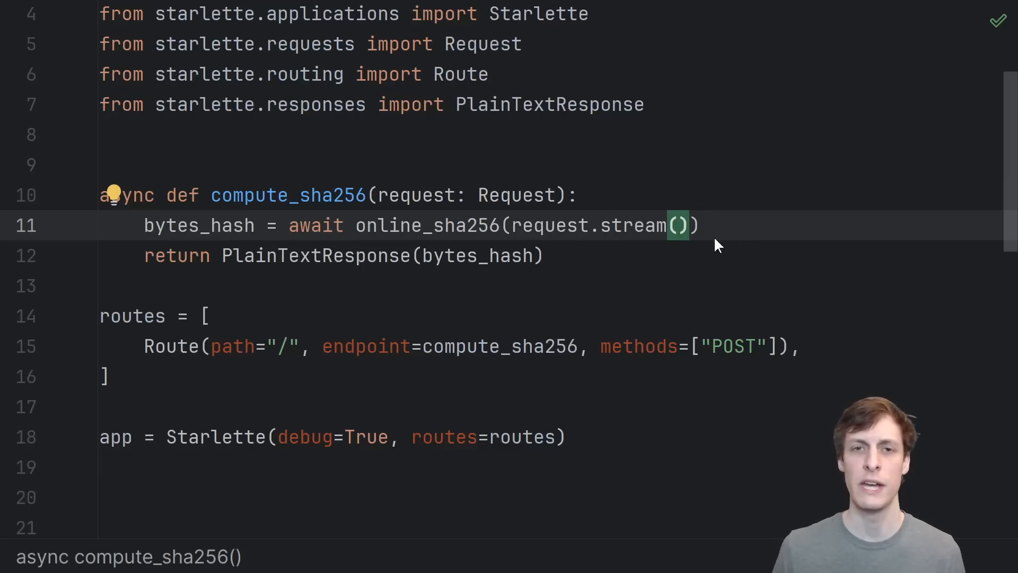
mouse_move(787, 229)
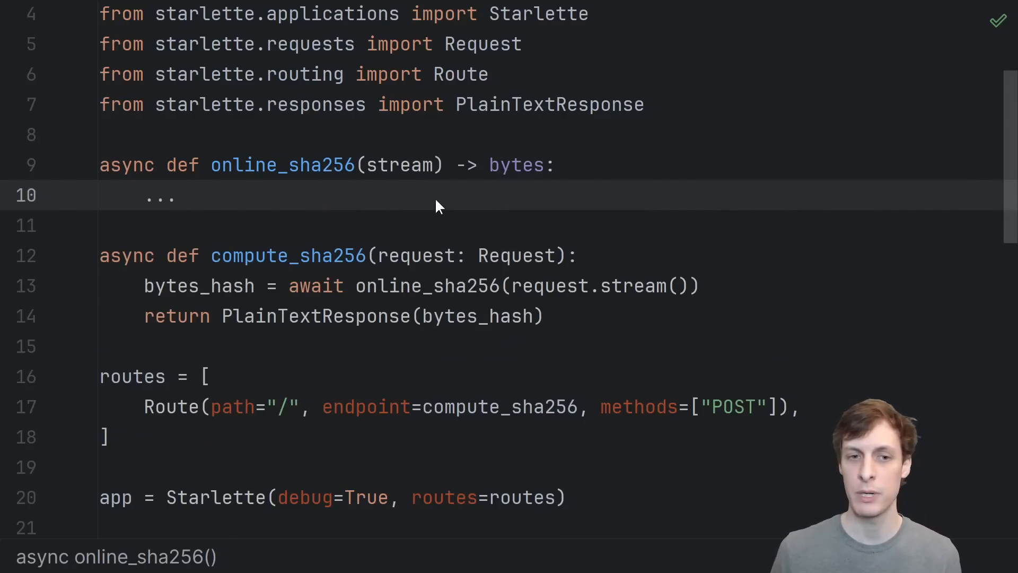
Step: Write online_sha256 with hasher = hashlib.sha256(), hasher.update(chunk) per chunk, returning hasher.digest()
type("hasher = hashlib.sha256()")
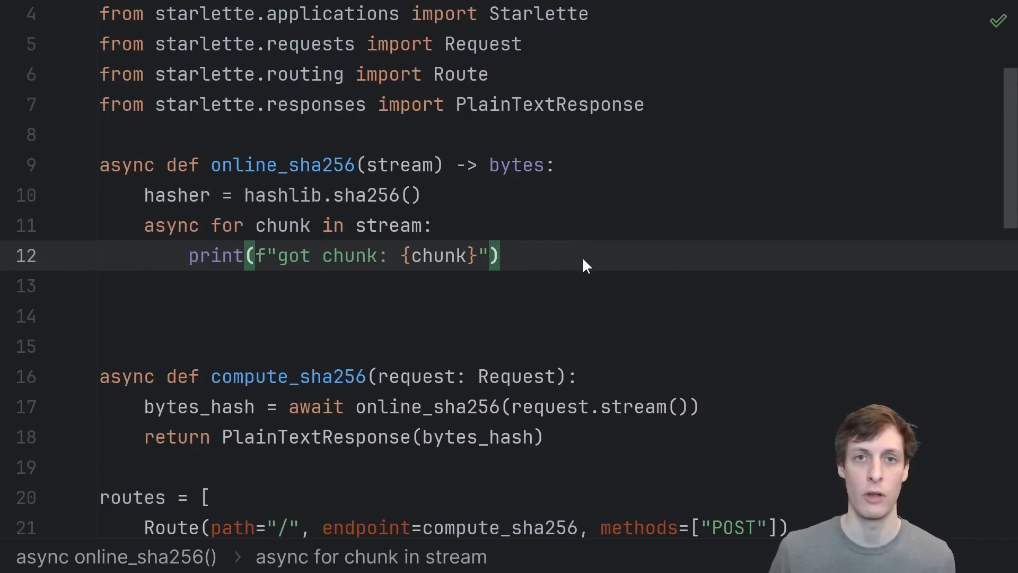
type("hasher.update(chunk)")
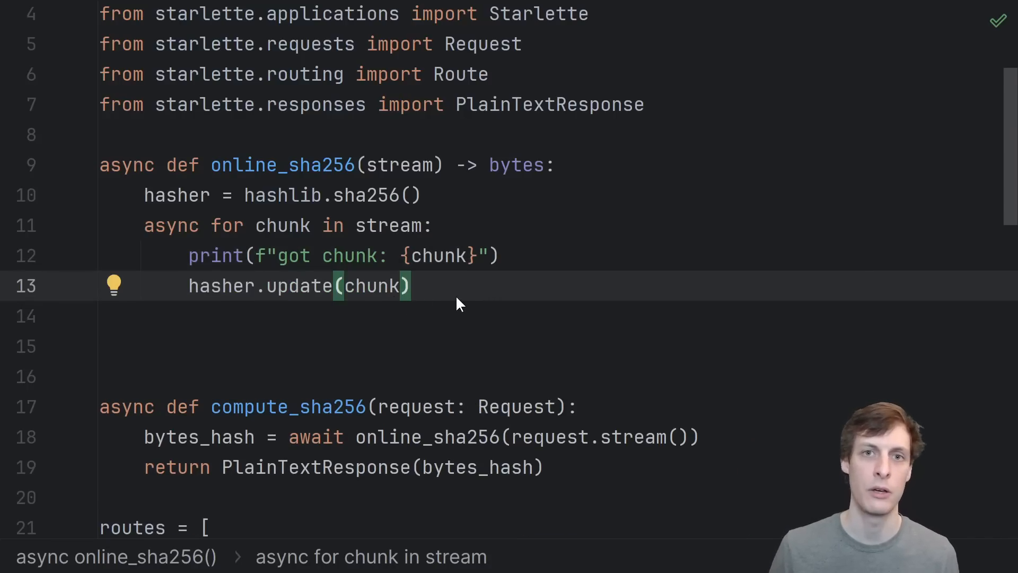
type("return hasher.digest()")
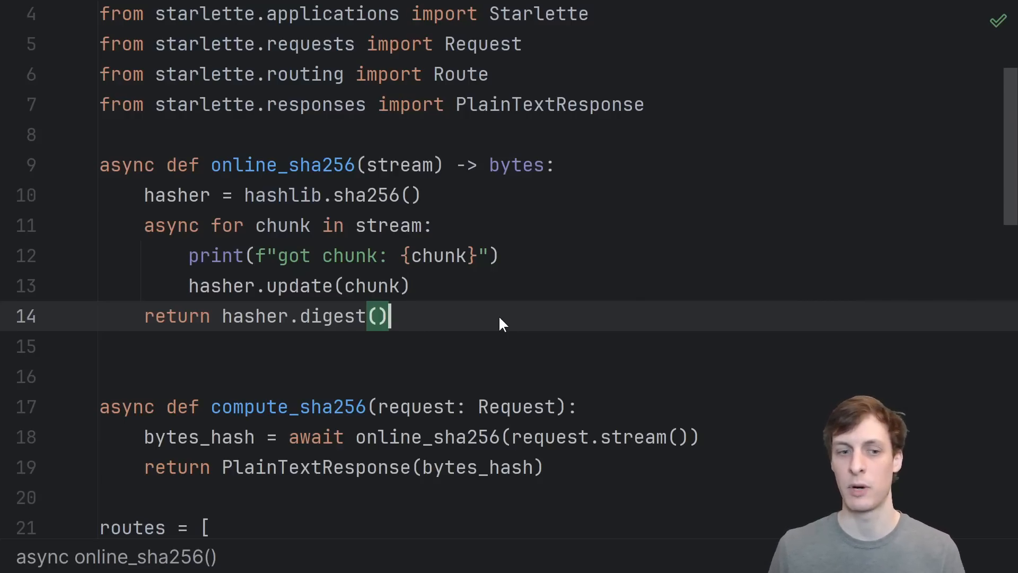
mouse_move(426, 315)
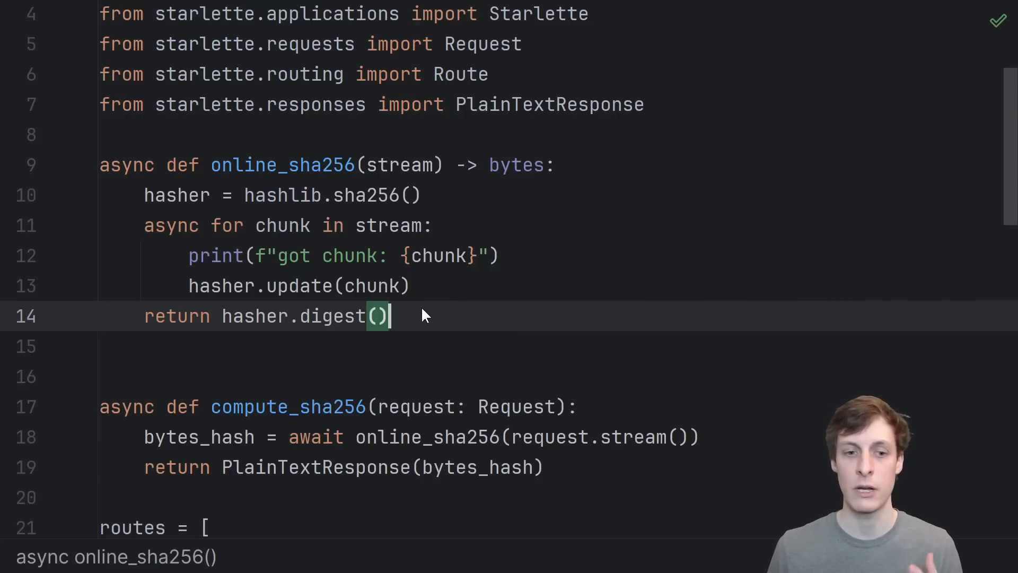
double_click(199, 437)
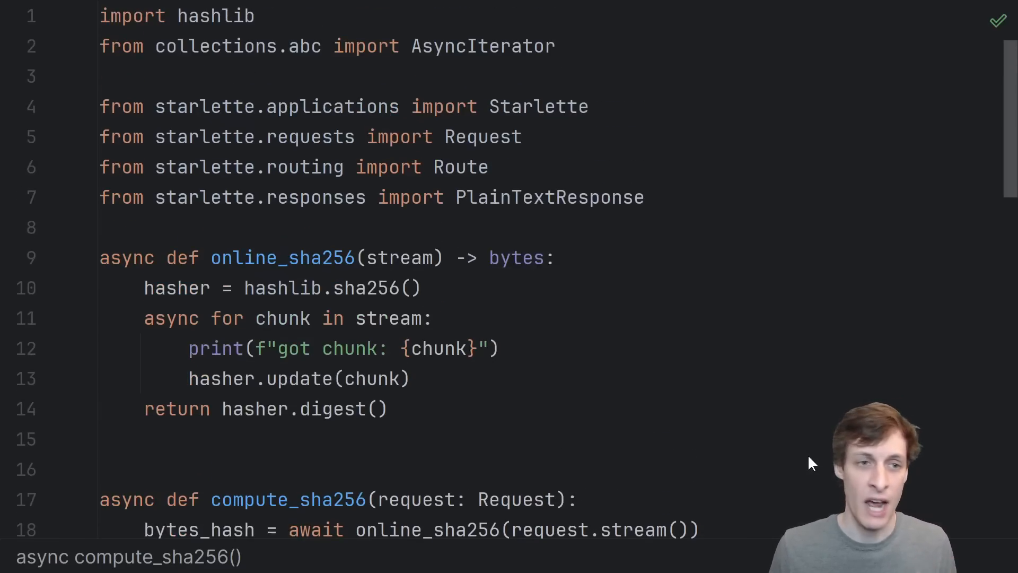
scroll("down", 3)
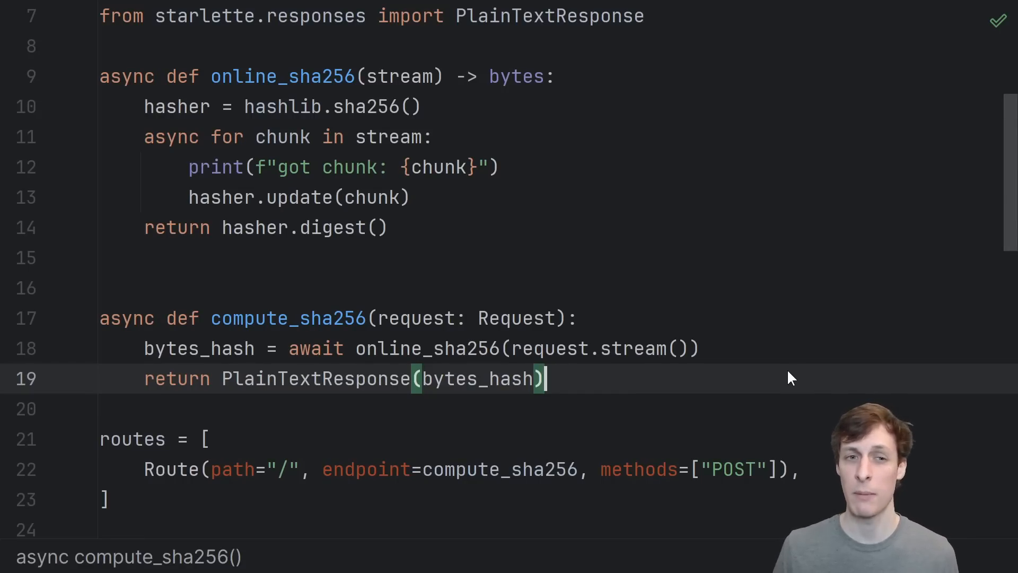
Step: Scroll the encode/uvicorn repository page describing the ASGI web server
scroll("down", 3)
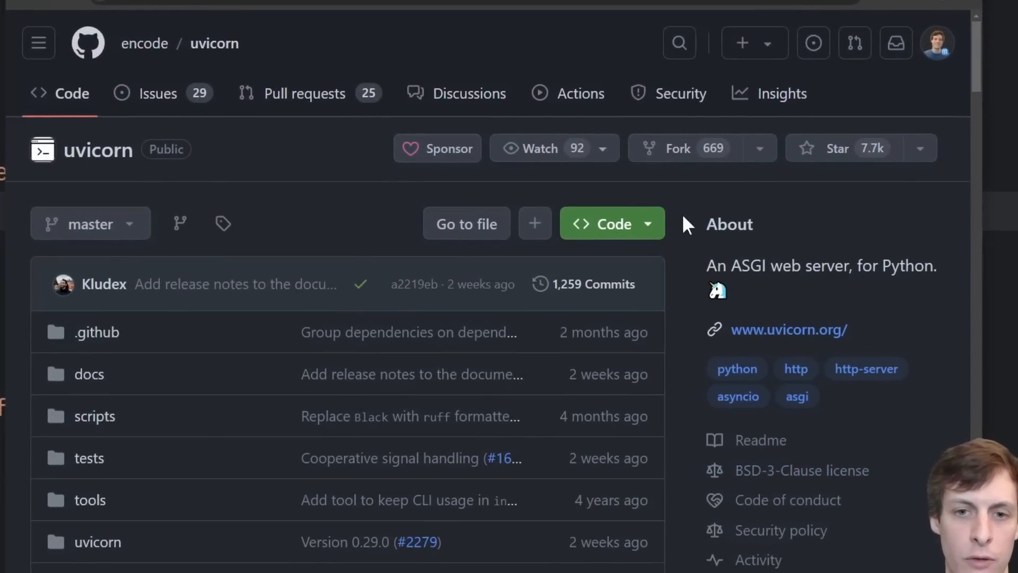
mouse_move(768, 232)
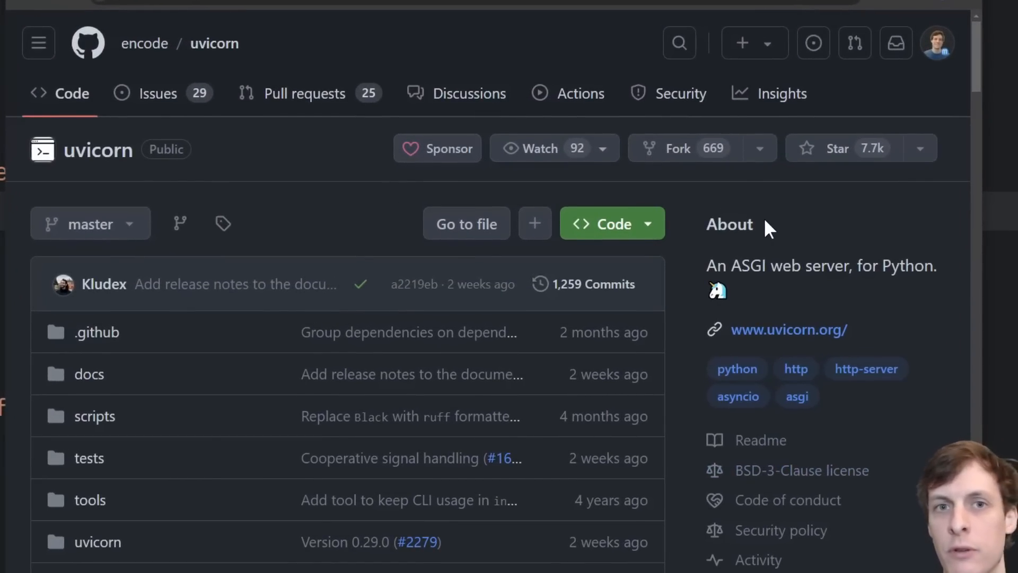
mouse_move(863, 261)
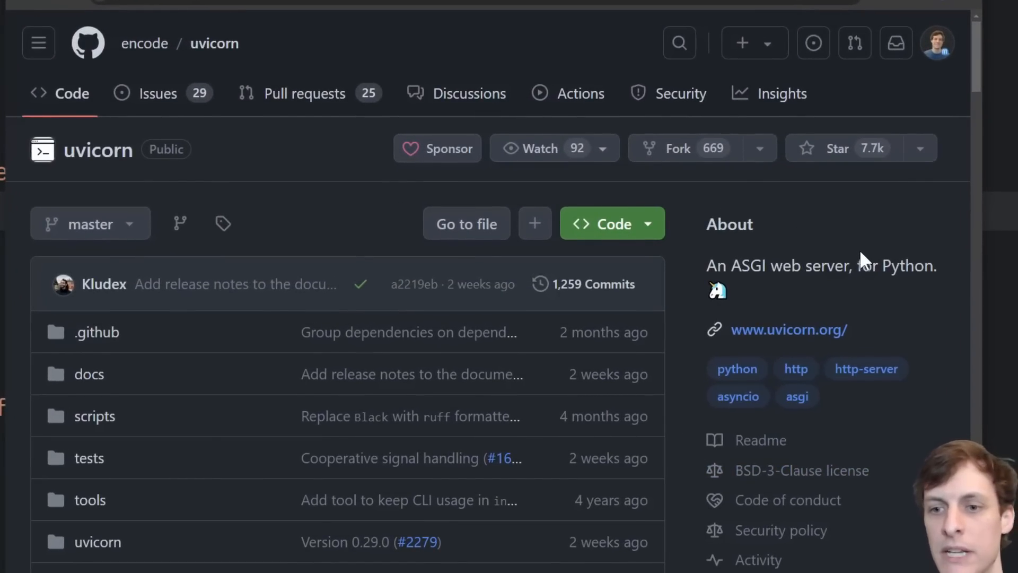
mouse_move(823, 248)
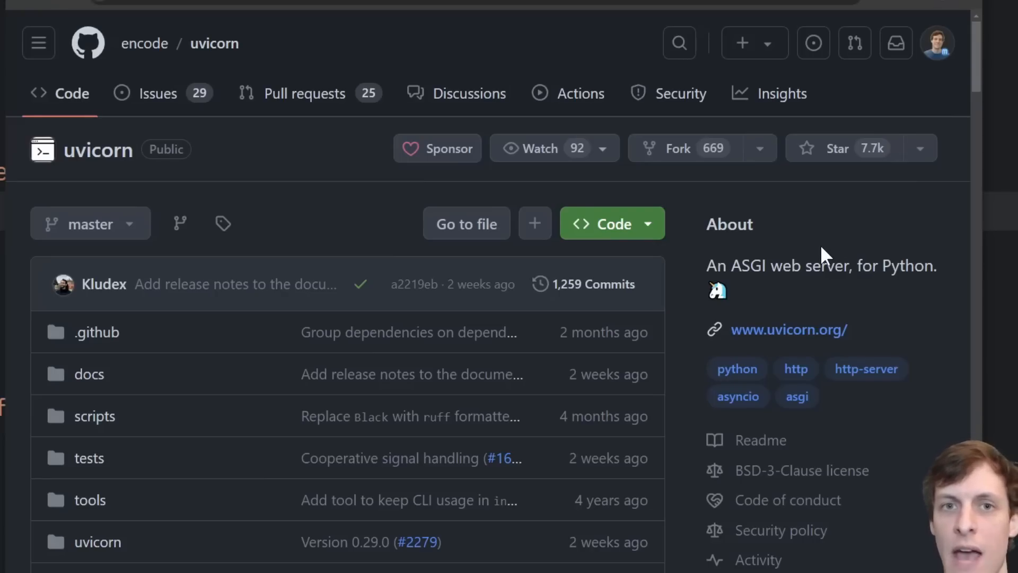
mouse_move(290, 195)
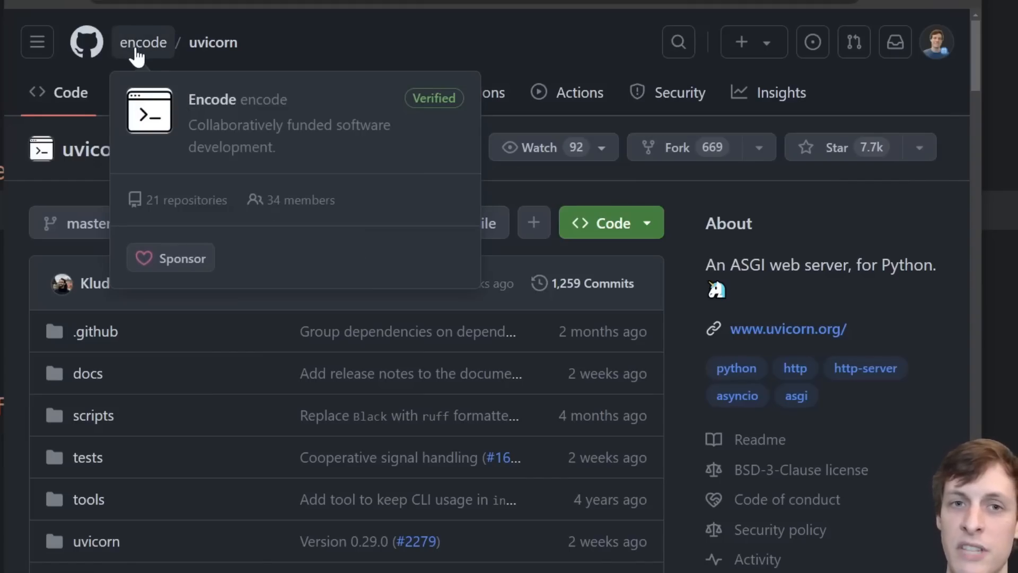
mouse_move(149, 66)
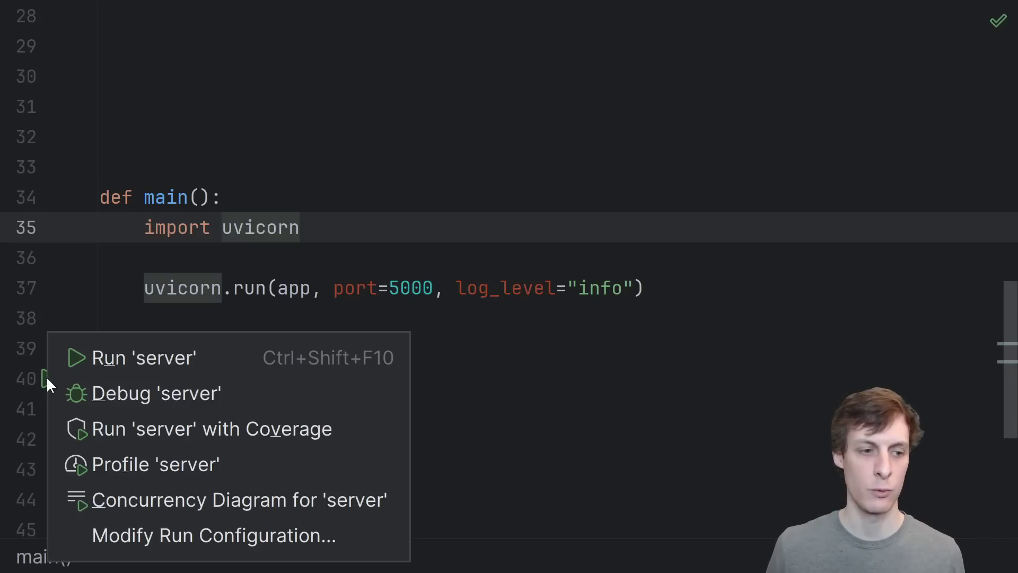
Step: Run the server script so uvicorn serves the app on 127.0.0.1:5000
left_click(144, 358)
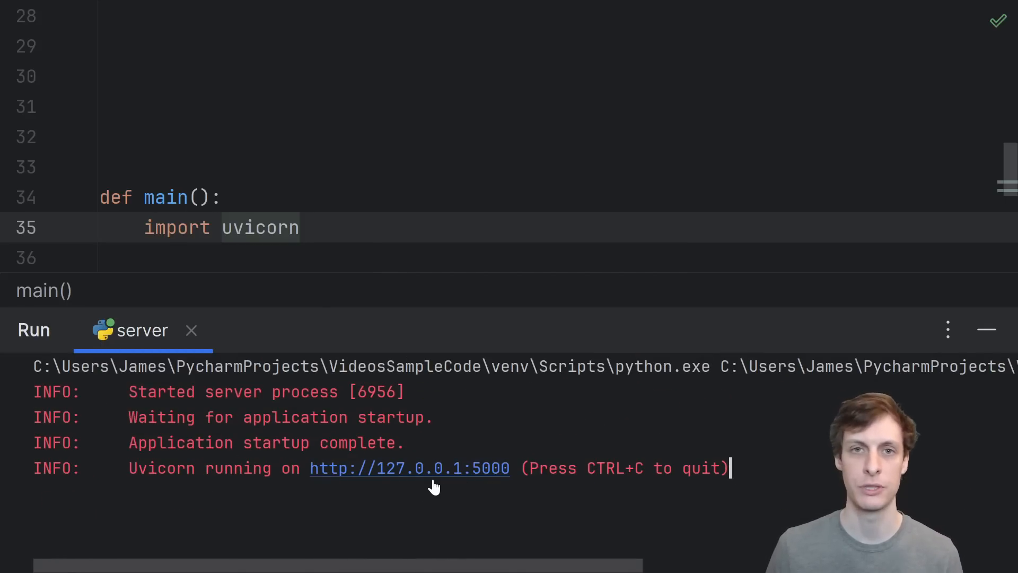
mouse_move(747, 470)
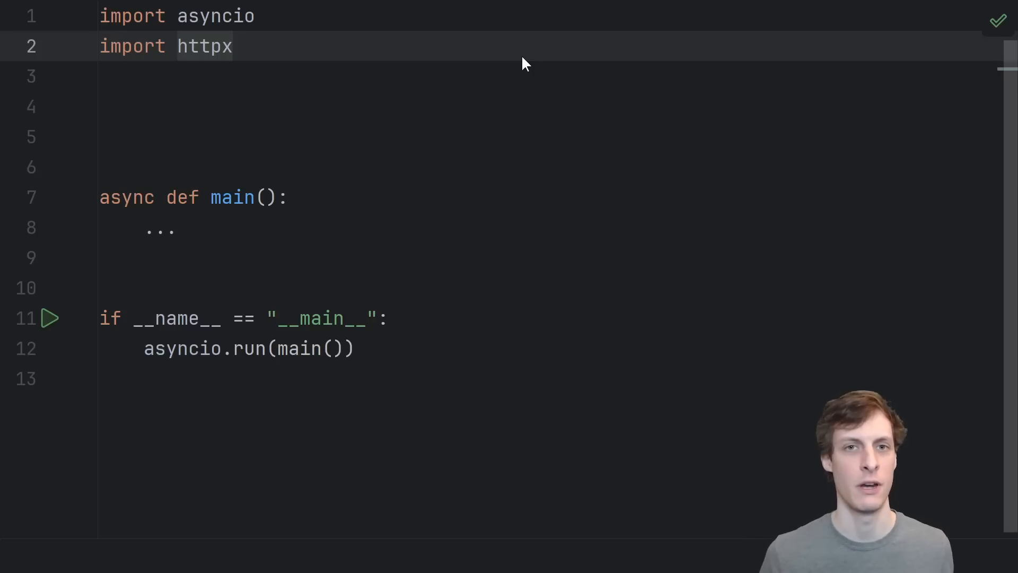
mouse_move(407, 65)
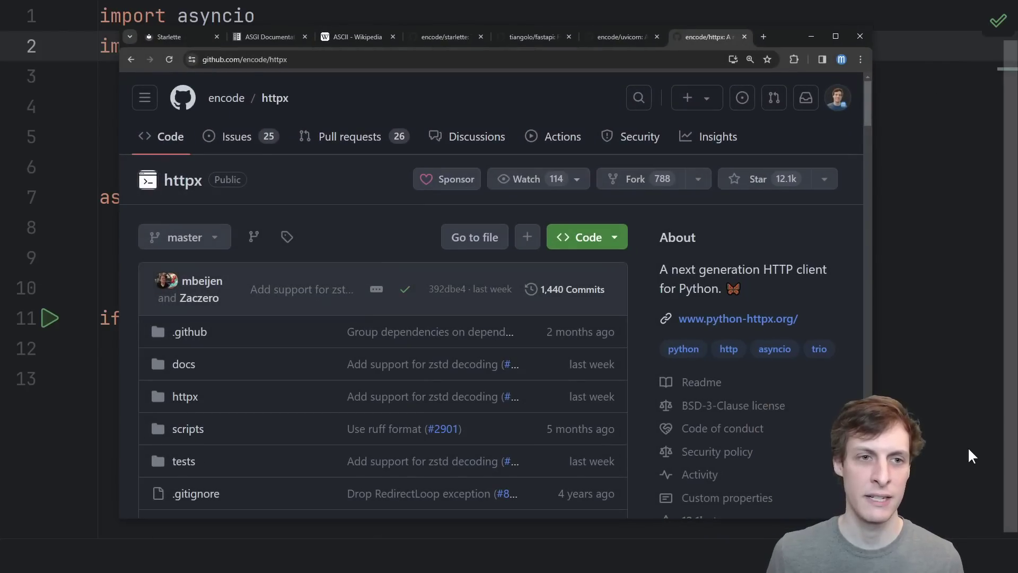
mouse_move(226, 98)
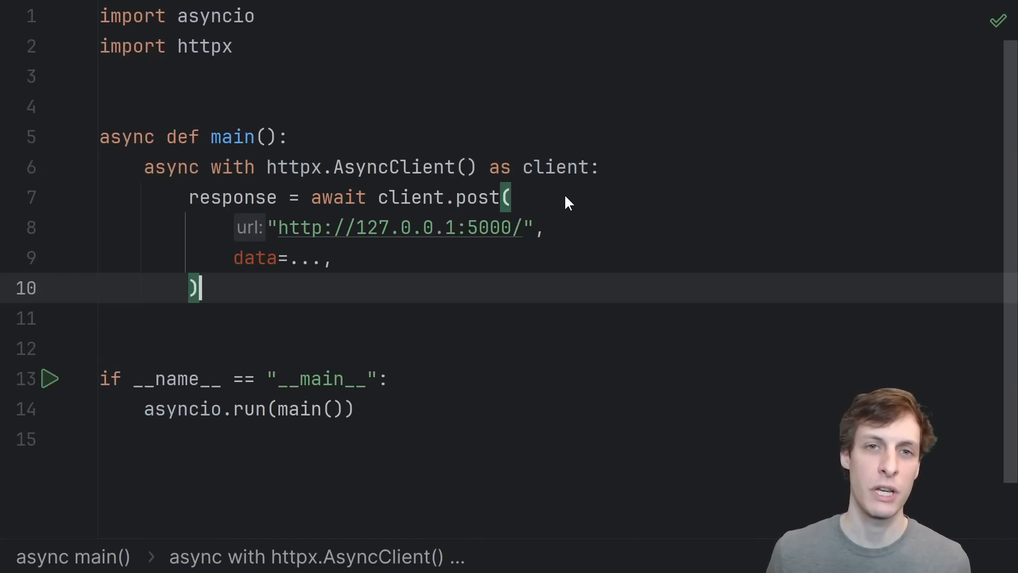
mouse_move(575, 231)
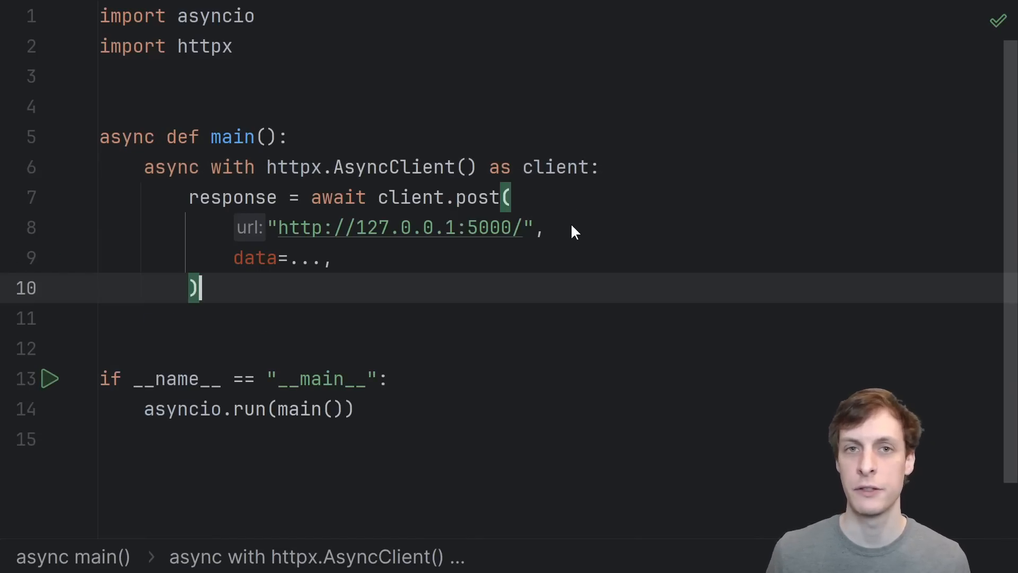
Step: Point out fake_file_data and the data.hex() print, then bring up the client's run options
double_click(337, 198)
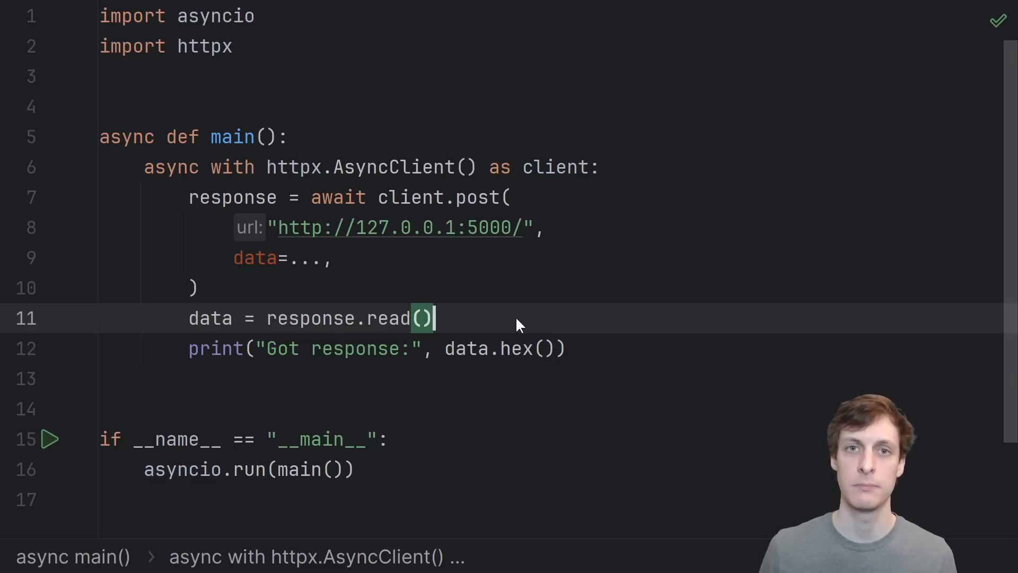
double_click(518, 348)
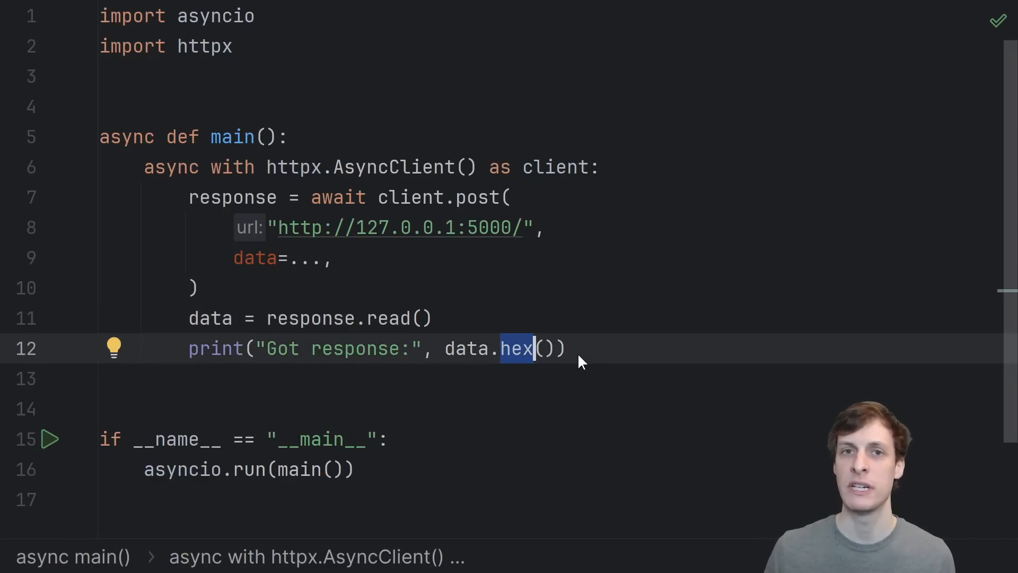
mouse_move(524, 379)
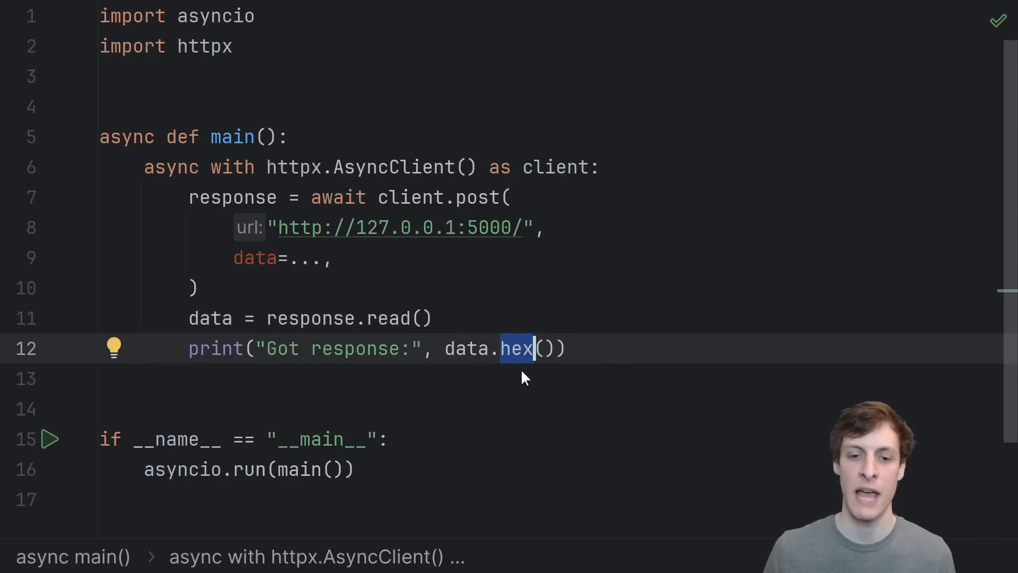
mouse_move(536, 370)
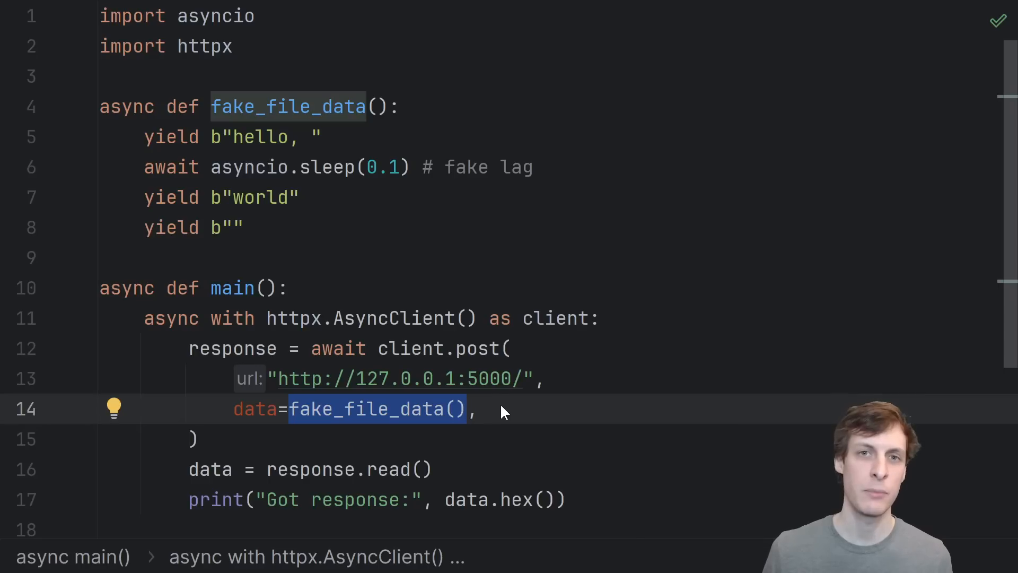
mouse_move(507, 312)
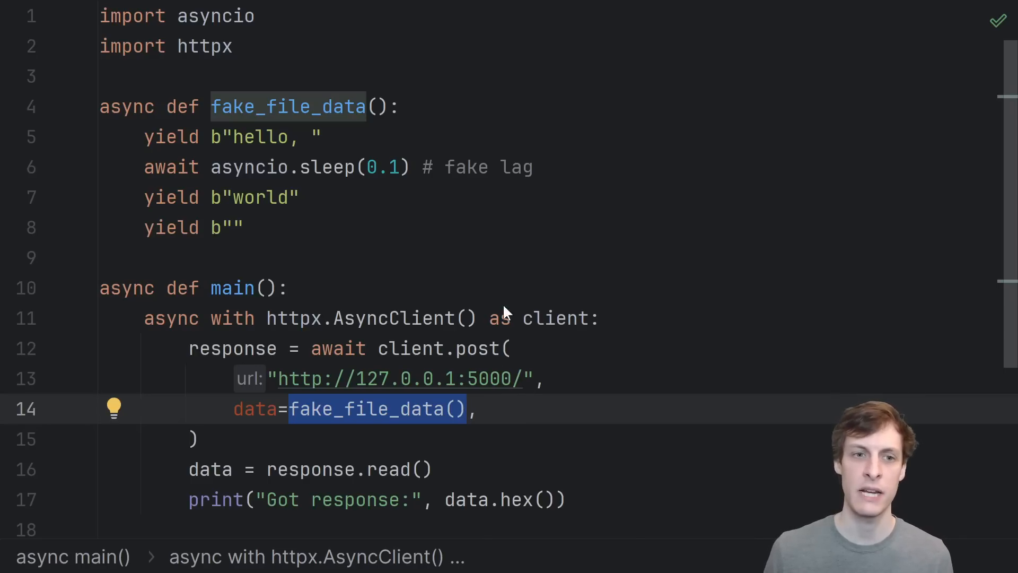
mouse_move(426, 115)
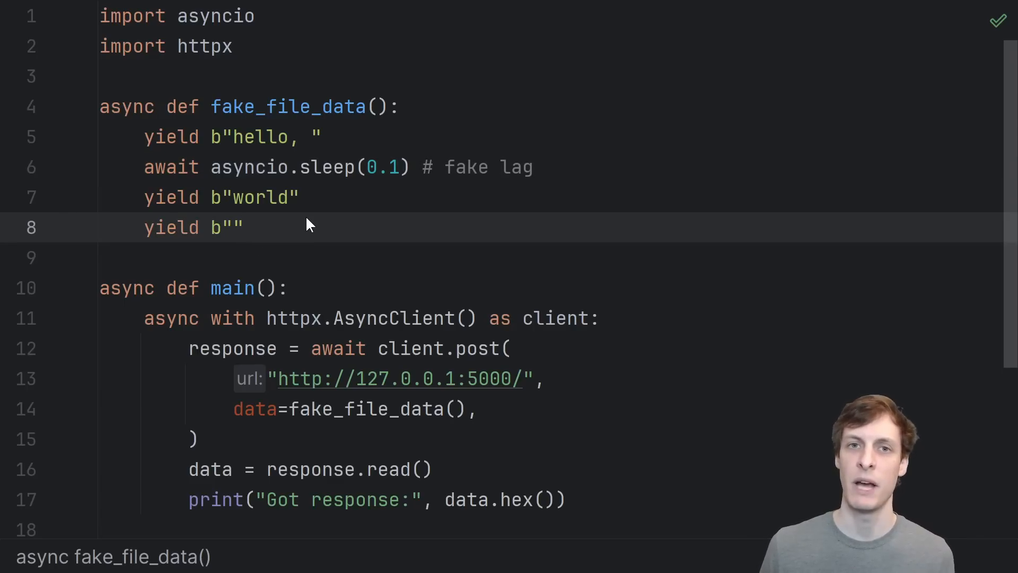
left_click(621, 321)
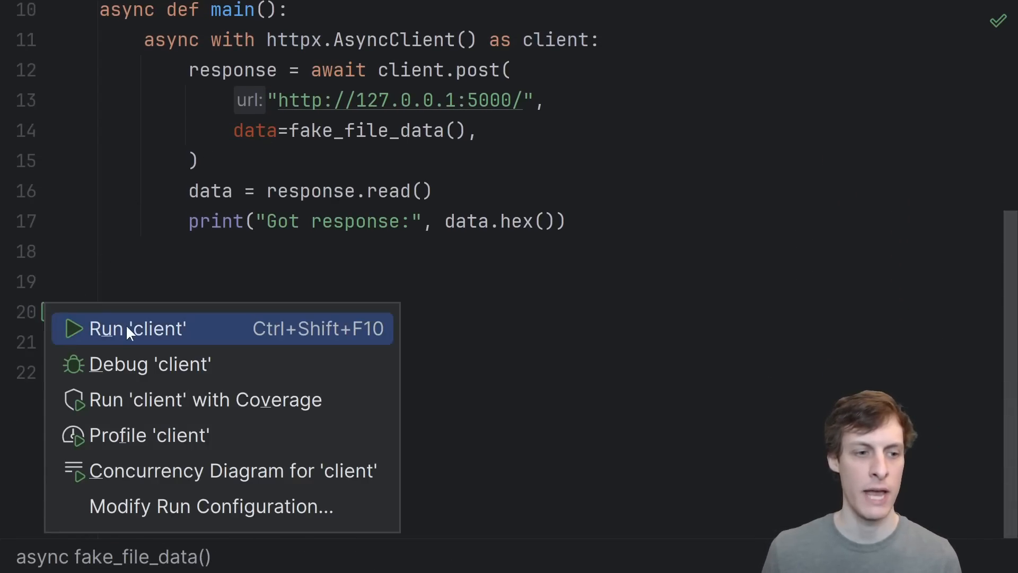
Step: Run the client script and rerun it to compare its hash with the expected SHA-256 of hello, world
left_click(136, 329)
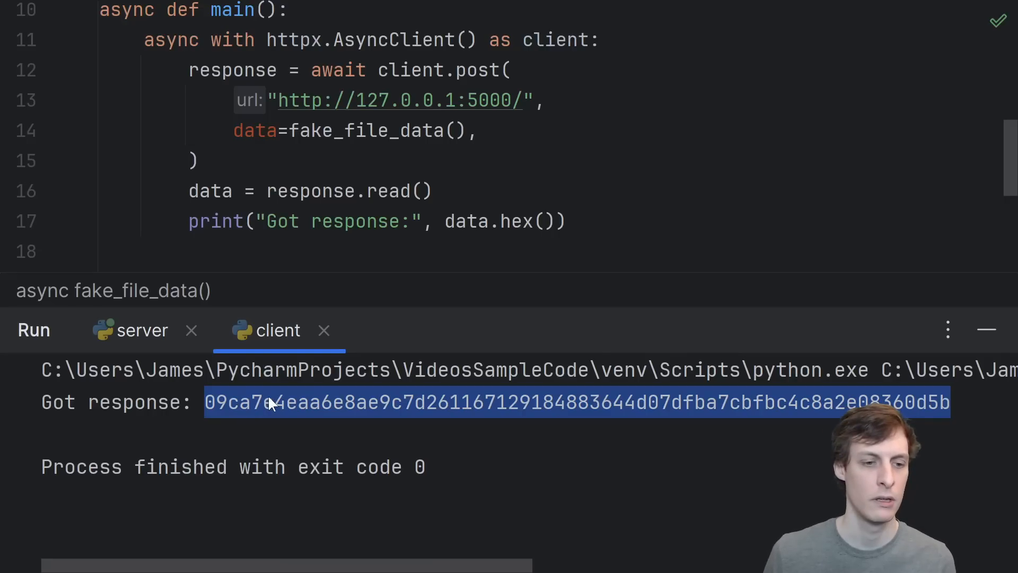
left_click(142, 331)
type("print(\"Expected    :\", hashlib.sha256(b\"hello, world\").hexdigest())")
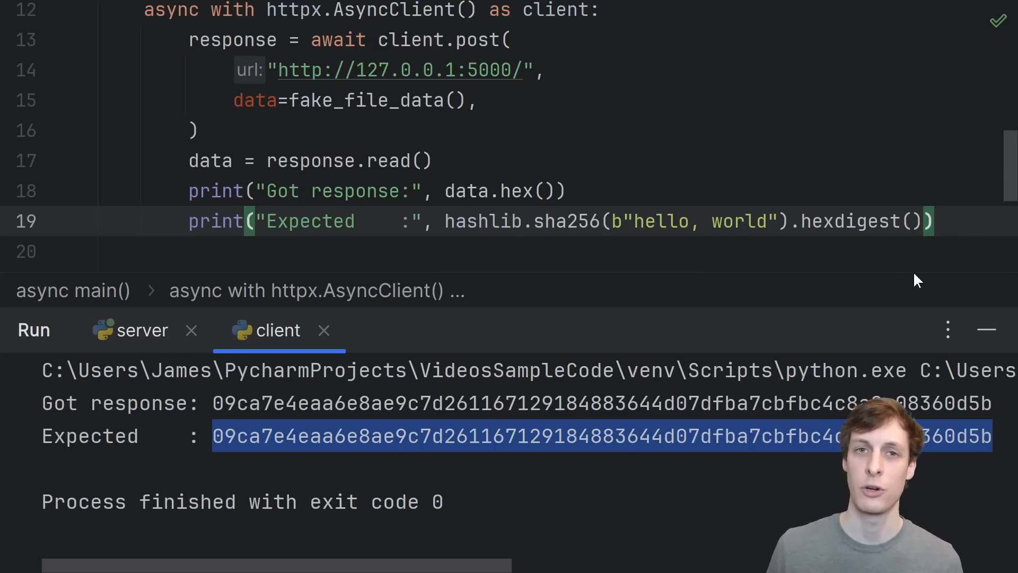
mouse_move(446, 450)
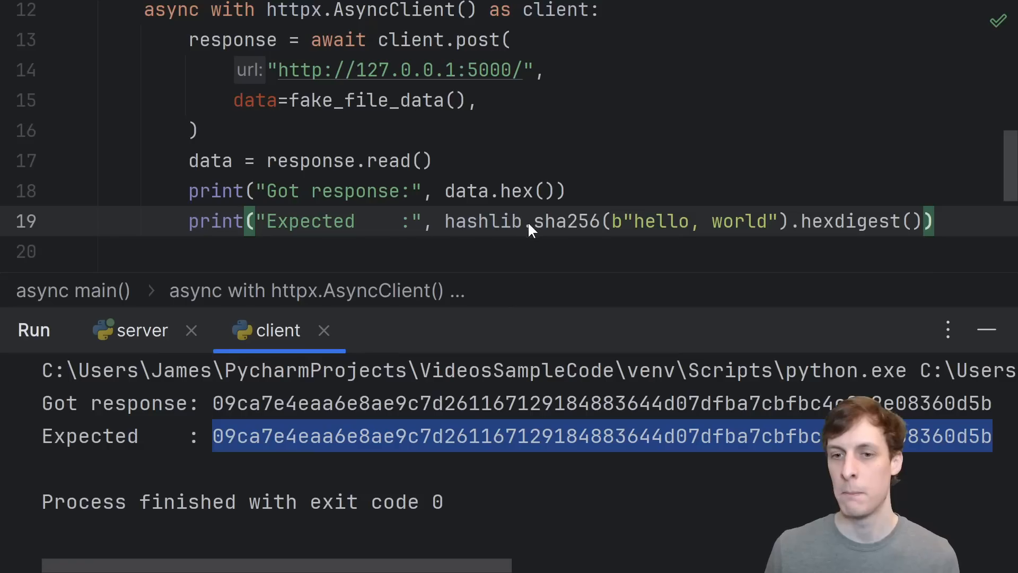
mouse_move(779, 224)
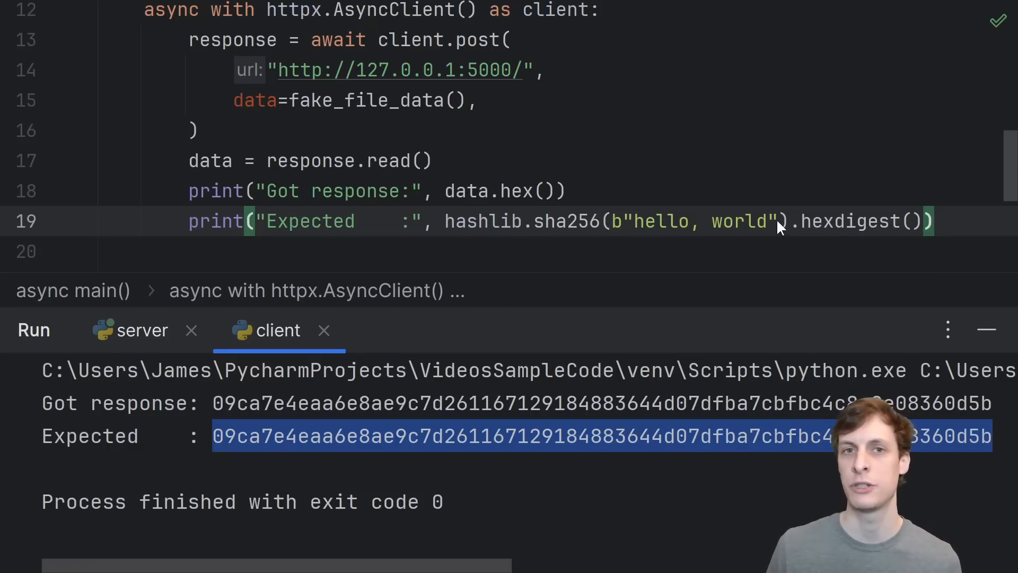
mouse_move(949, 246)
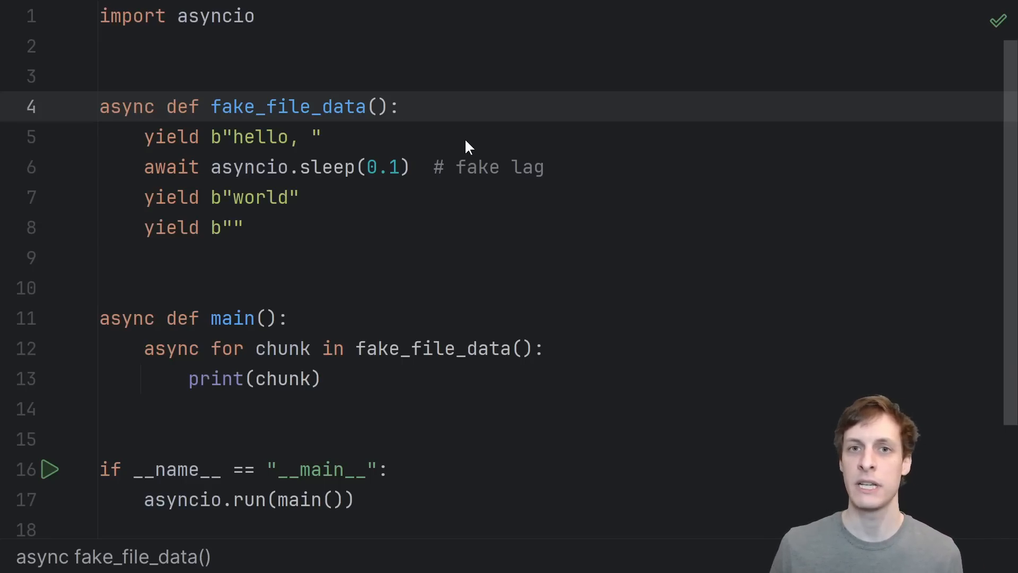
mouse_move(618, 342)
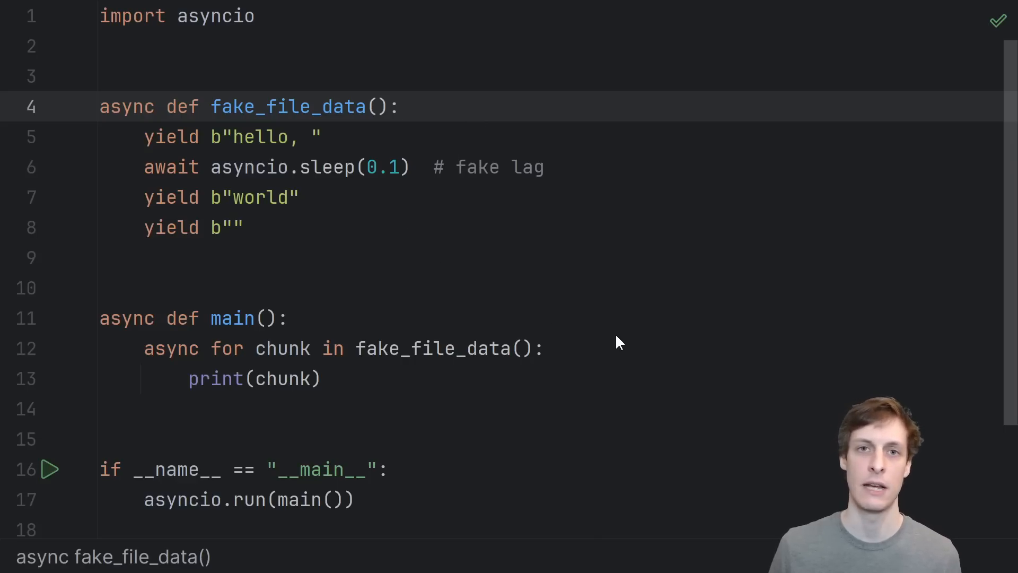
mouse_move(600, 340)
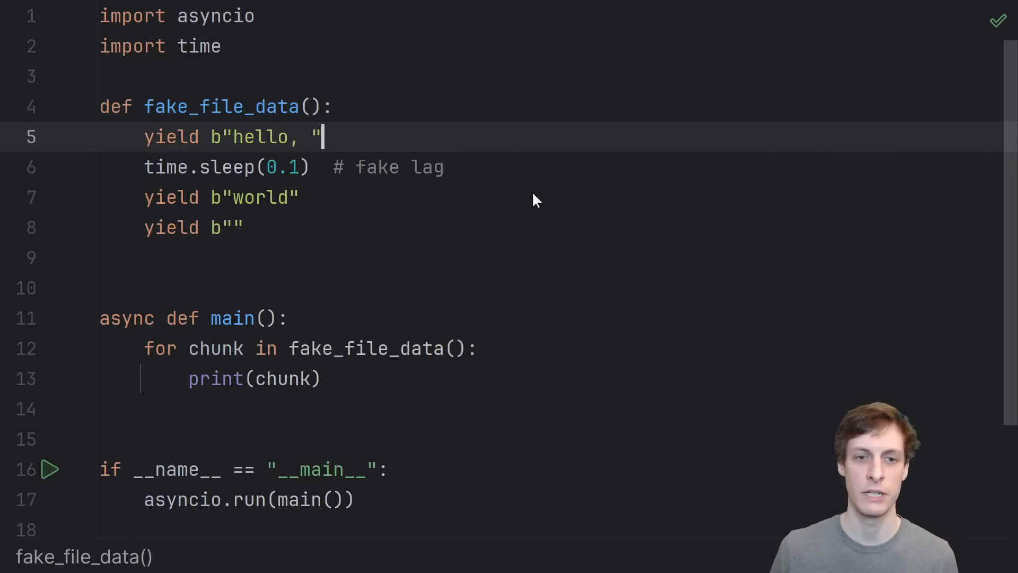
mouse_move(500, 262)
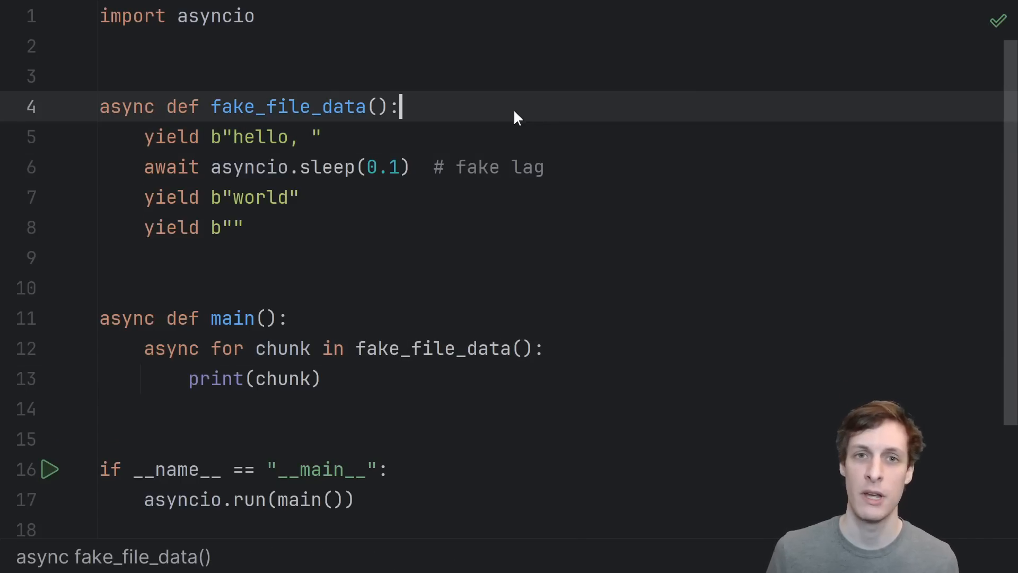
mouse_move(634, 124)
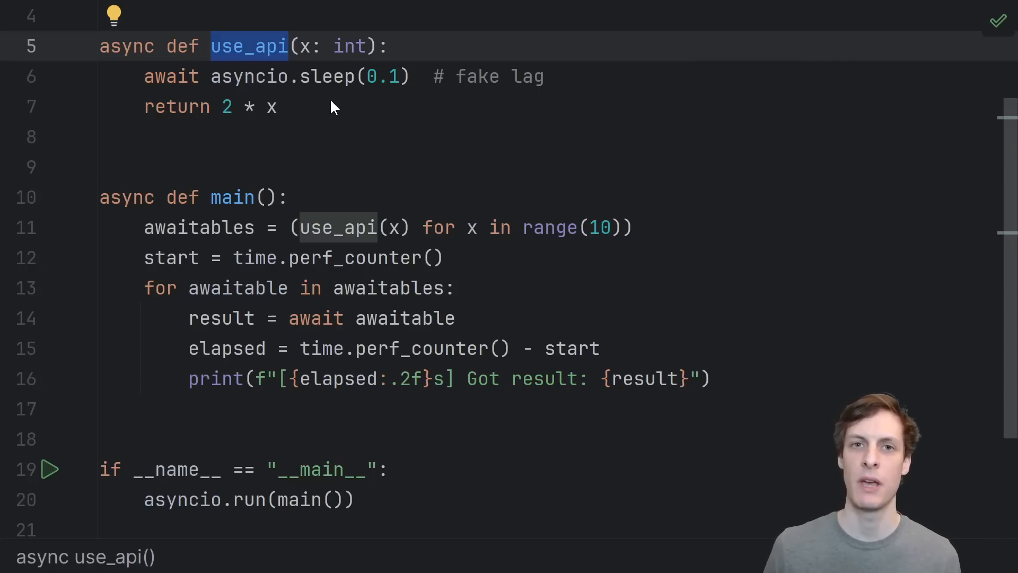
mouse_move(248, 103)
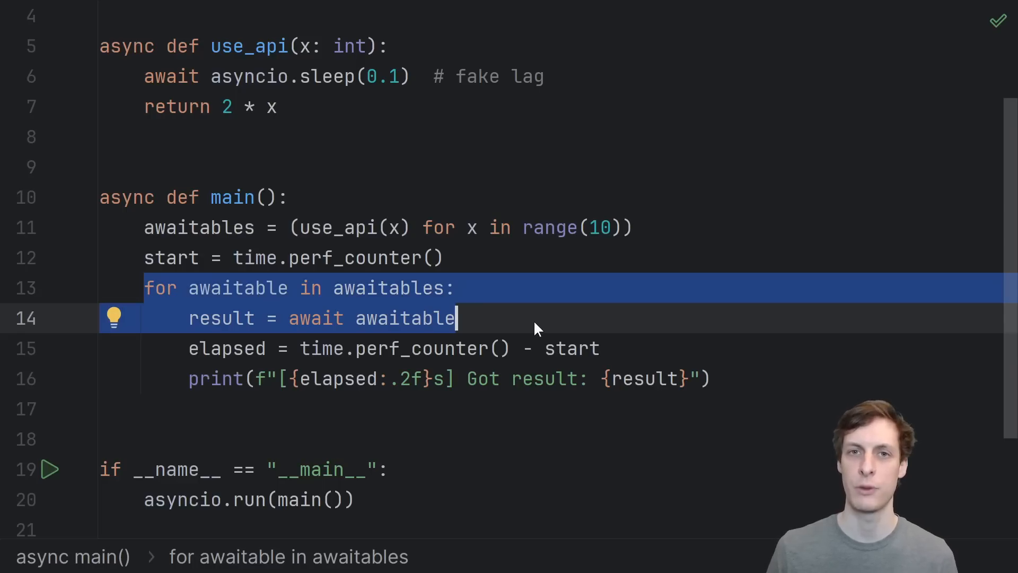
Step: Run the async_for script, printing results 0 to 18 about 0.11 s apart
left_click(47, 469)
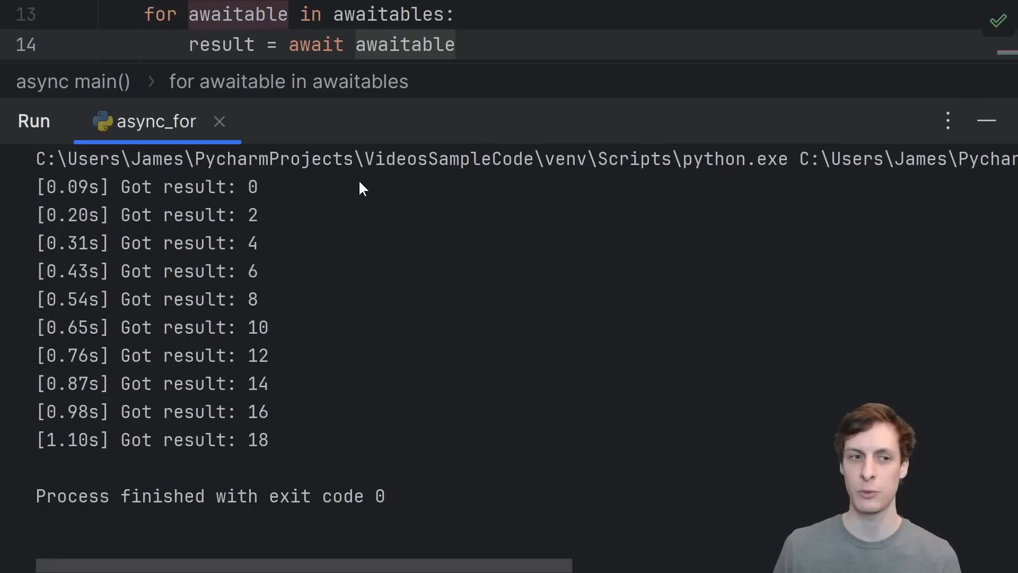
mouse_move(115, 241)
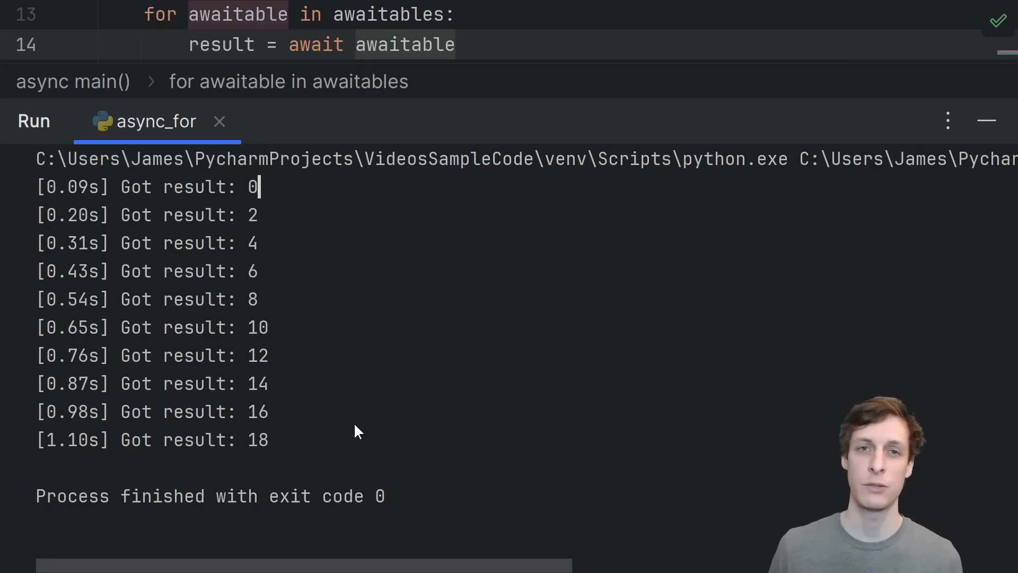
mouse_move(170, 434)
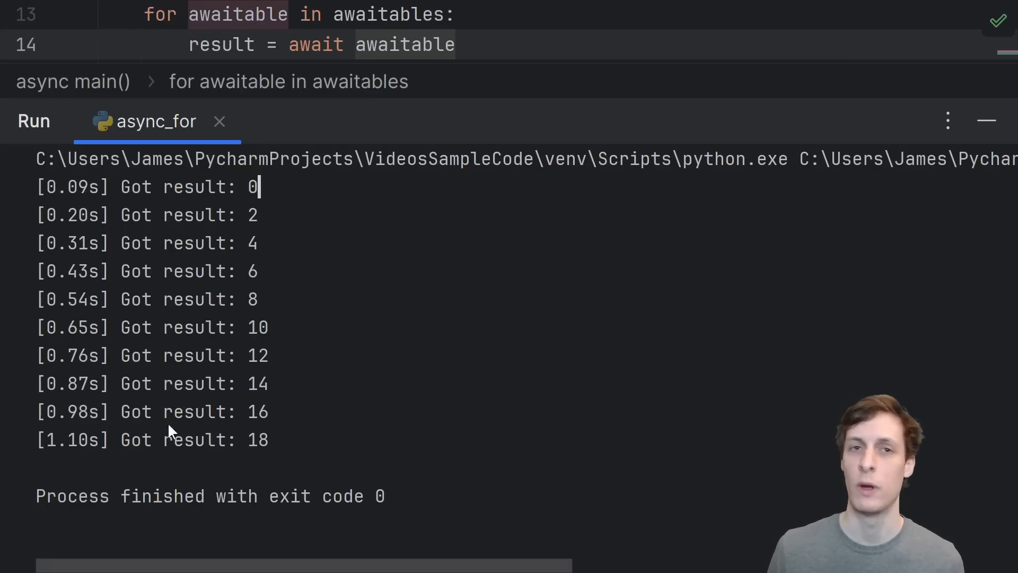
mouse_move(356, 440)
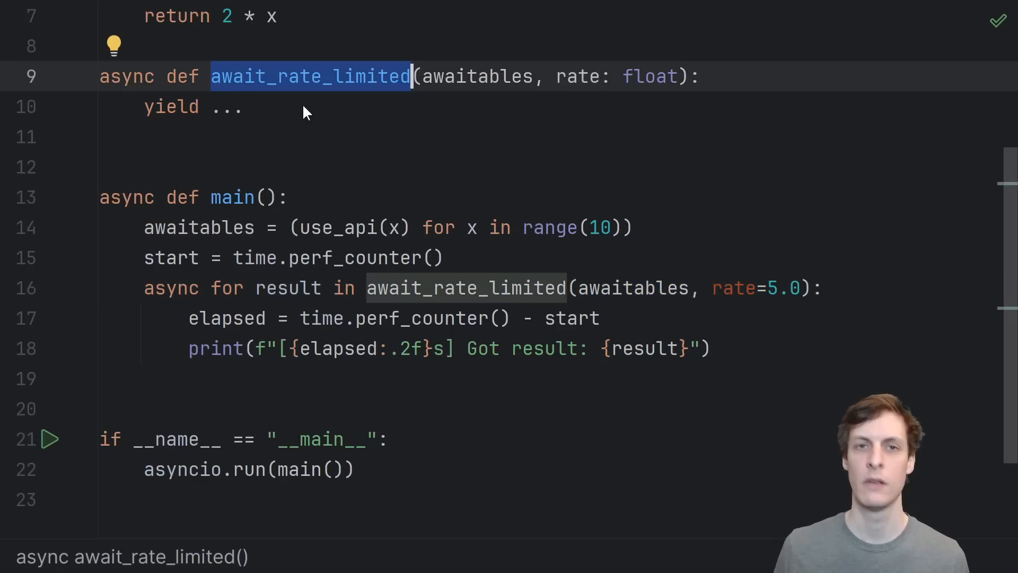
Step: Write await_rate_limited with max_sleep_duration = 1 / rate, yielding each result then awaiting asyncio.sleep
type("max_sleep_duration = 1 / rate")
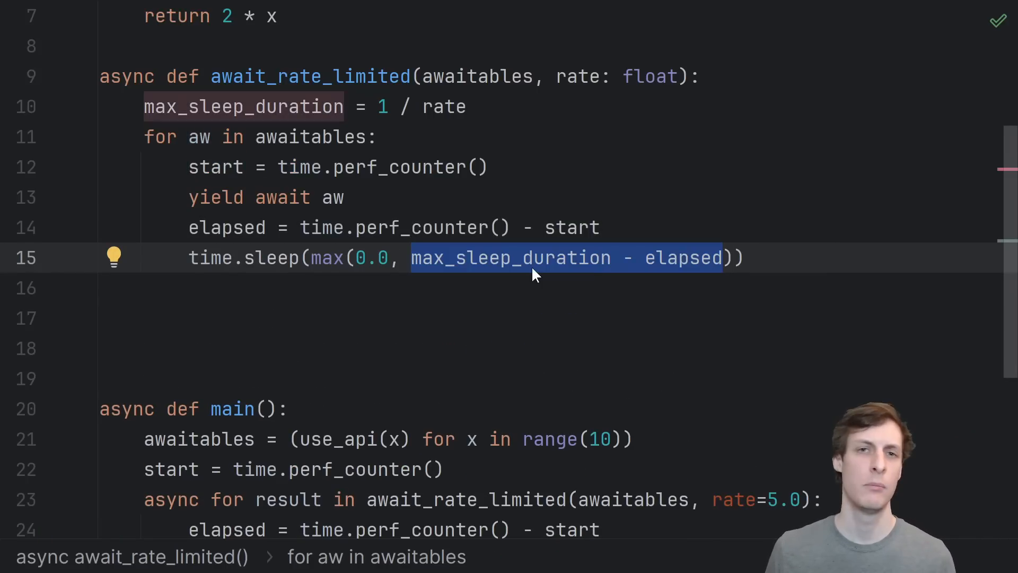
mouse_move(672, 271)
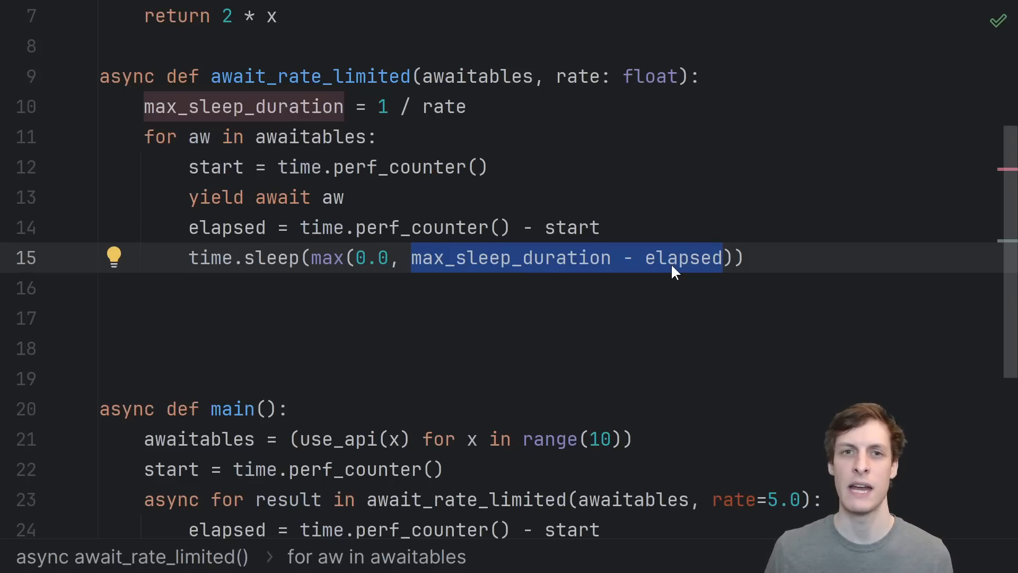
mouse_move(488, 284)
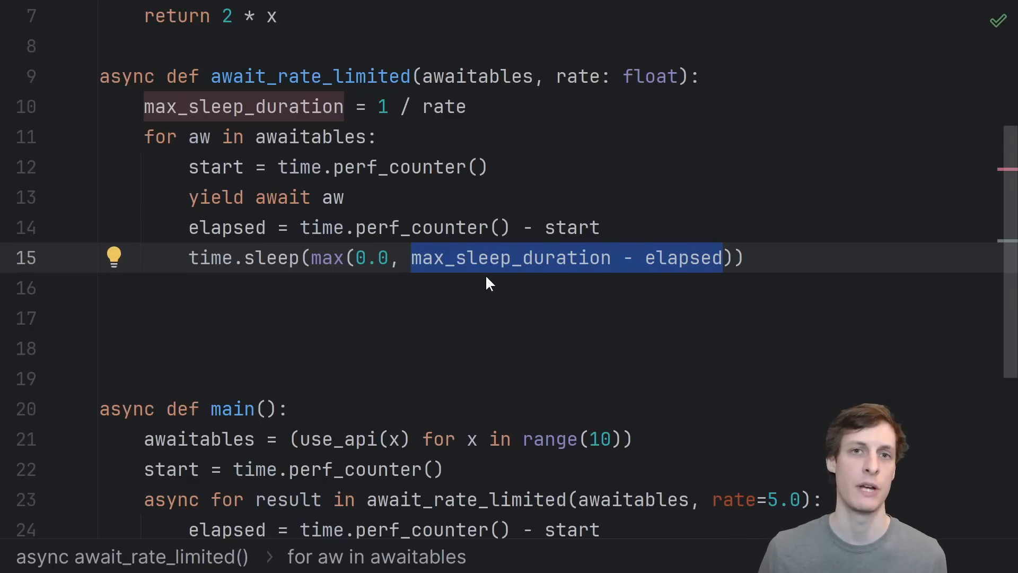
mouse_move(489, 304)
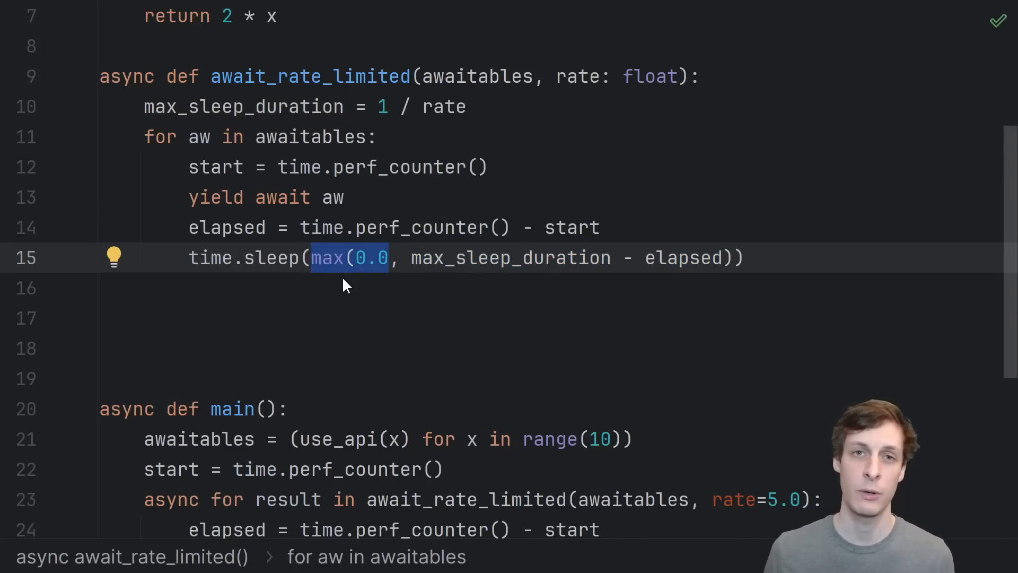
mouse_move(589, 297)
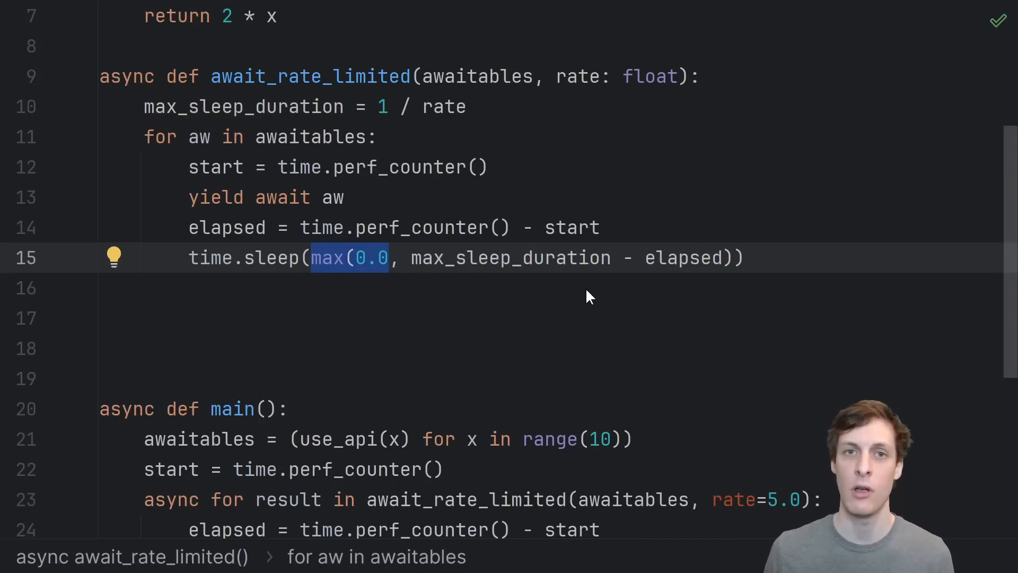
mouse_move(695, 295)
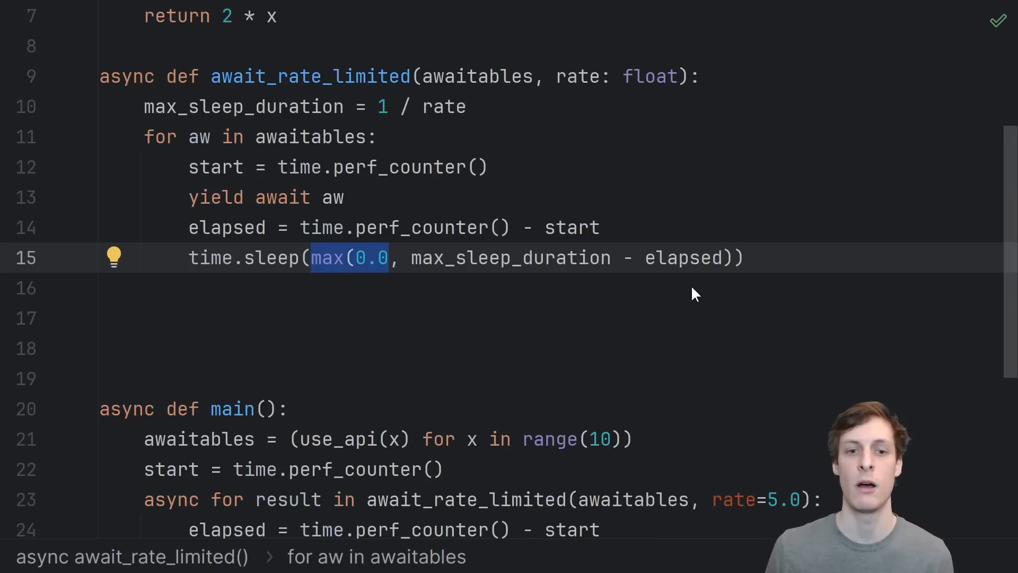
mouse_move(545, 284)
type("await asyncio")
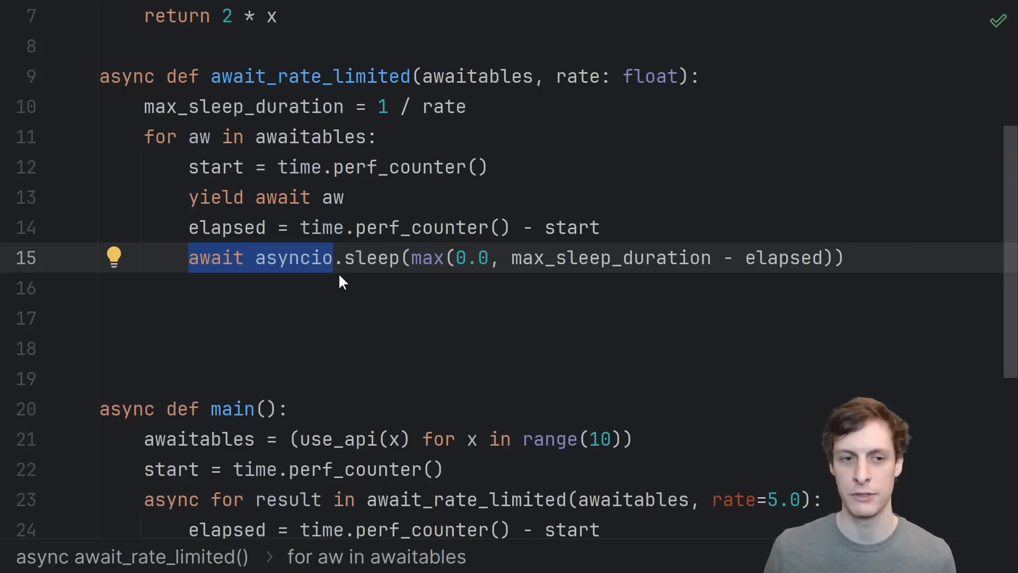
mouse_move(351, 291)
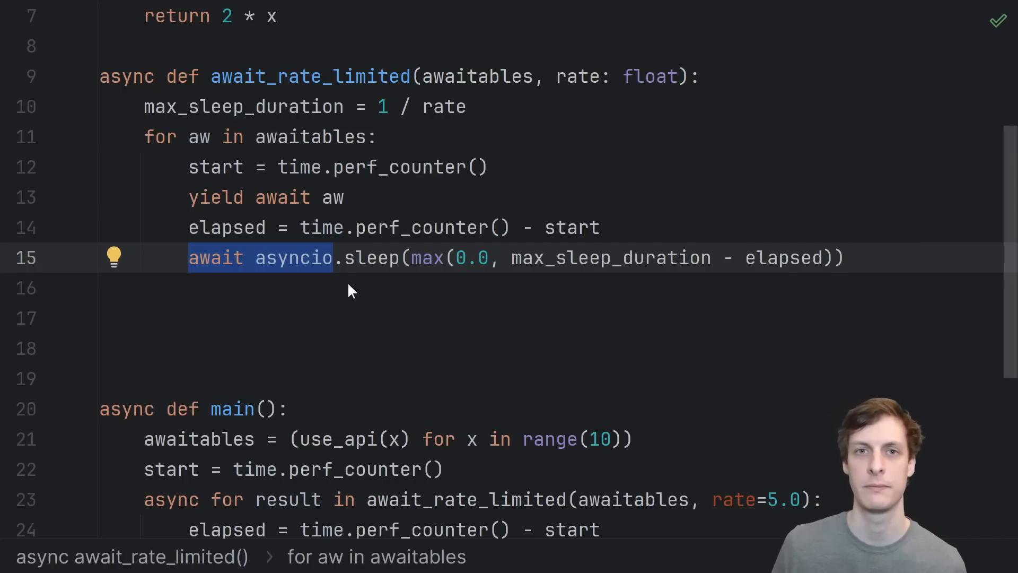
scroll("down", 3)
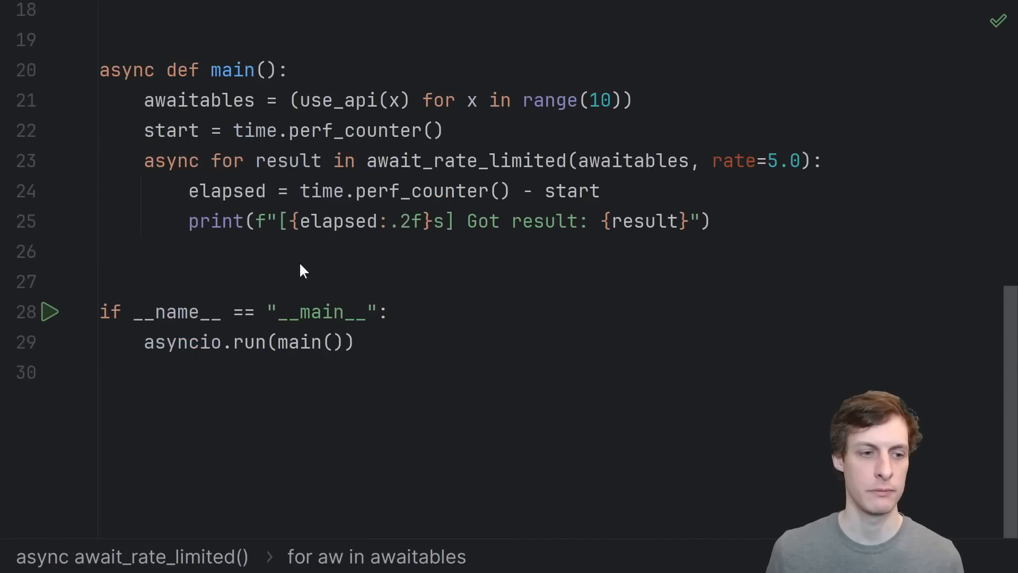
left_click(49, 312)
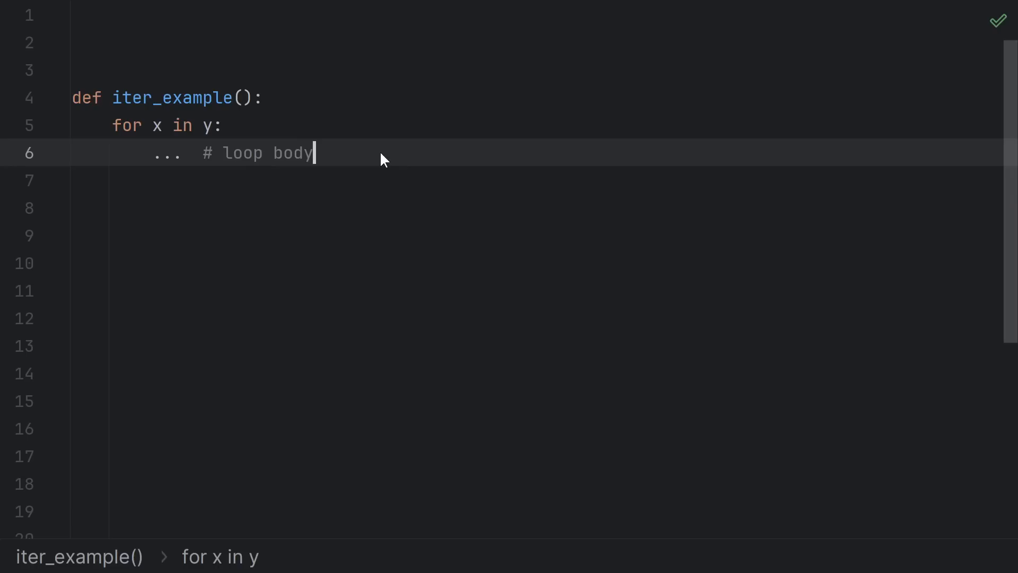
mouse_move(225, 134)
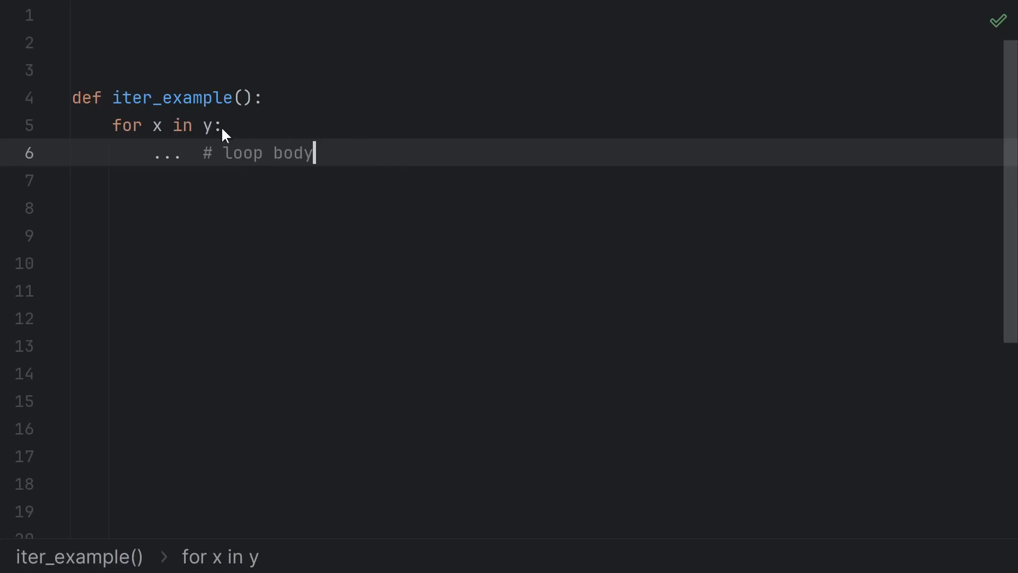
Step: Expand iter_example manually: it = iter(y), repeated x = next(it) until StopIteration
type("it = iter(y)  # y.__iter__()")
left_click(537, 318)
type("...  # loop body")
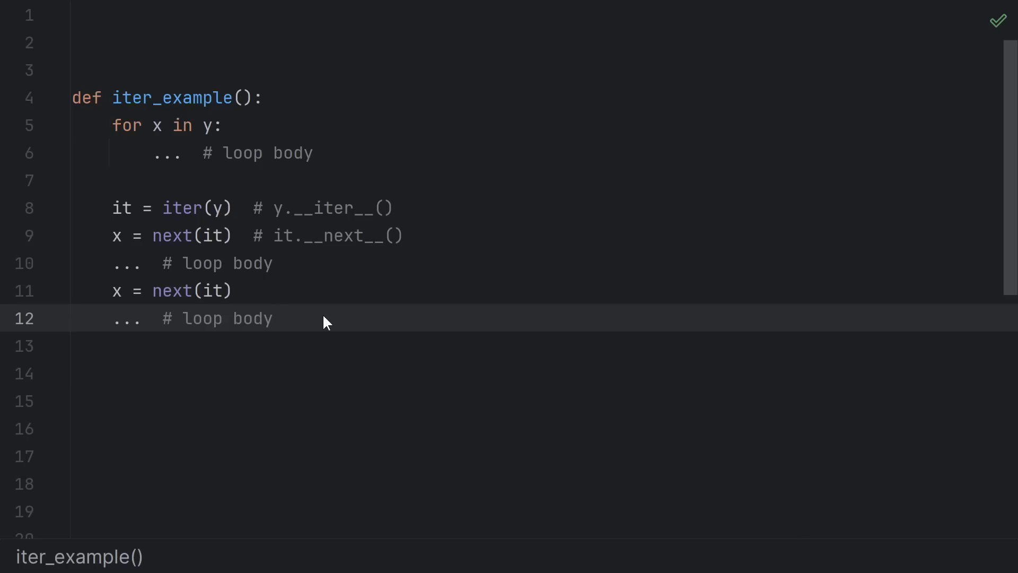
type("x = next(it)  # eventually raises StopIteration")
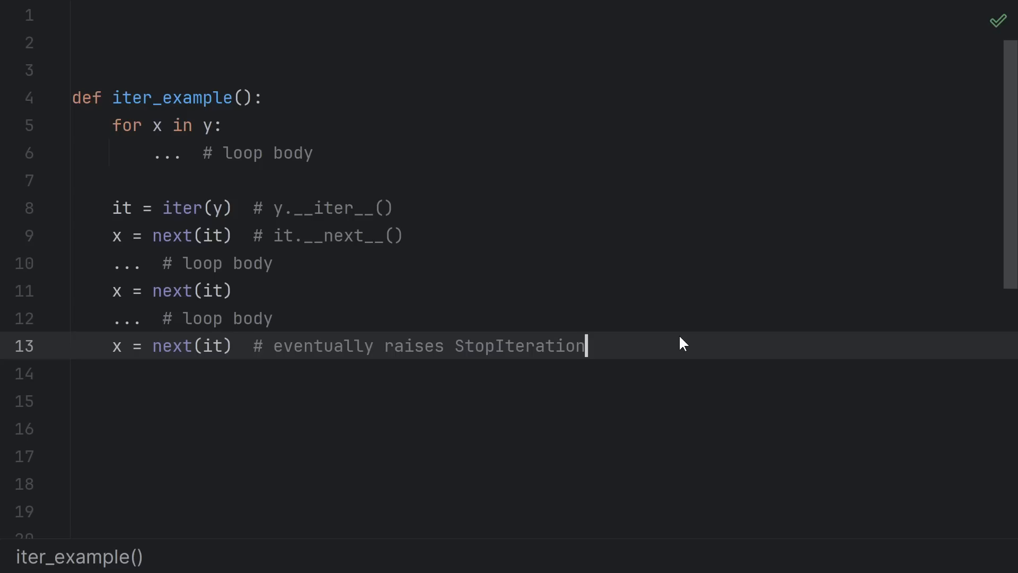
left_click(224, 125)
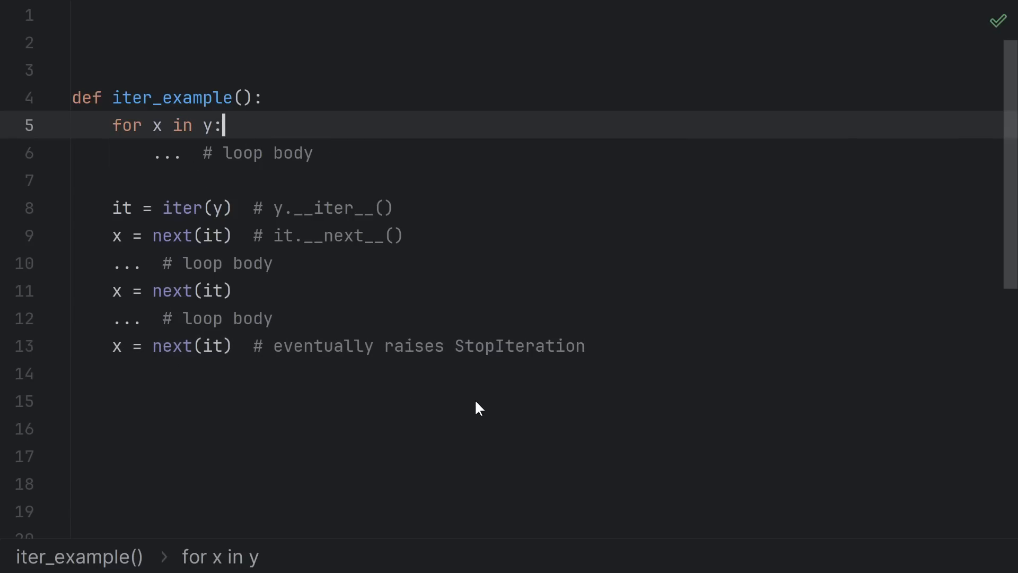
mouse_move(651, 369)
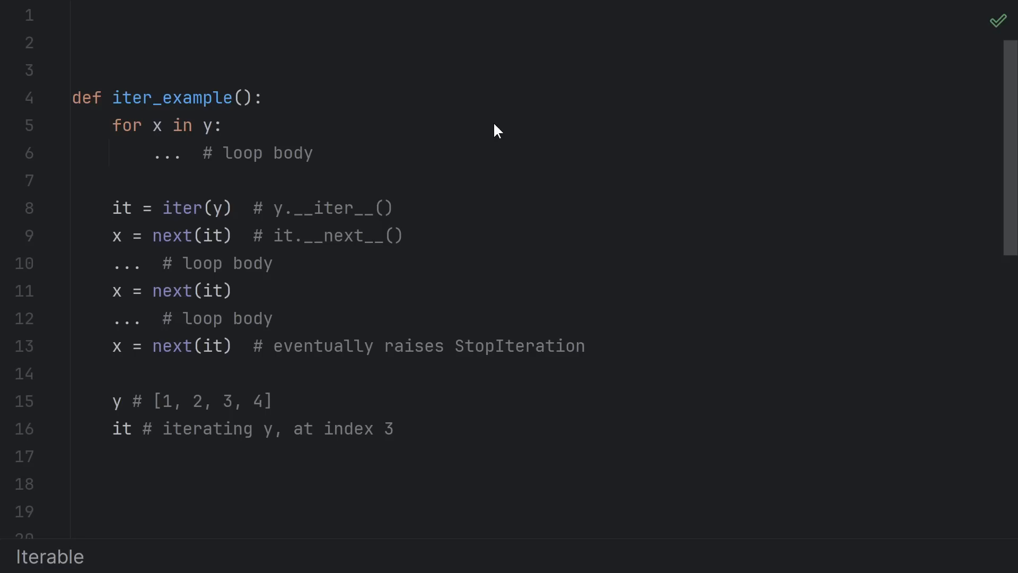
Step: Stub Iterable and Iterator protocols, add a_dilemma's 'for x in iter(y)' loop and Iterator.__iter__ returning self
scroll("down", 3)
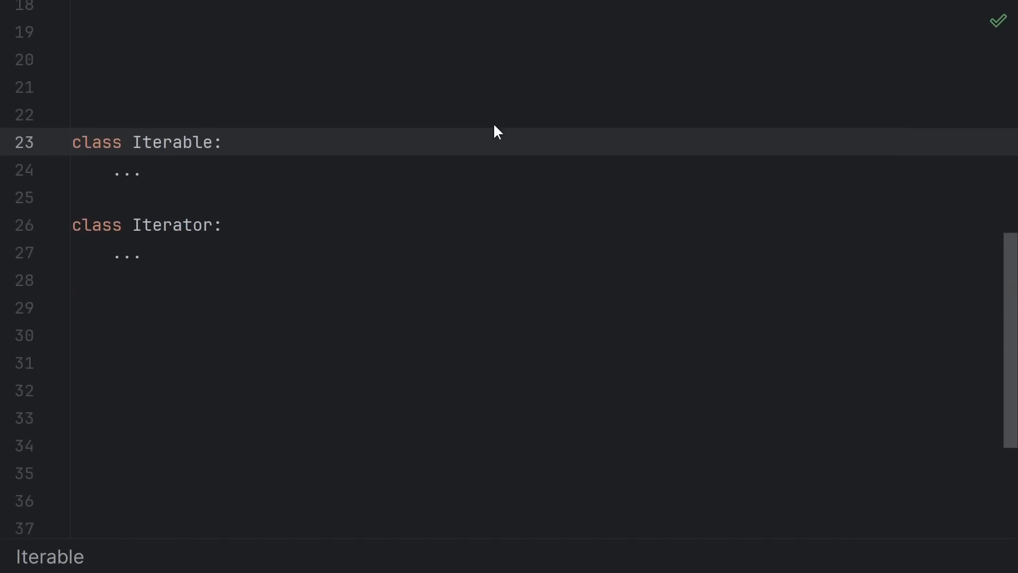
scroll("down", 3)
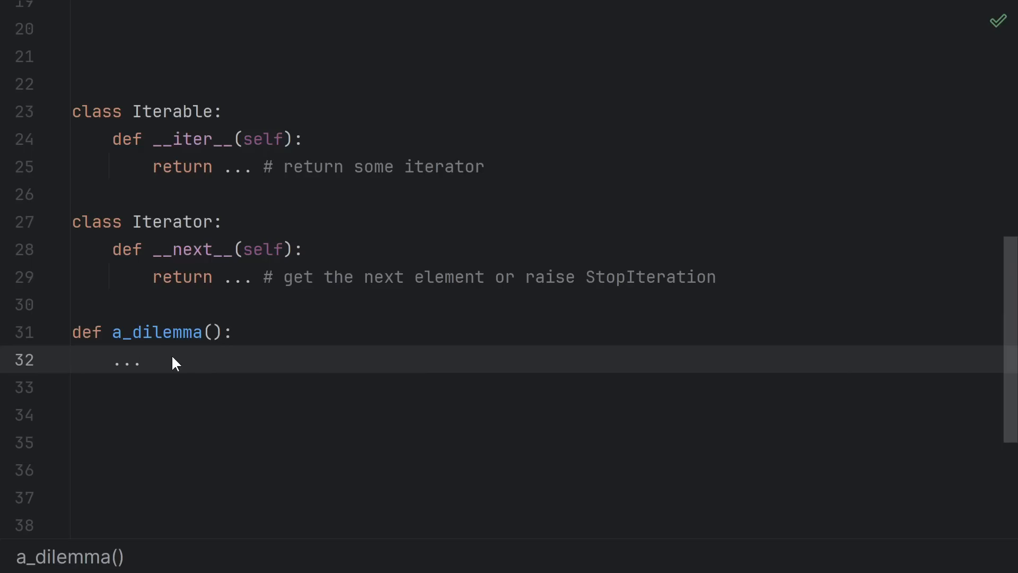
type("for x in iter(y): # annoying!")
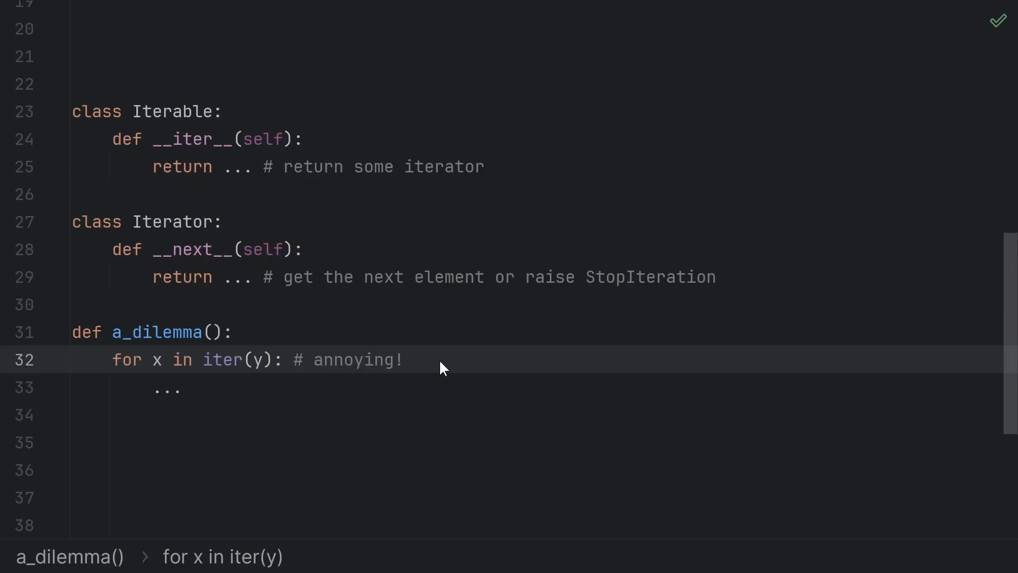
mouse_move(278, 383)
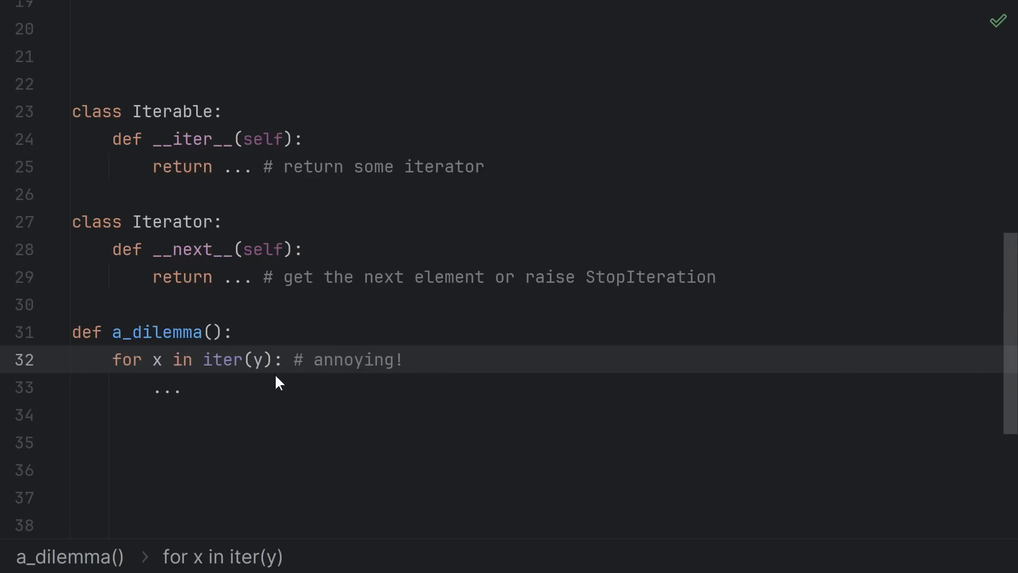
mouse_move(284, 391)
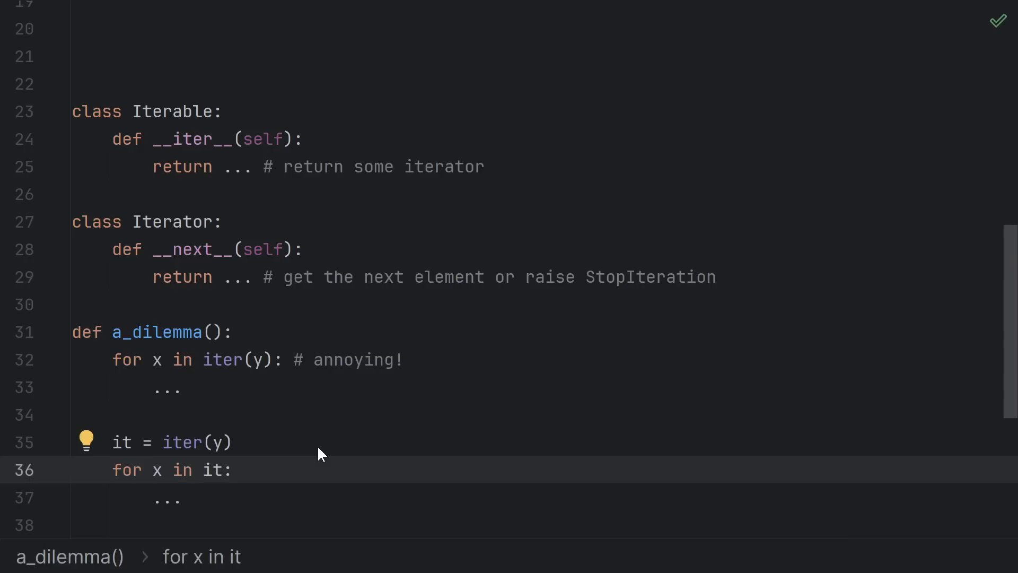
mouse_move(296, 470)
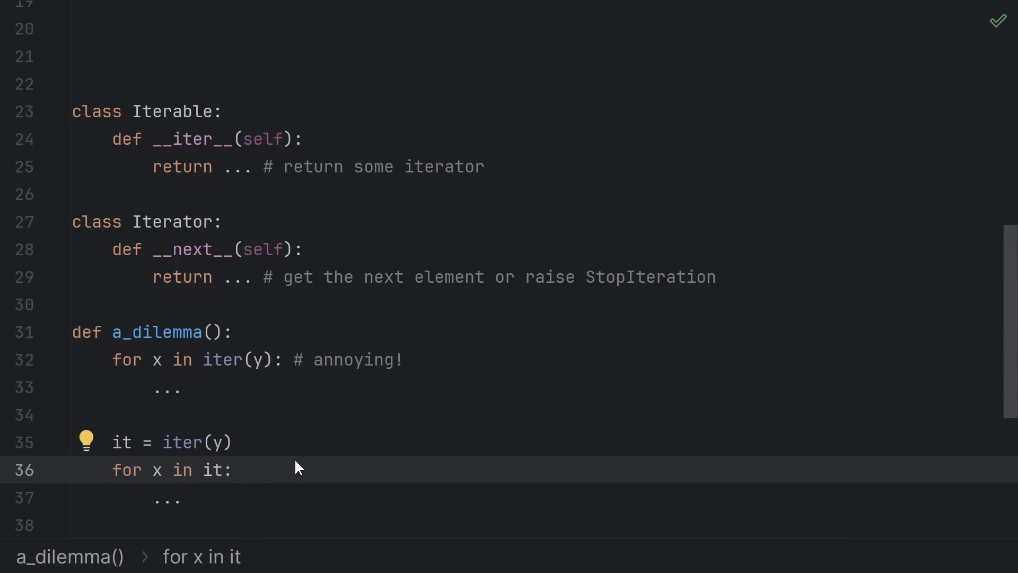
left_click(233, 470)
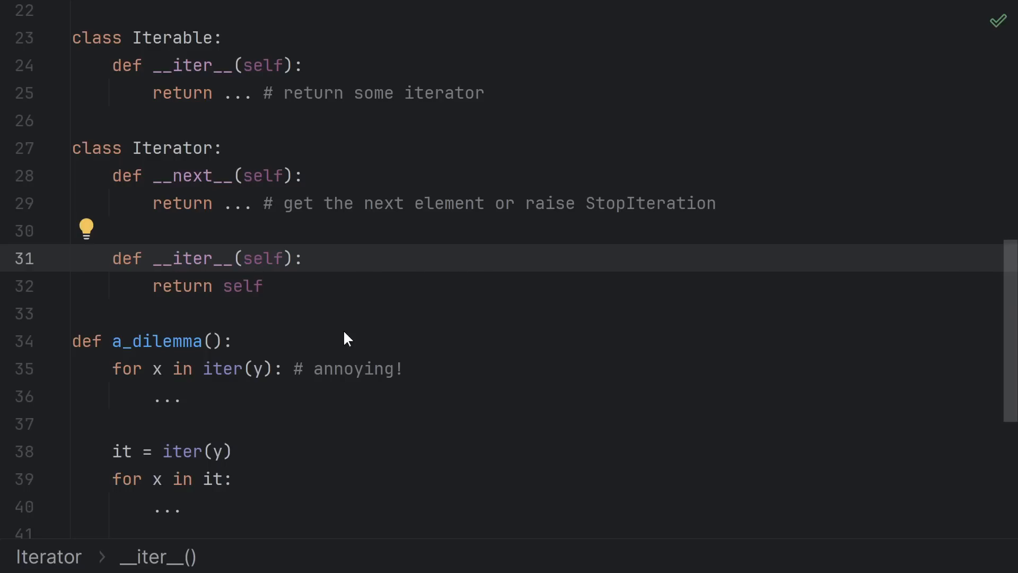
mouse_move(351, 286)
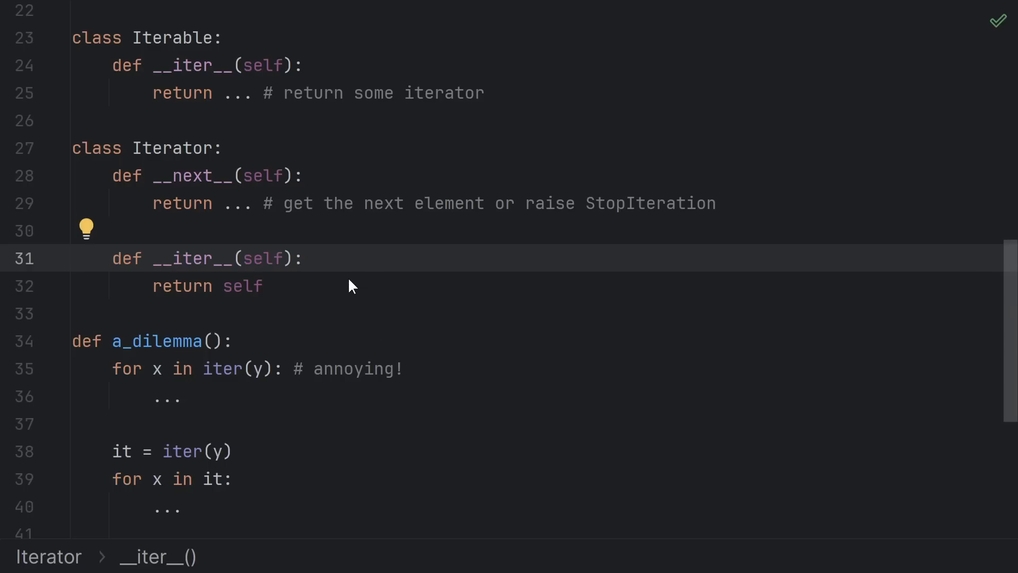
mouse_move(200, 378)
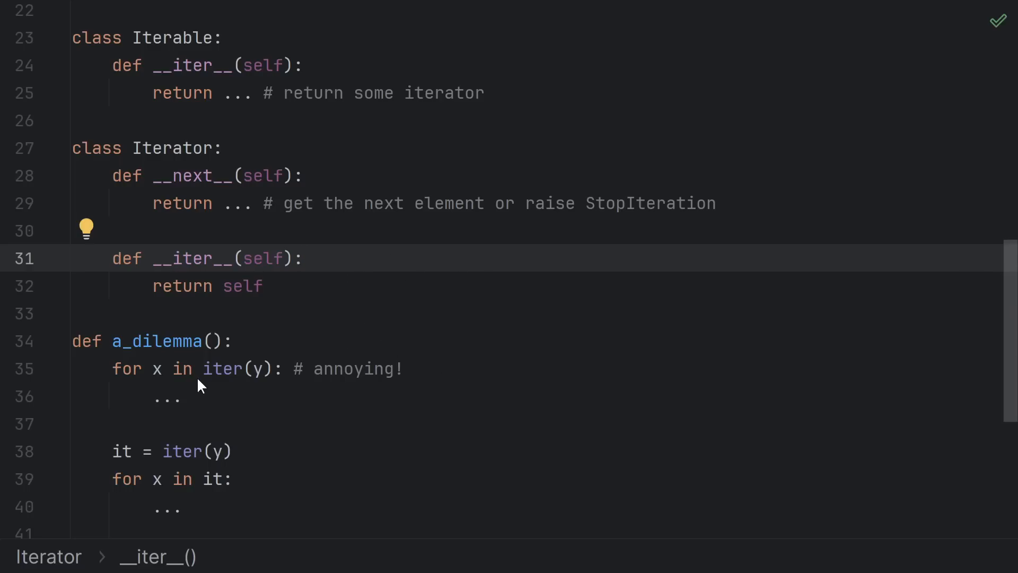
mouse_move(218, 404)
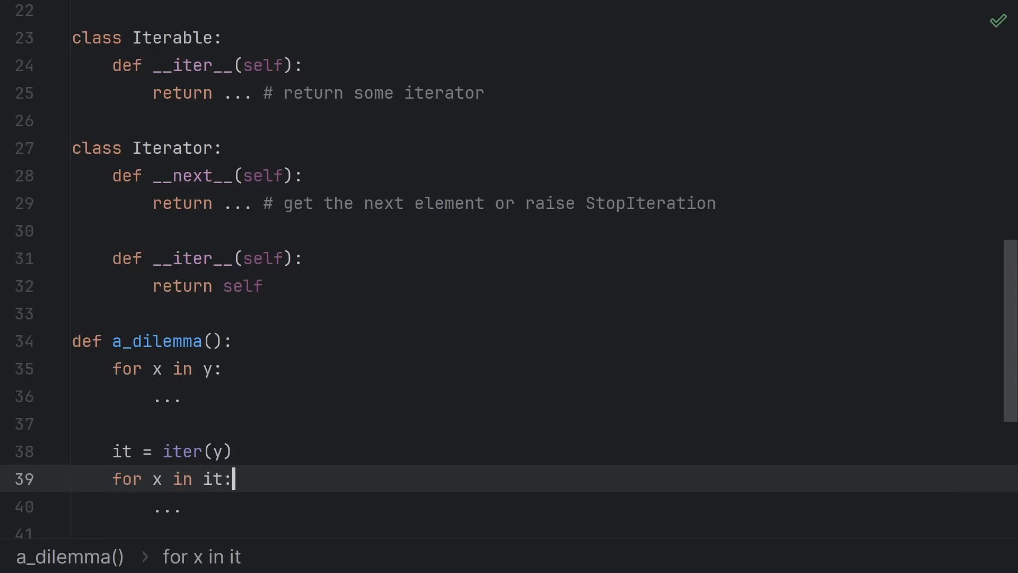
Step: Rewrite the example as async aiter_example using aiter(y) and await anext(it) raising StopAsyncIteration
scroll("up", 3)
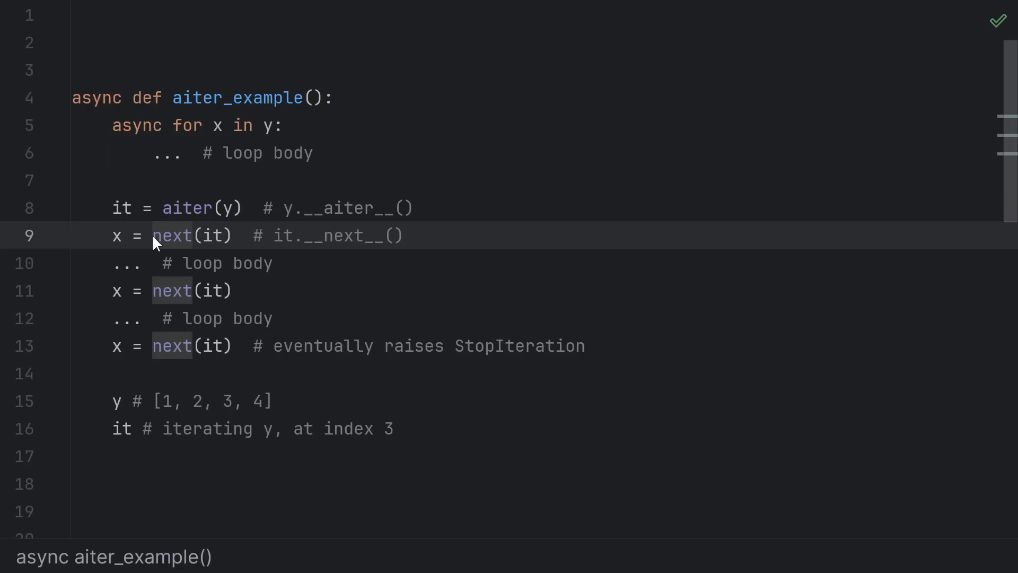
type("a")
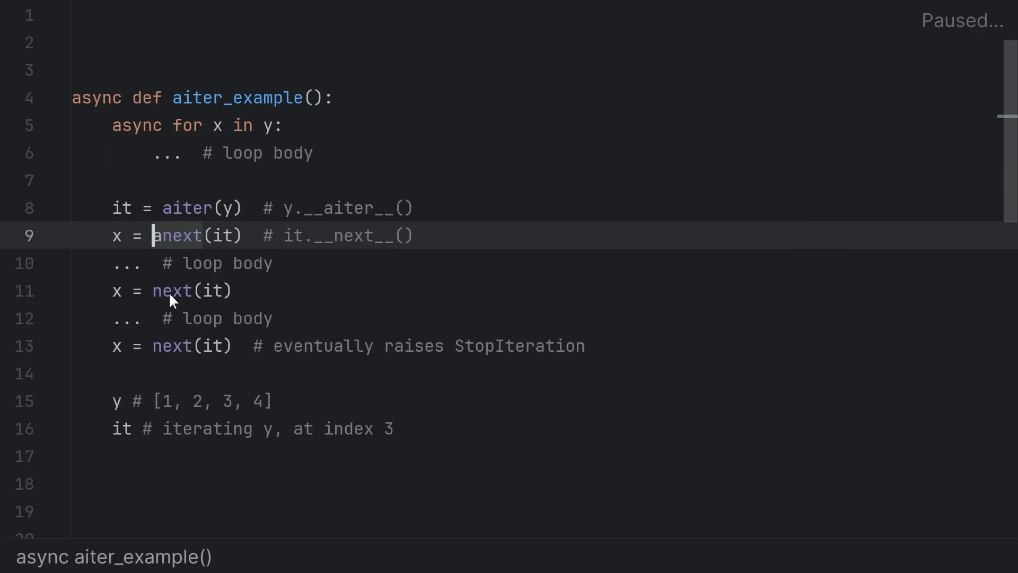
type("await")
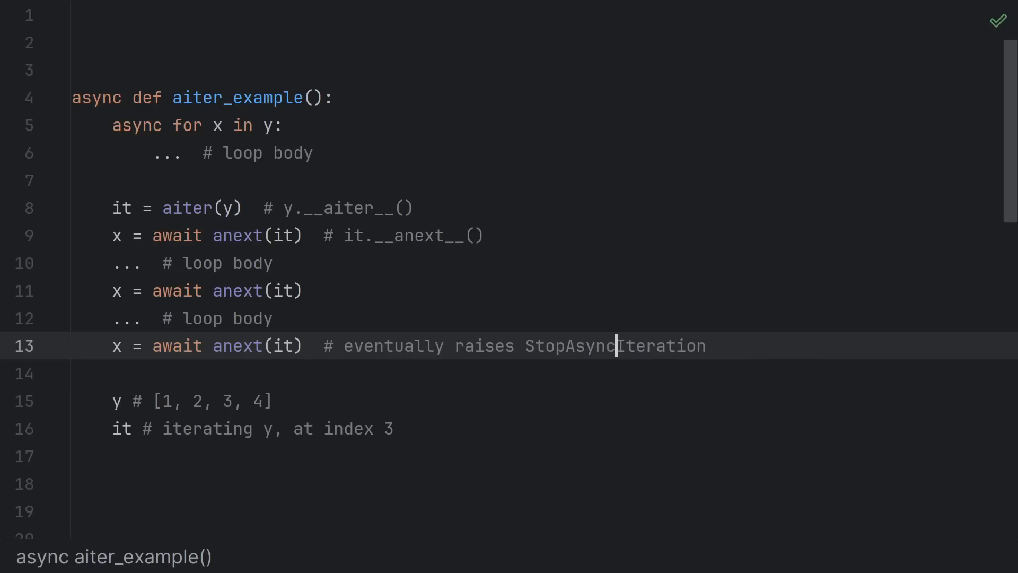
mouse_move(547, 351)
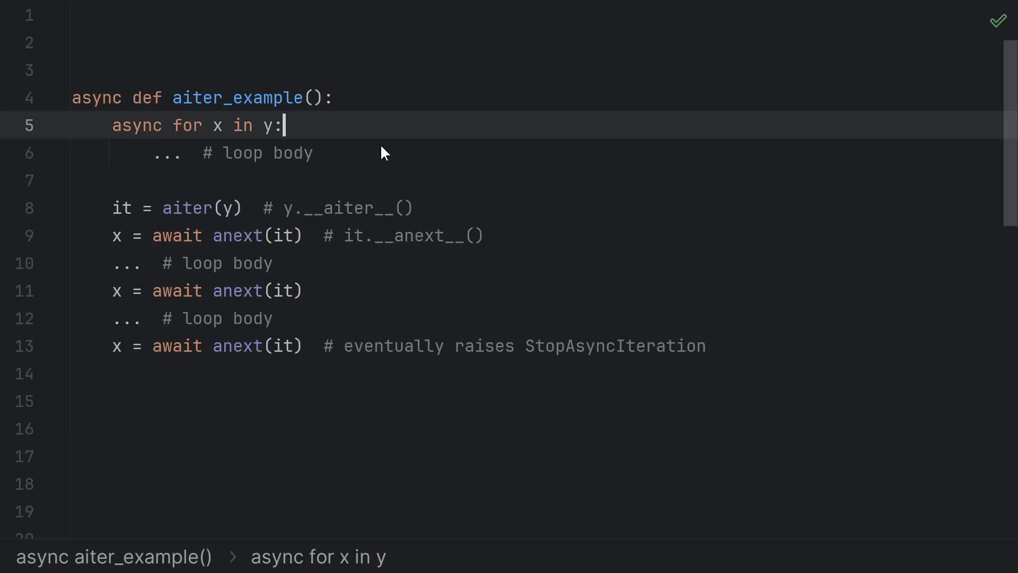
mouse_move(292, 199)
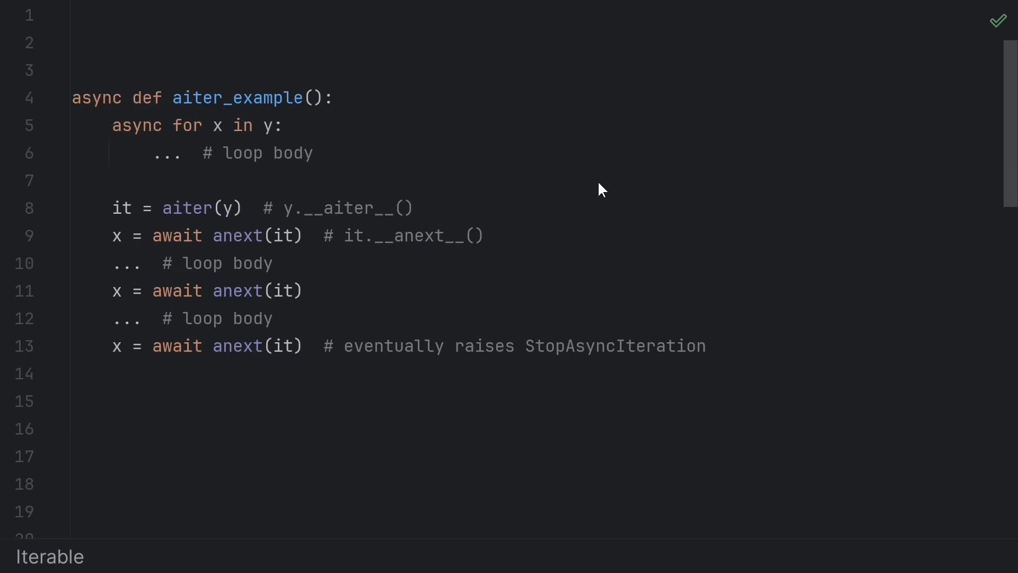
Step: Rename classes to AsyncIterable/AsyncIterator with __aiter__ and async __anext__ raising StopAsyncIteration
scroll("down", 3)
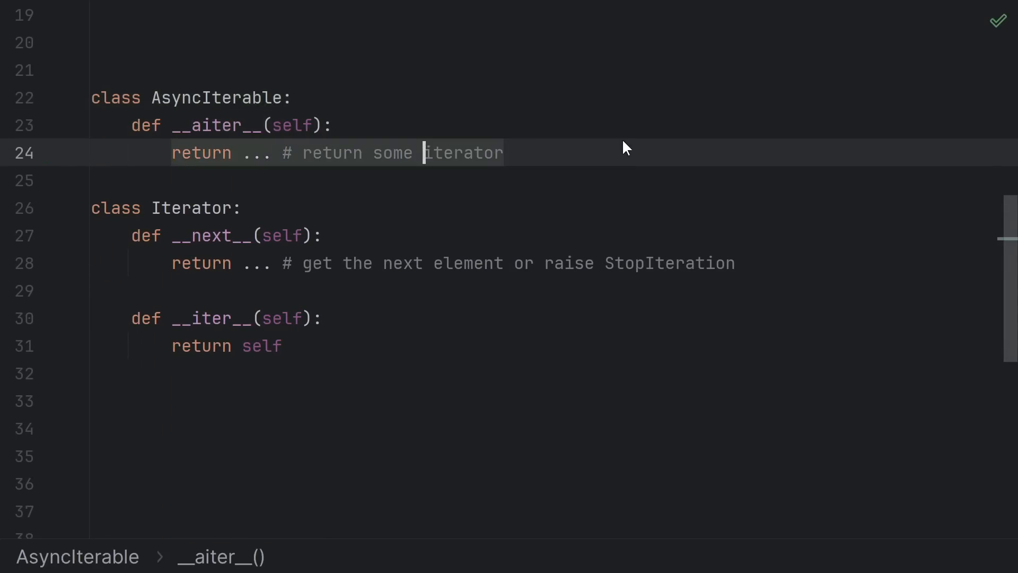
type("async")
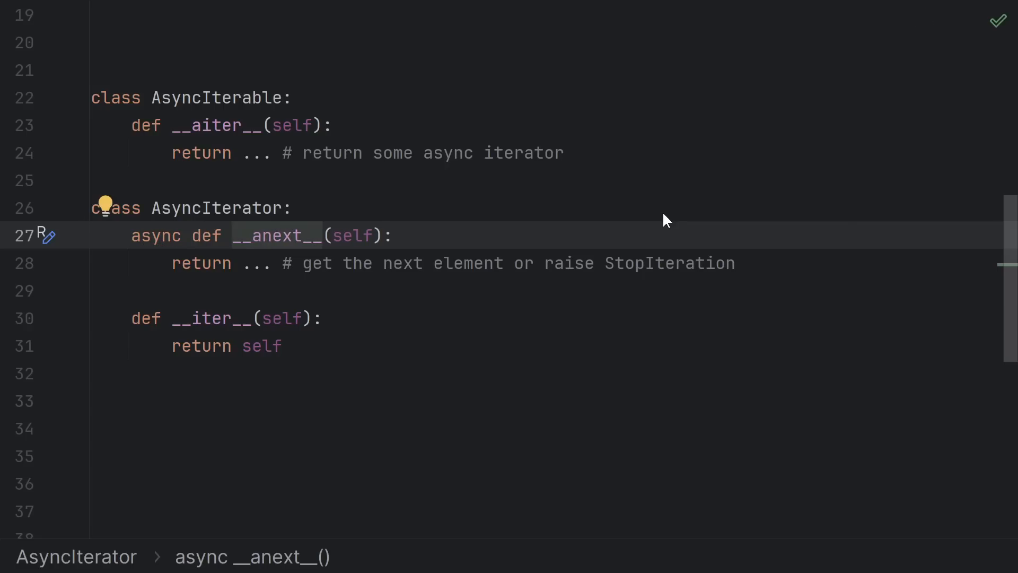
type("Async")
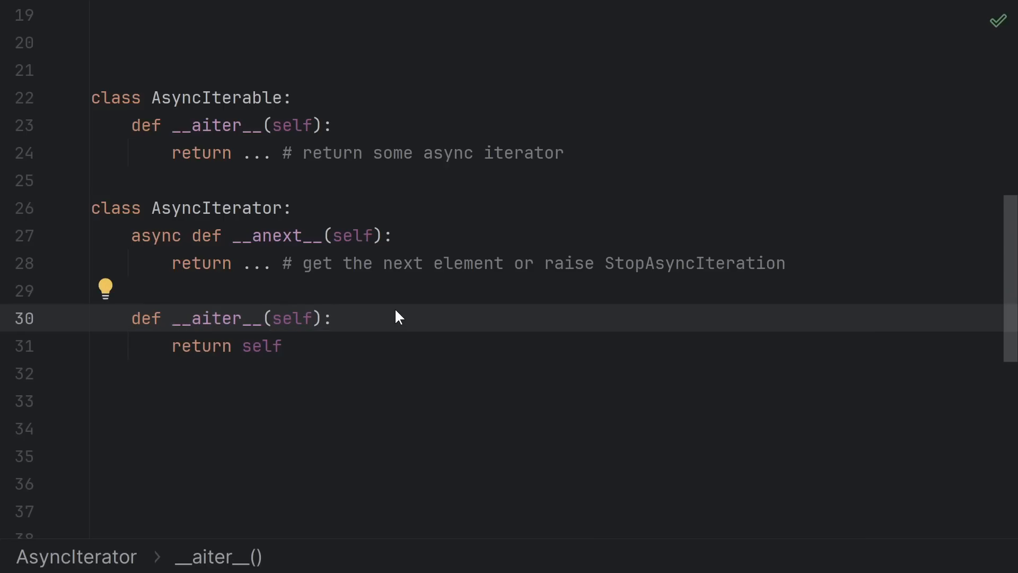
left_click(335, 318)
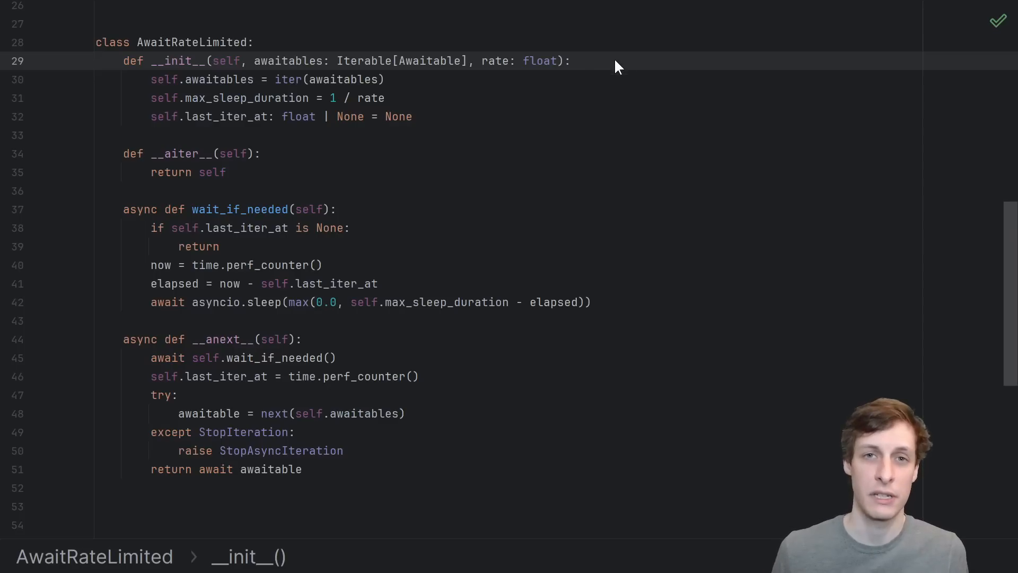
Step: Walk through AwaitRateLimited, highlighting the __init__ signature and the except StopIteration clause
double_click(289, 62)
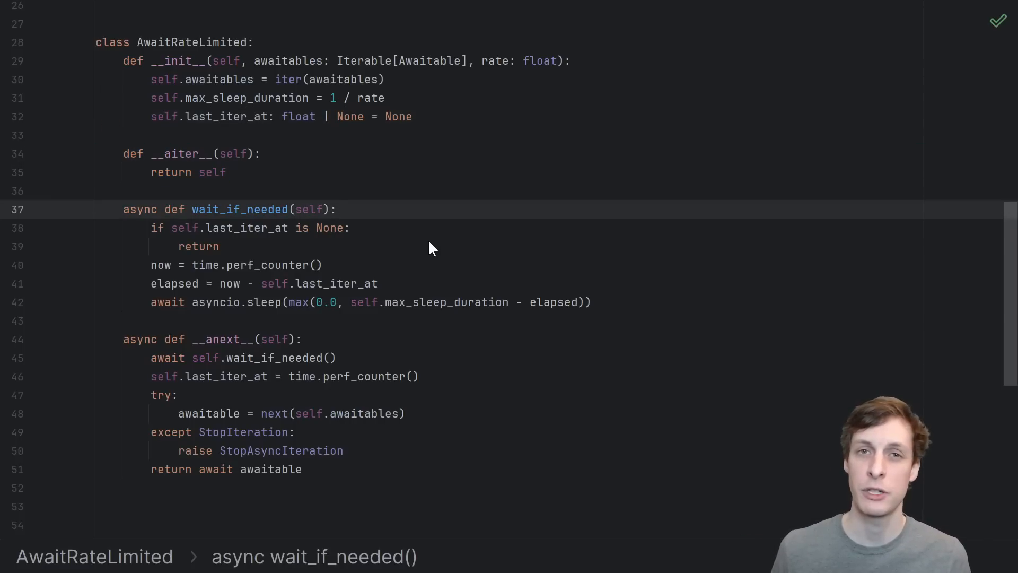
mouse_move(637, 293)
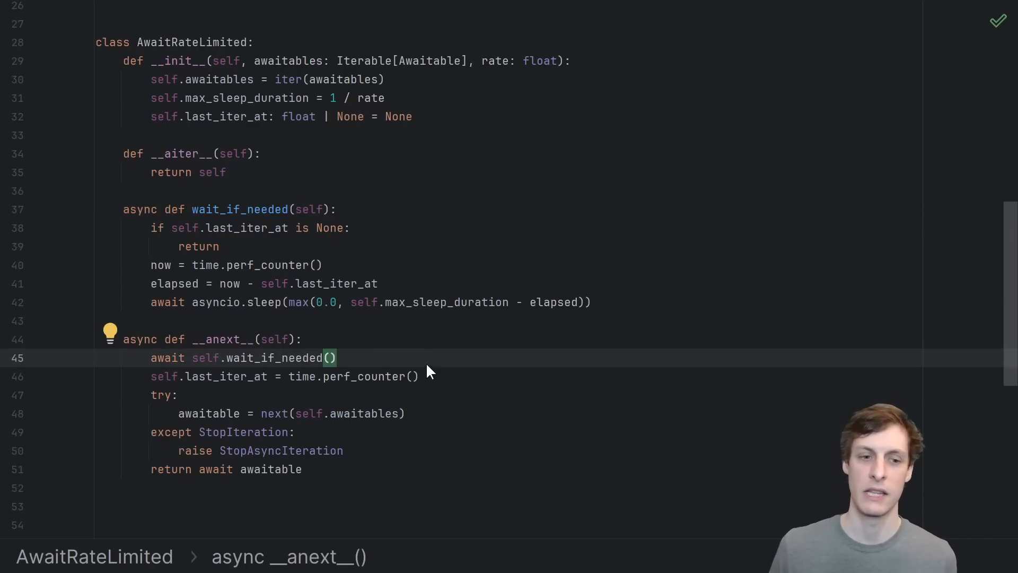
mouse_move(401, 363)
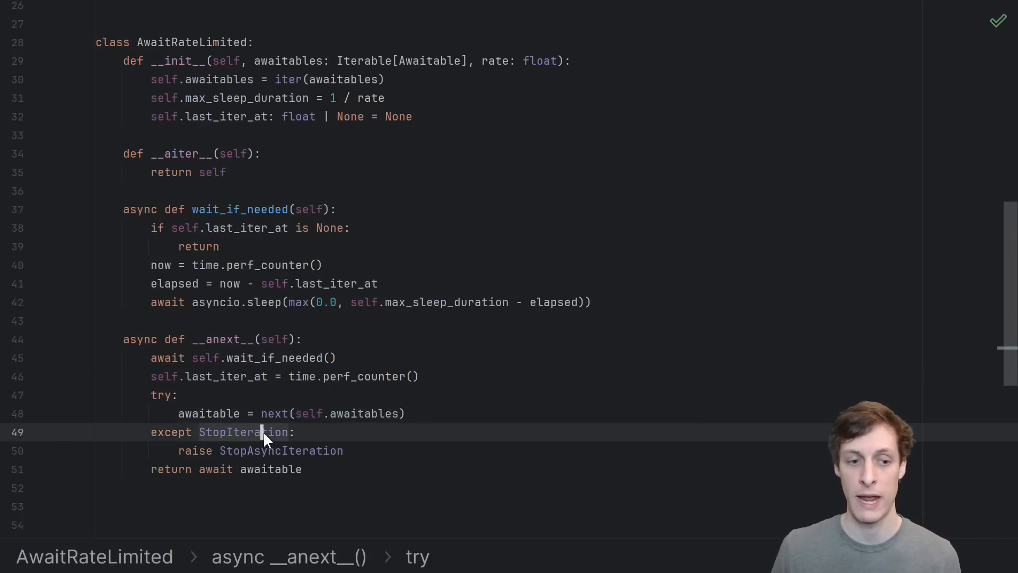
double_click(243, 433)
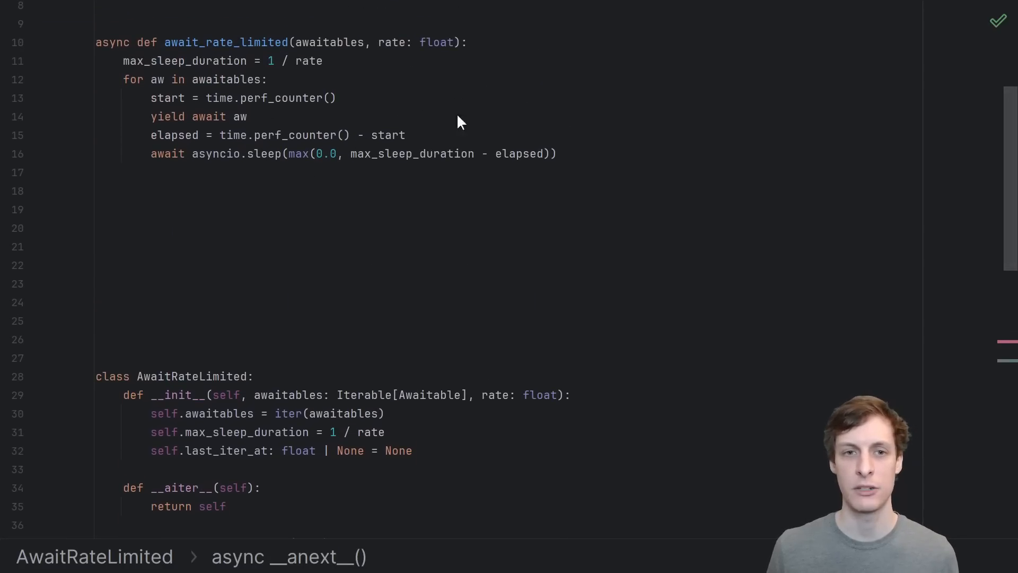
mouse_move(610, 159)
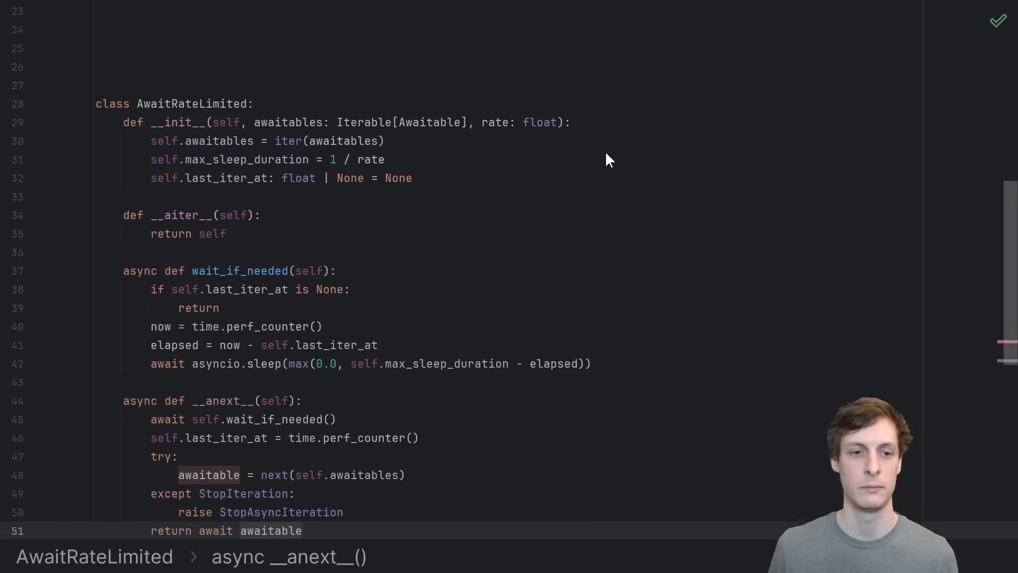
scroll("down", 3)
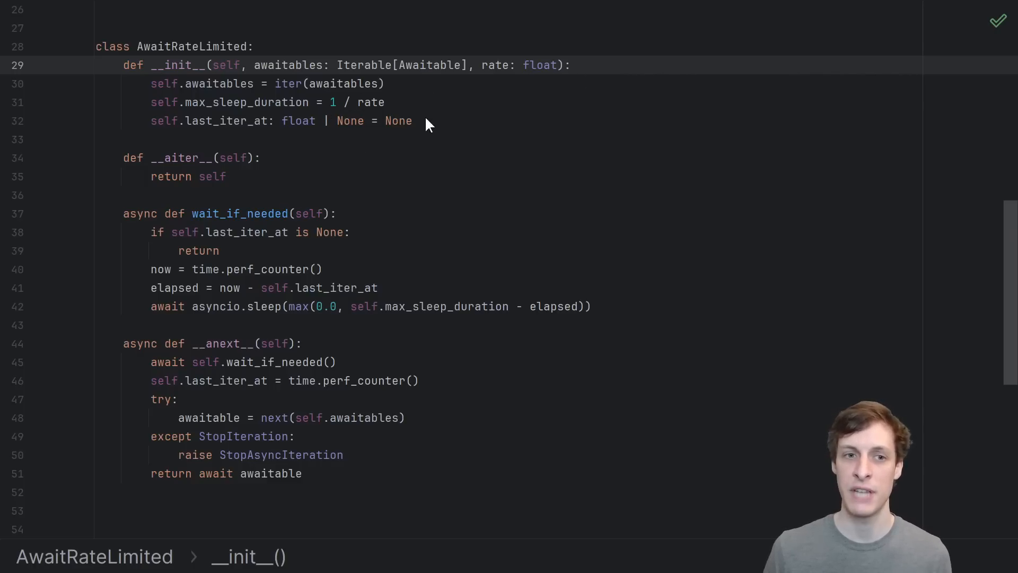
mouse_move(467, 118)
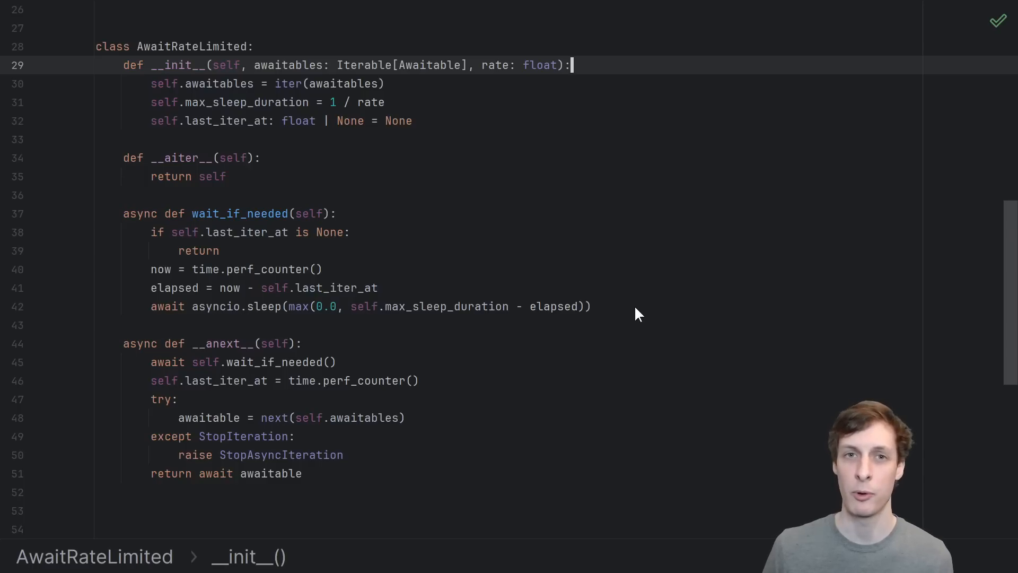
mouse_move(491, 271)
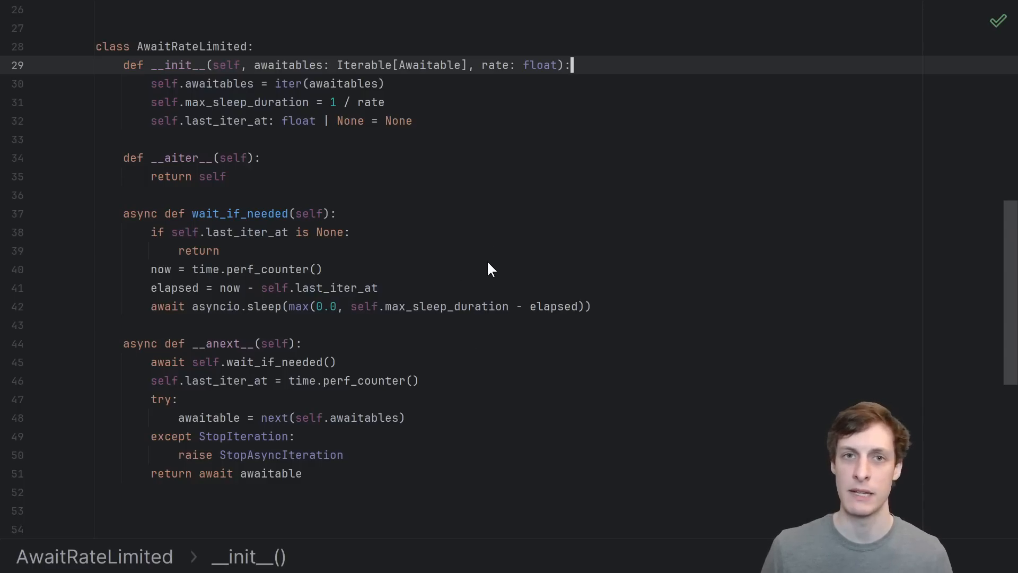
mouse_move(393, 263)
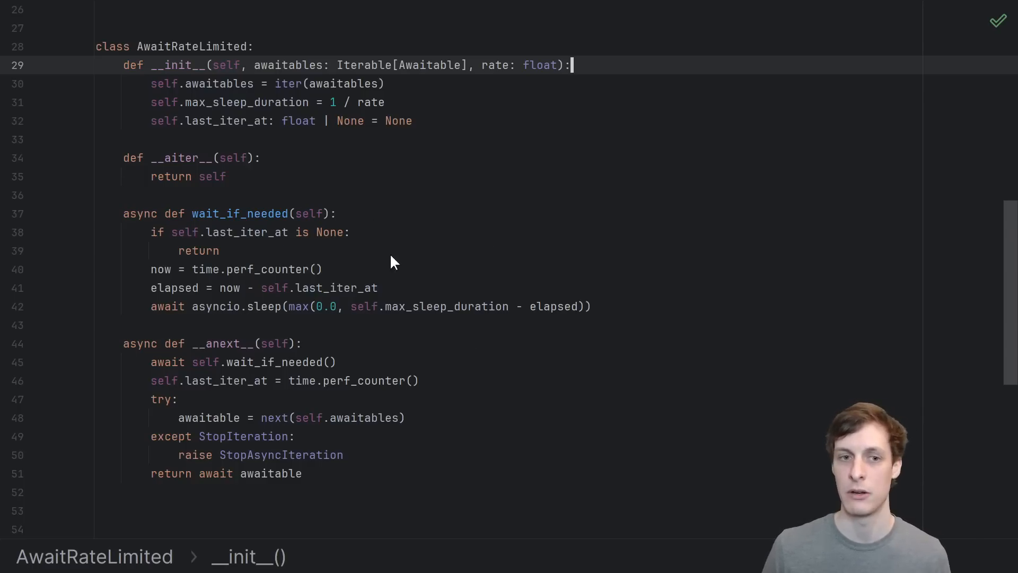